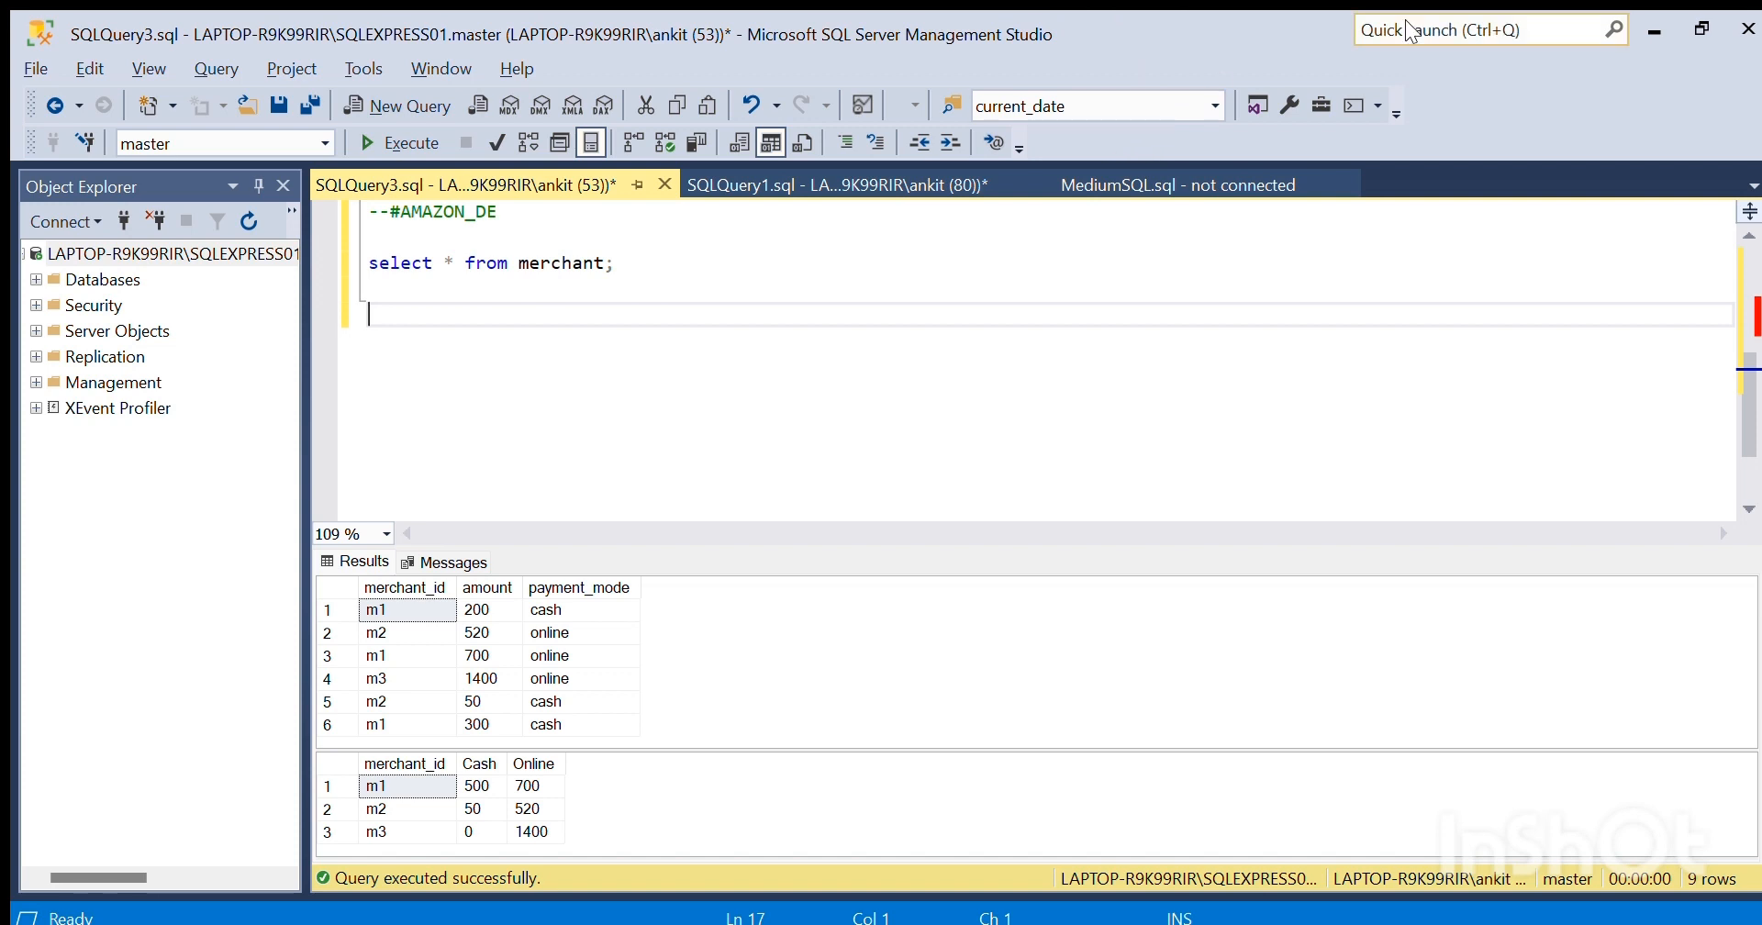
mouse_move(799, 11)
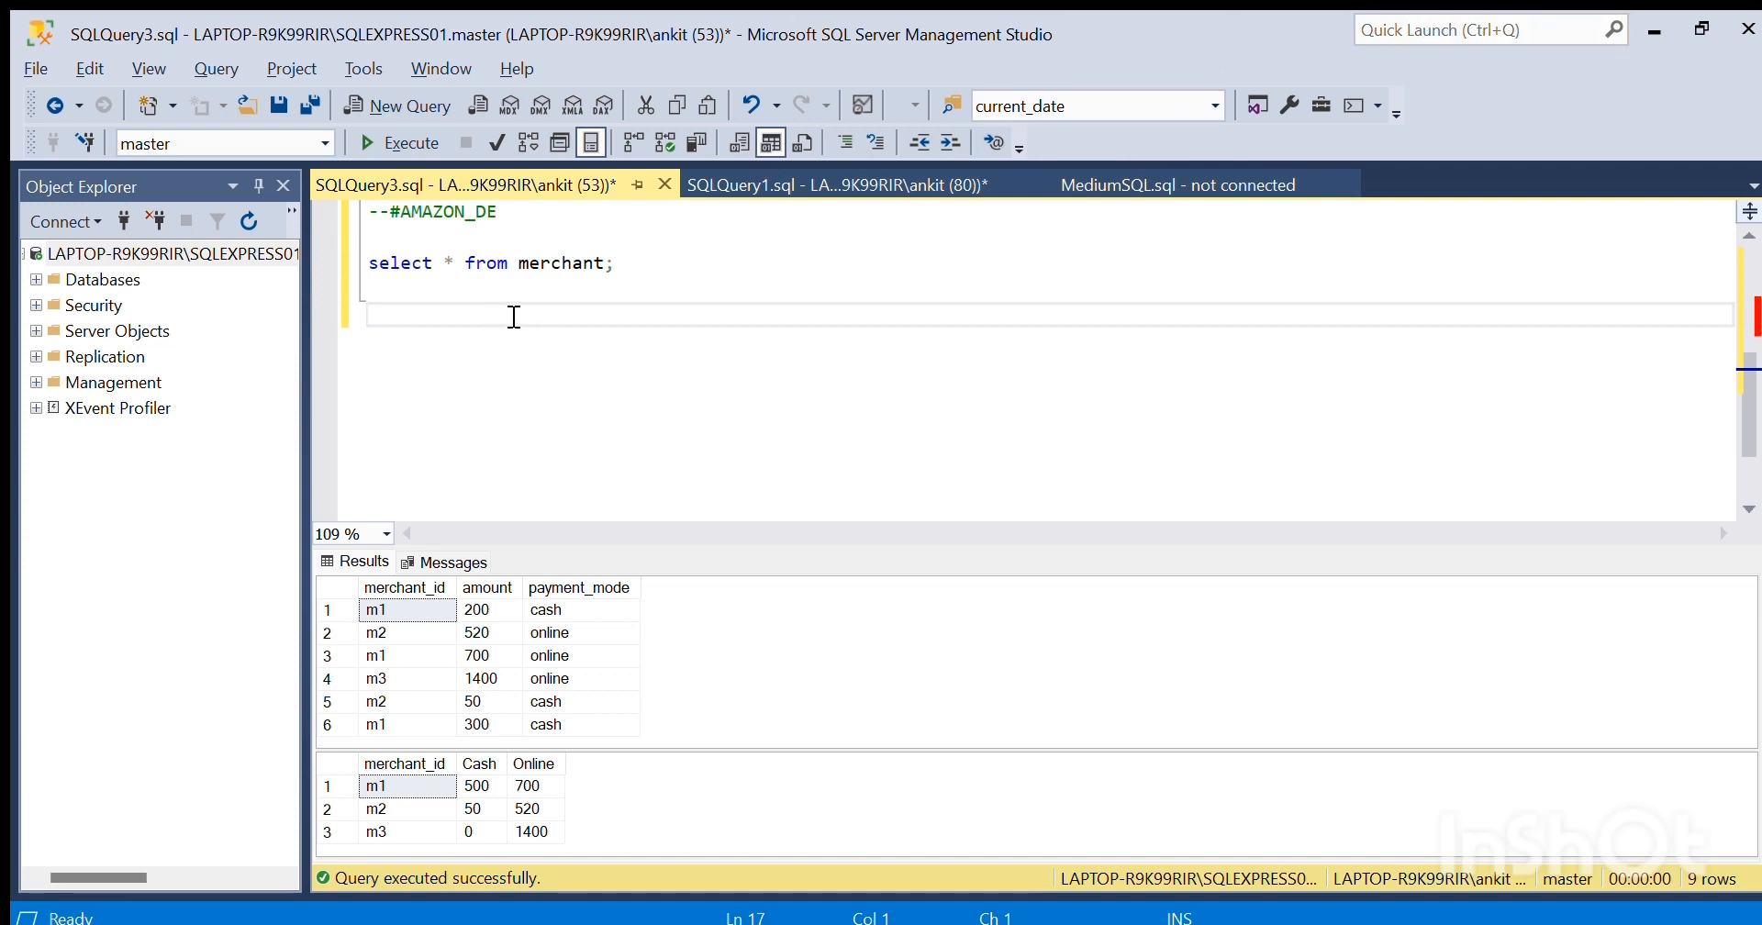
mouse_move(380, 332)
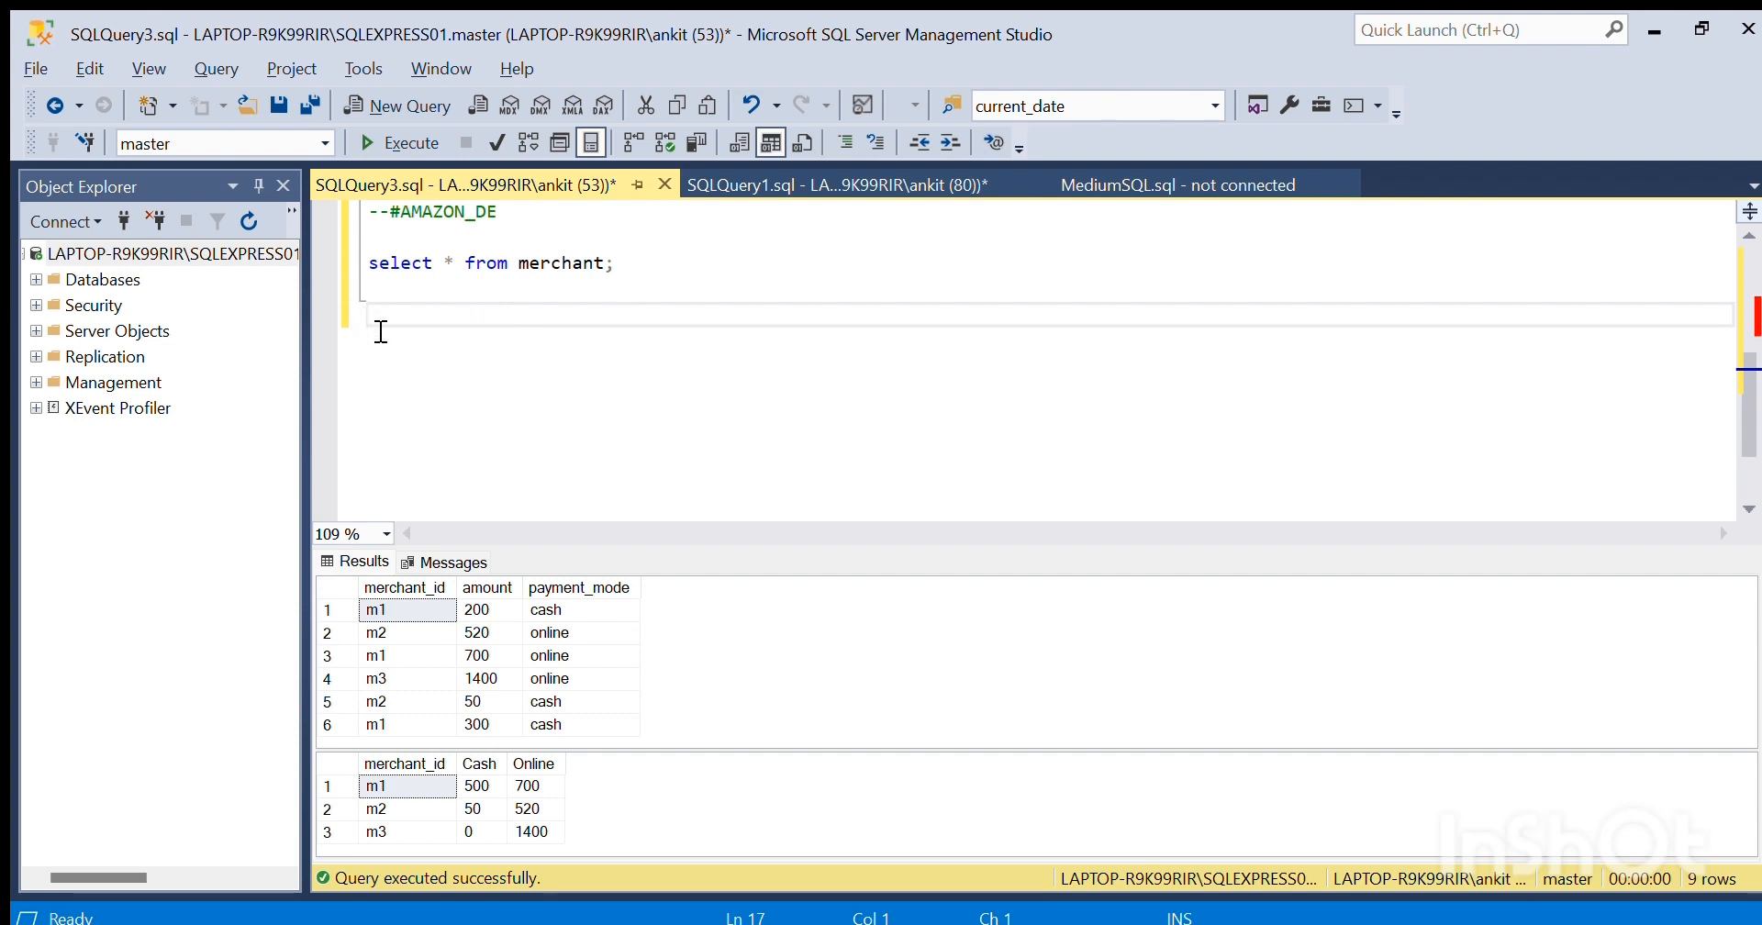
mouse_move(363, 352)
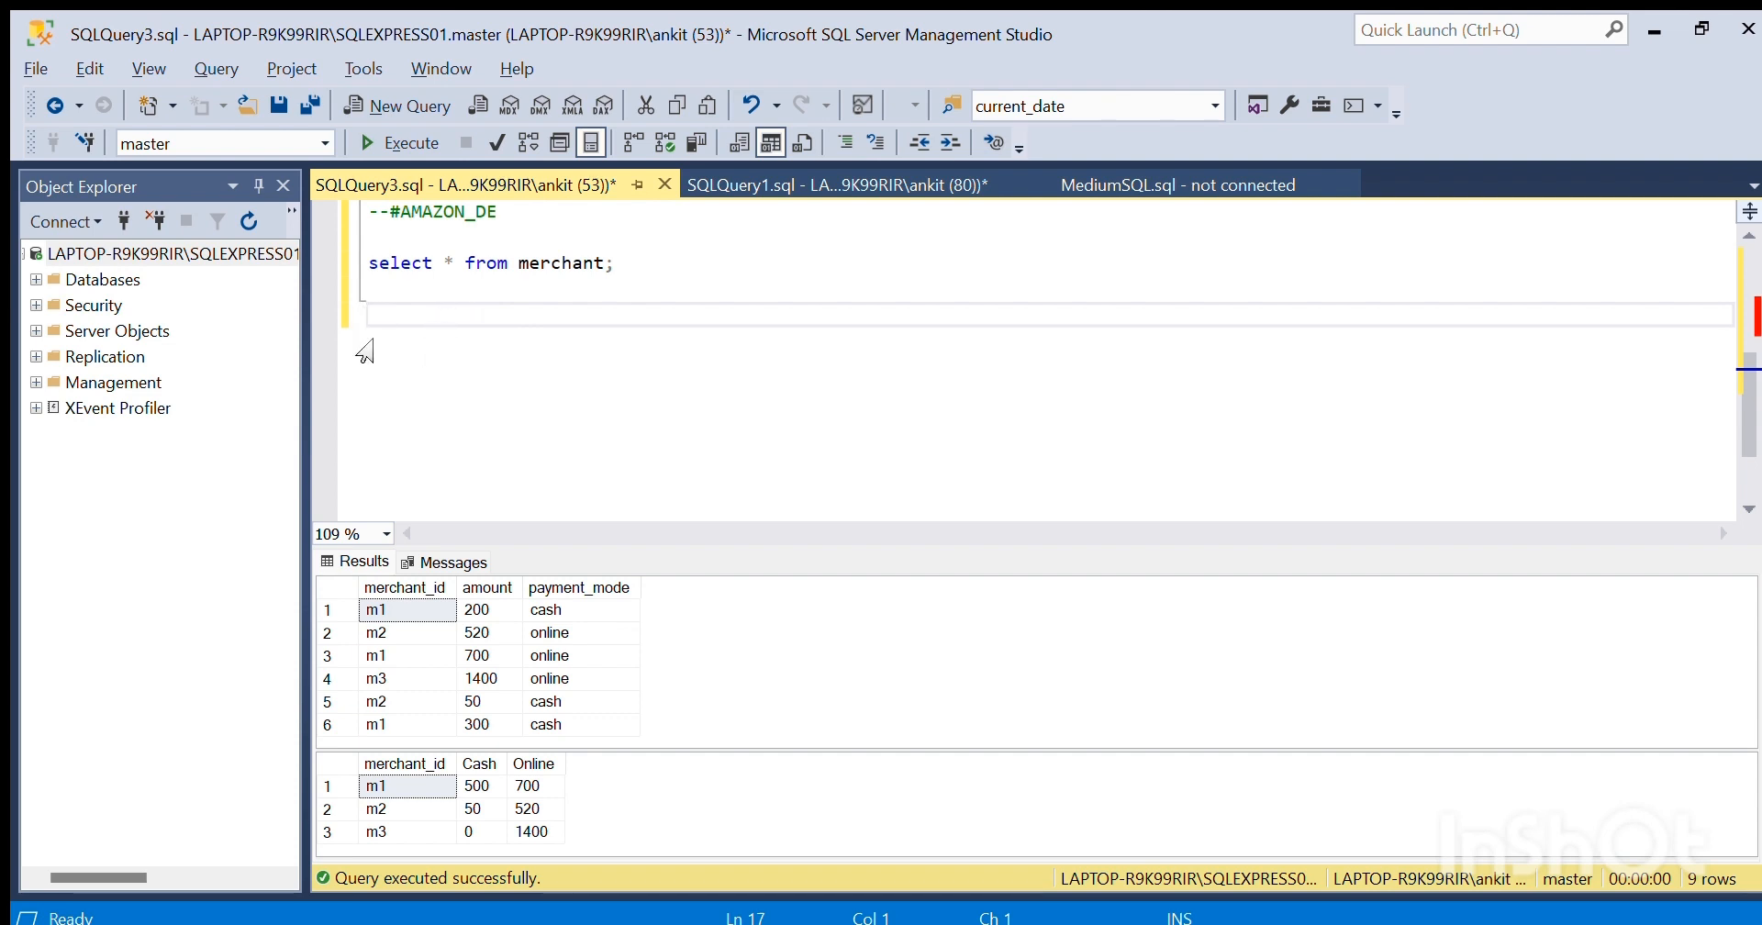
mouse_move(455, 723)
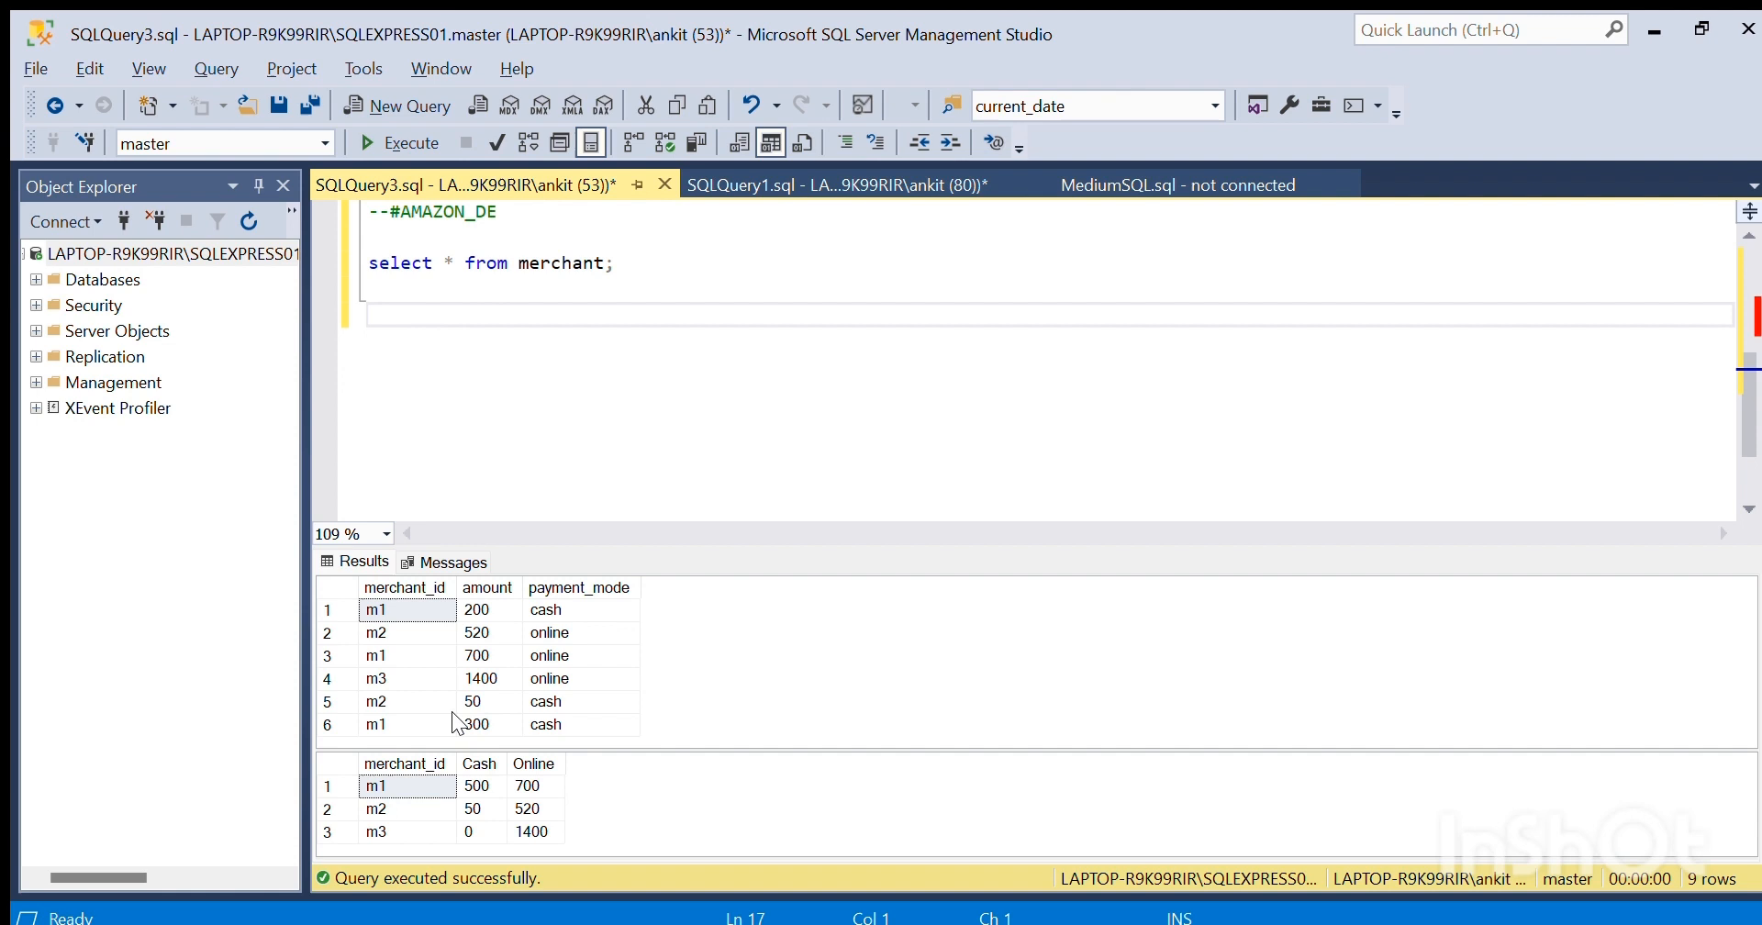
- Review the sample rows and expected per-merchant totals (m1 cash 500, m2 online 520, m3 online 1400)
click(369, 314)
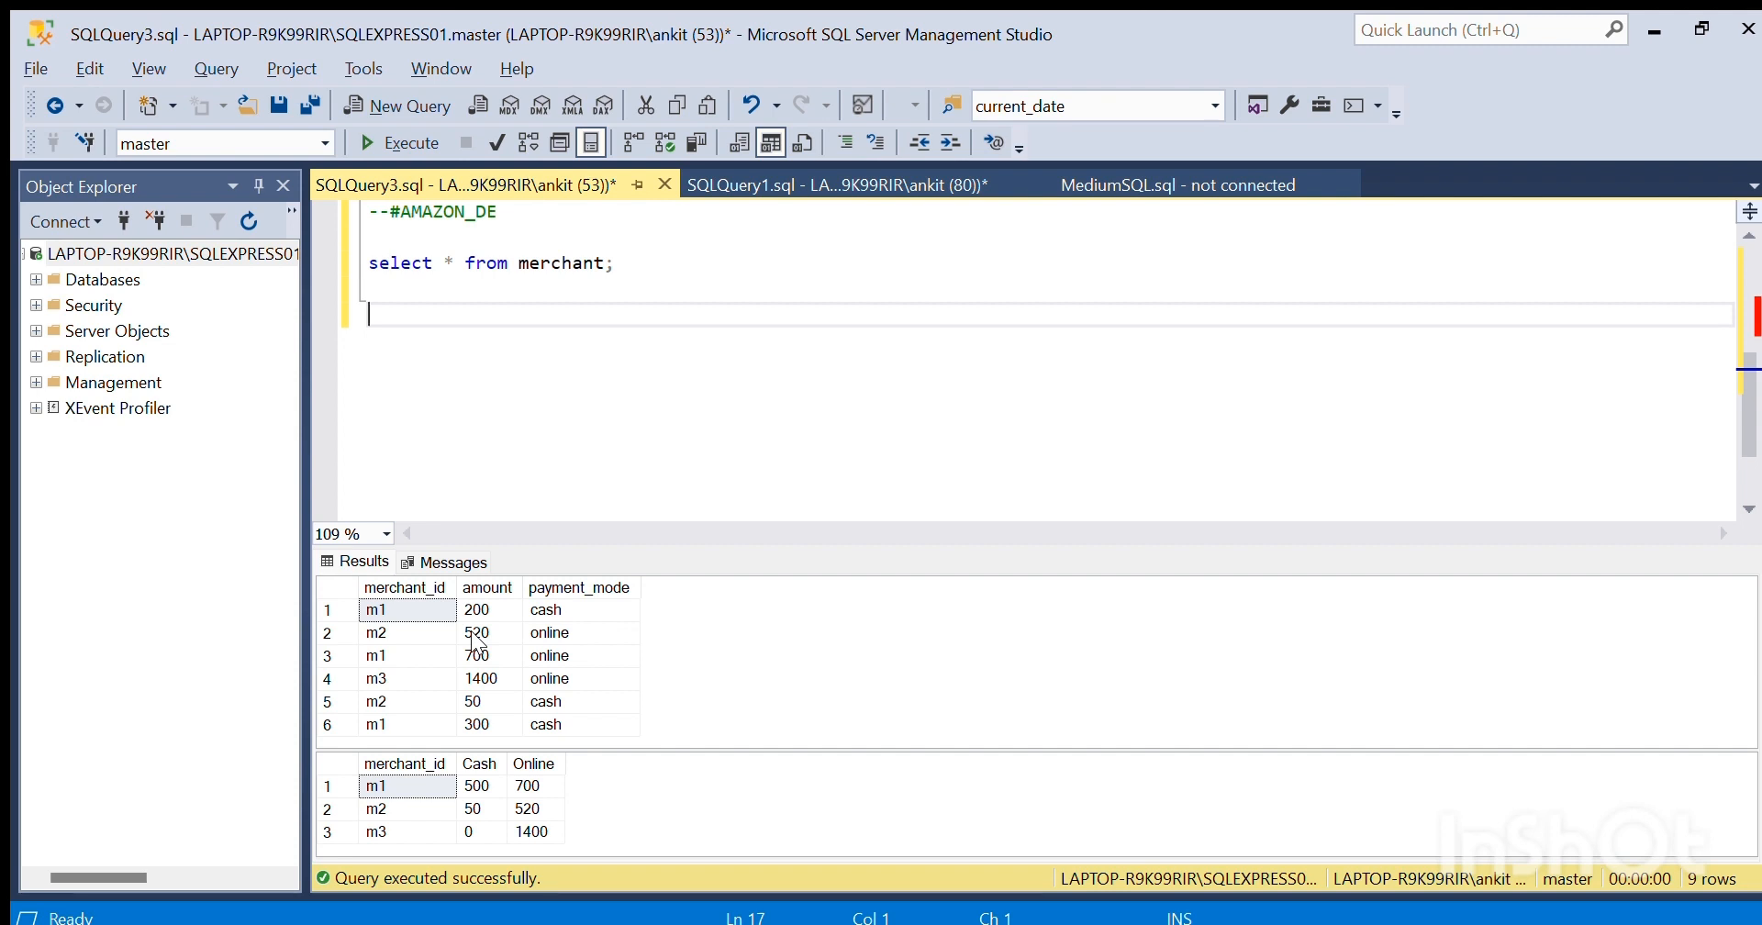
mouse_move(479, 629)
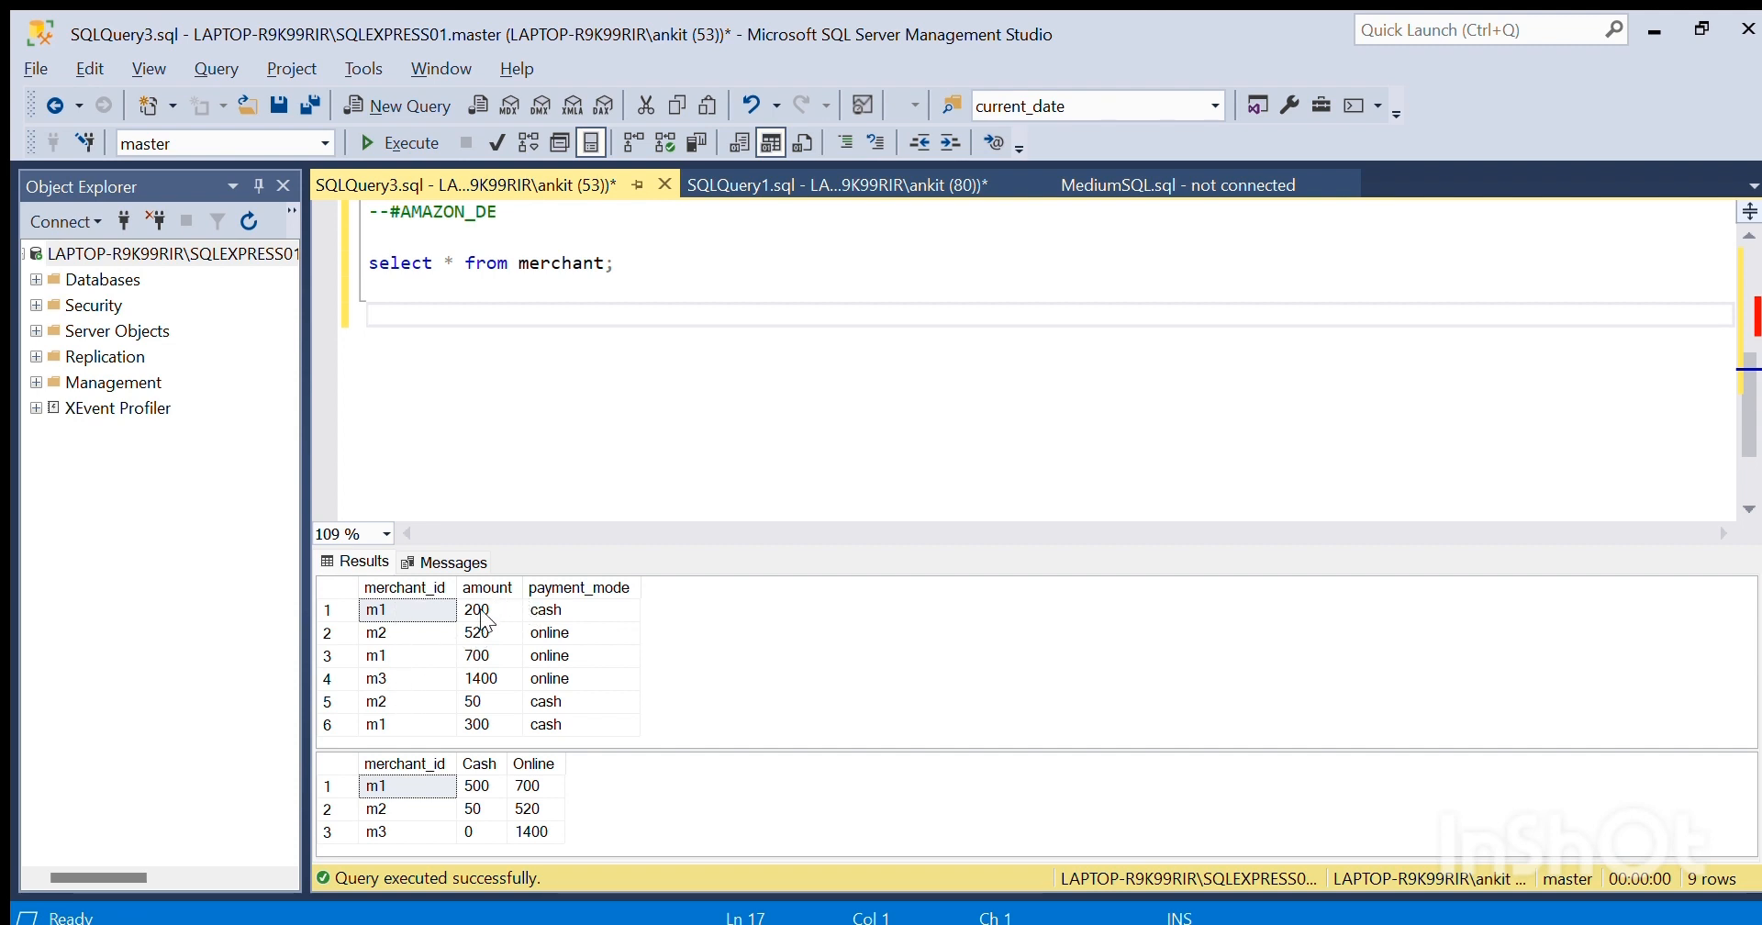
click(545, 610)
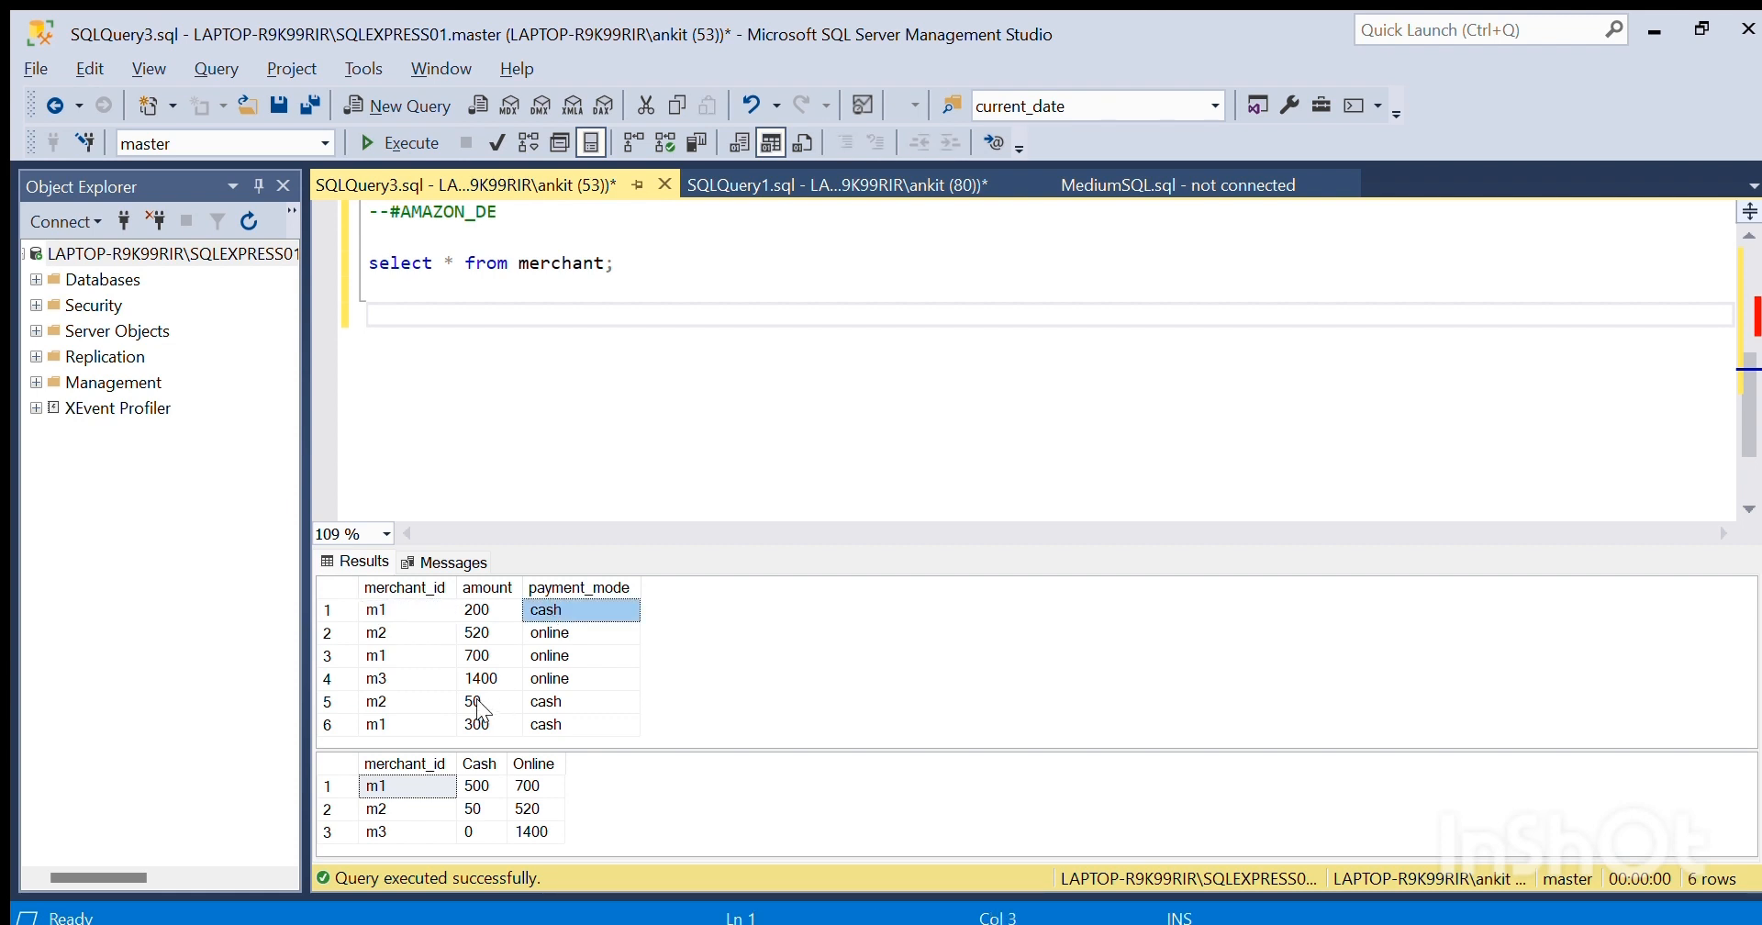
mouse_move(481, 784)
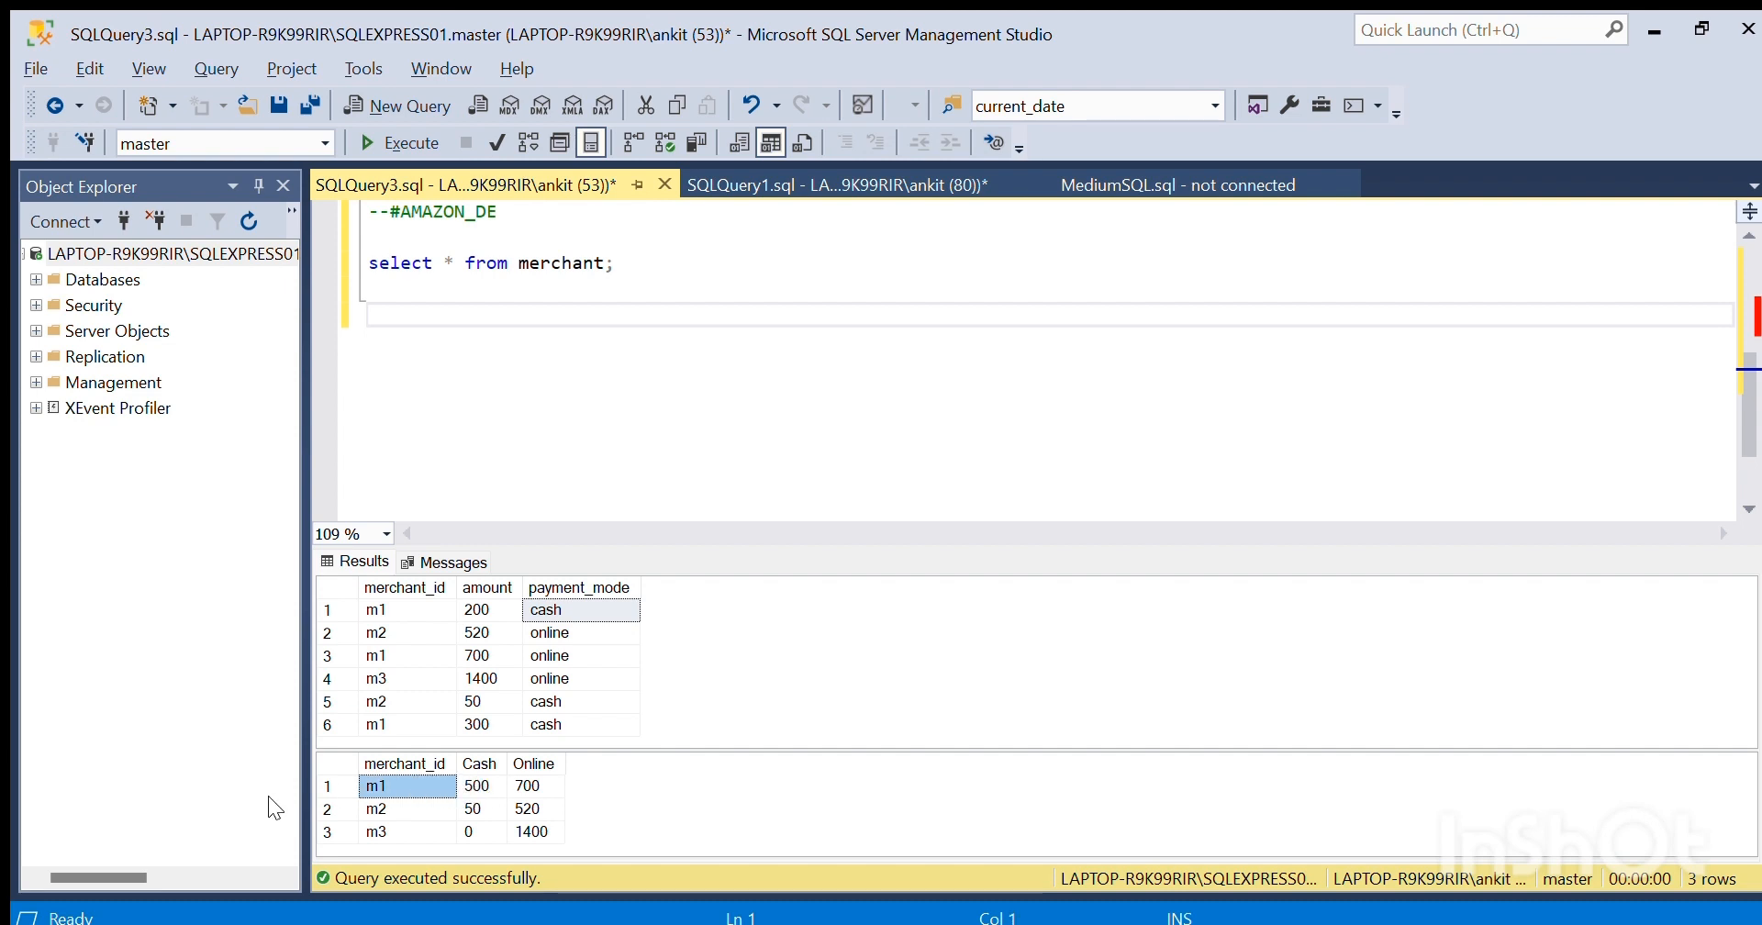
mouse_move(471, 783)
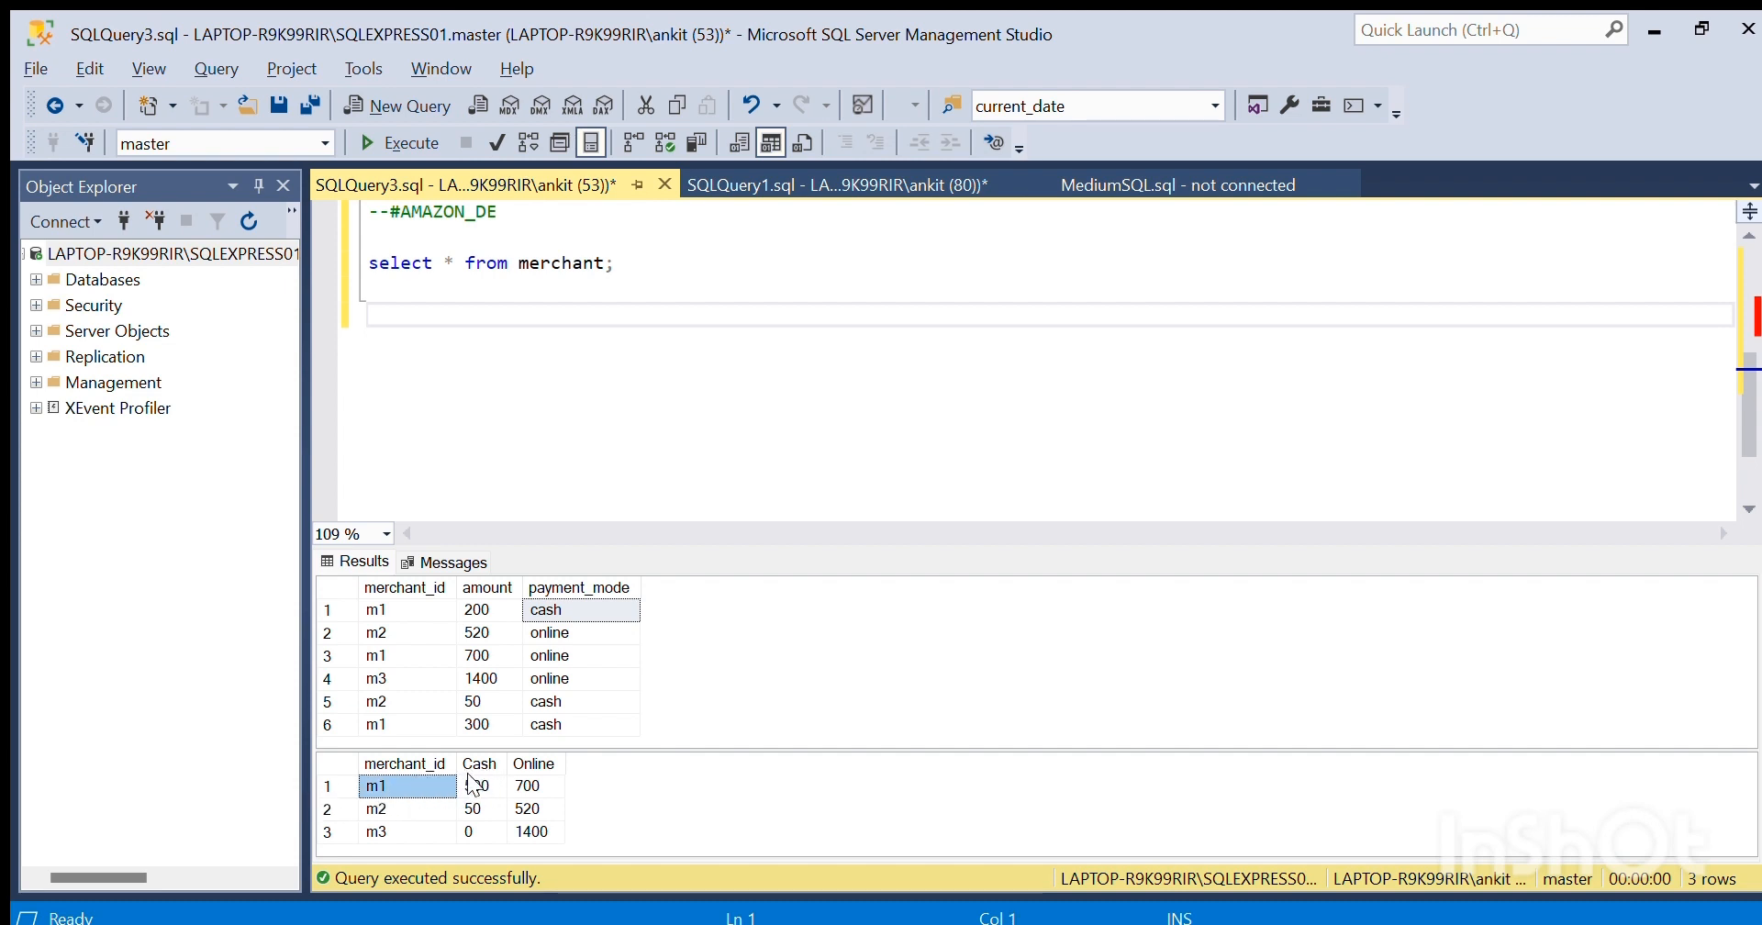
click(479, 784)
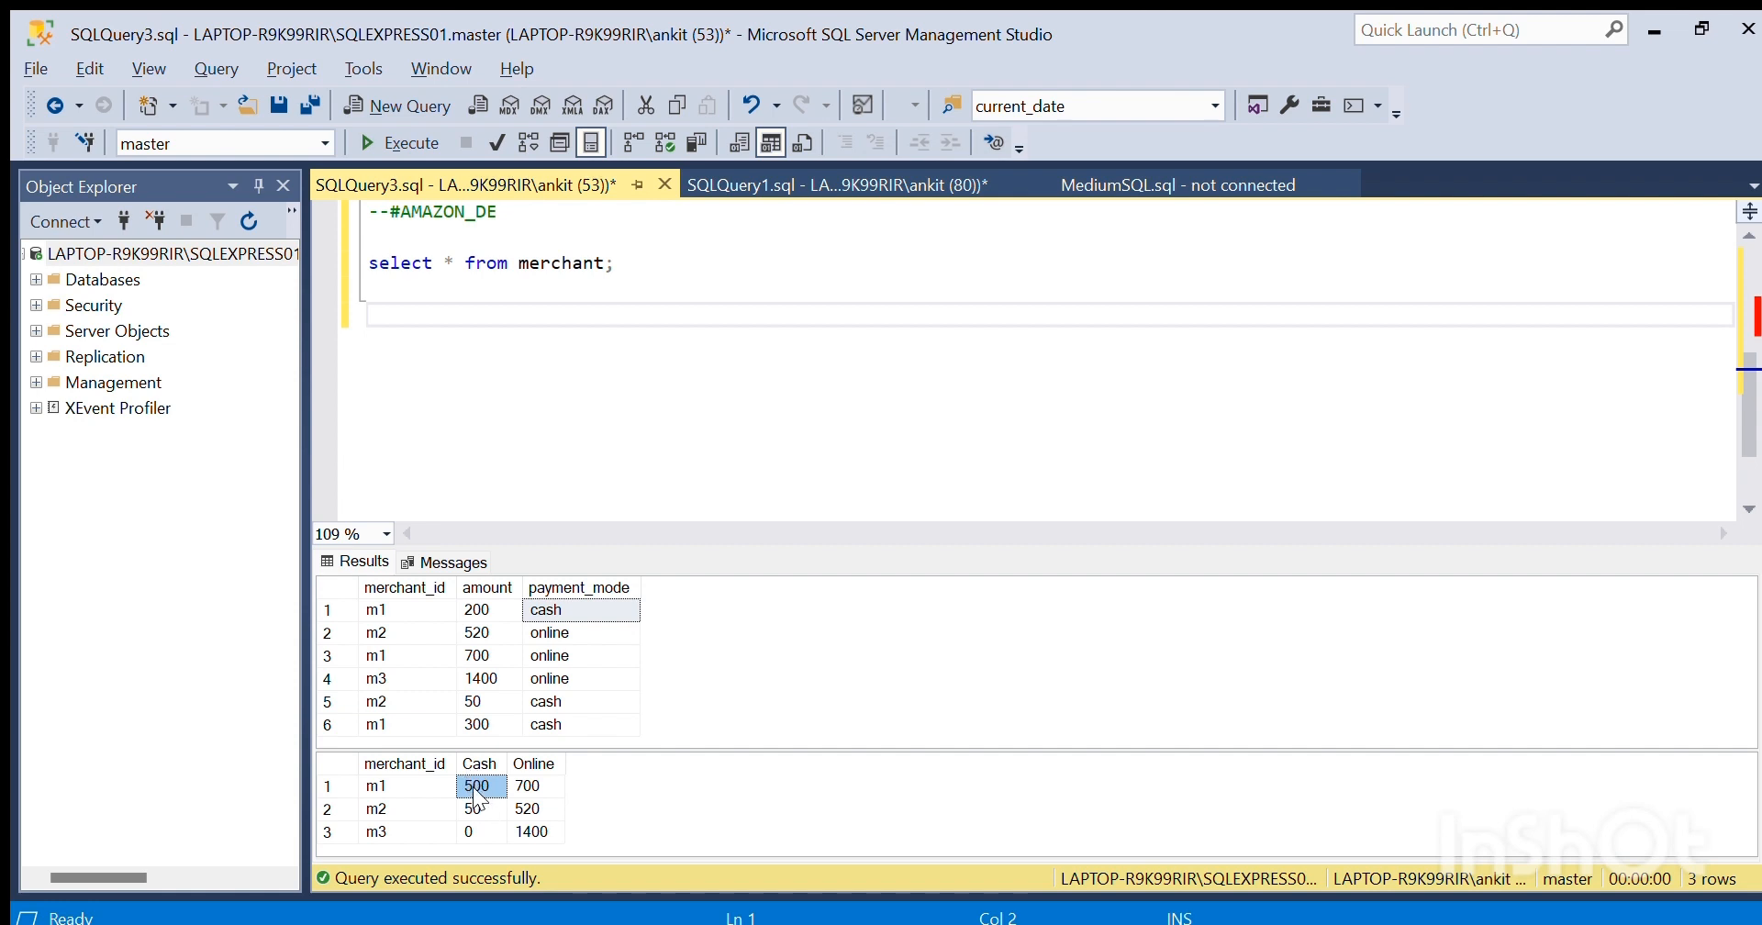
mouse_move(509, 784)
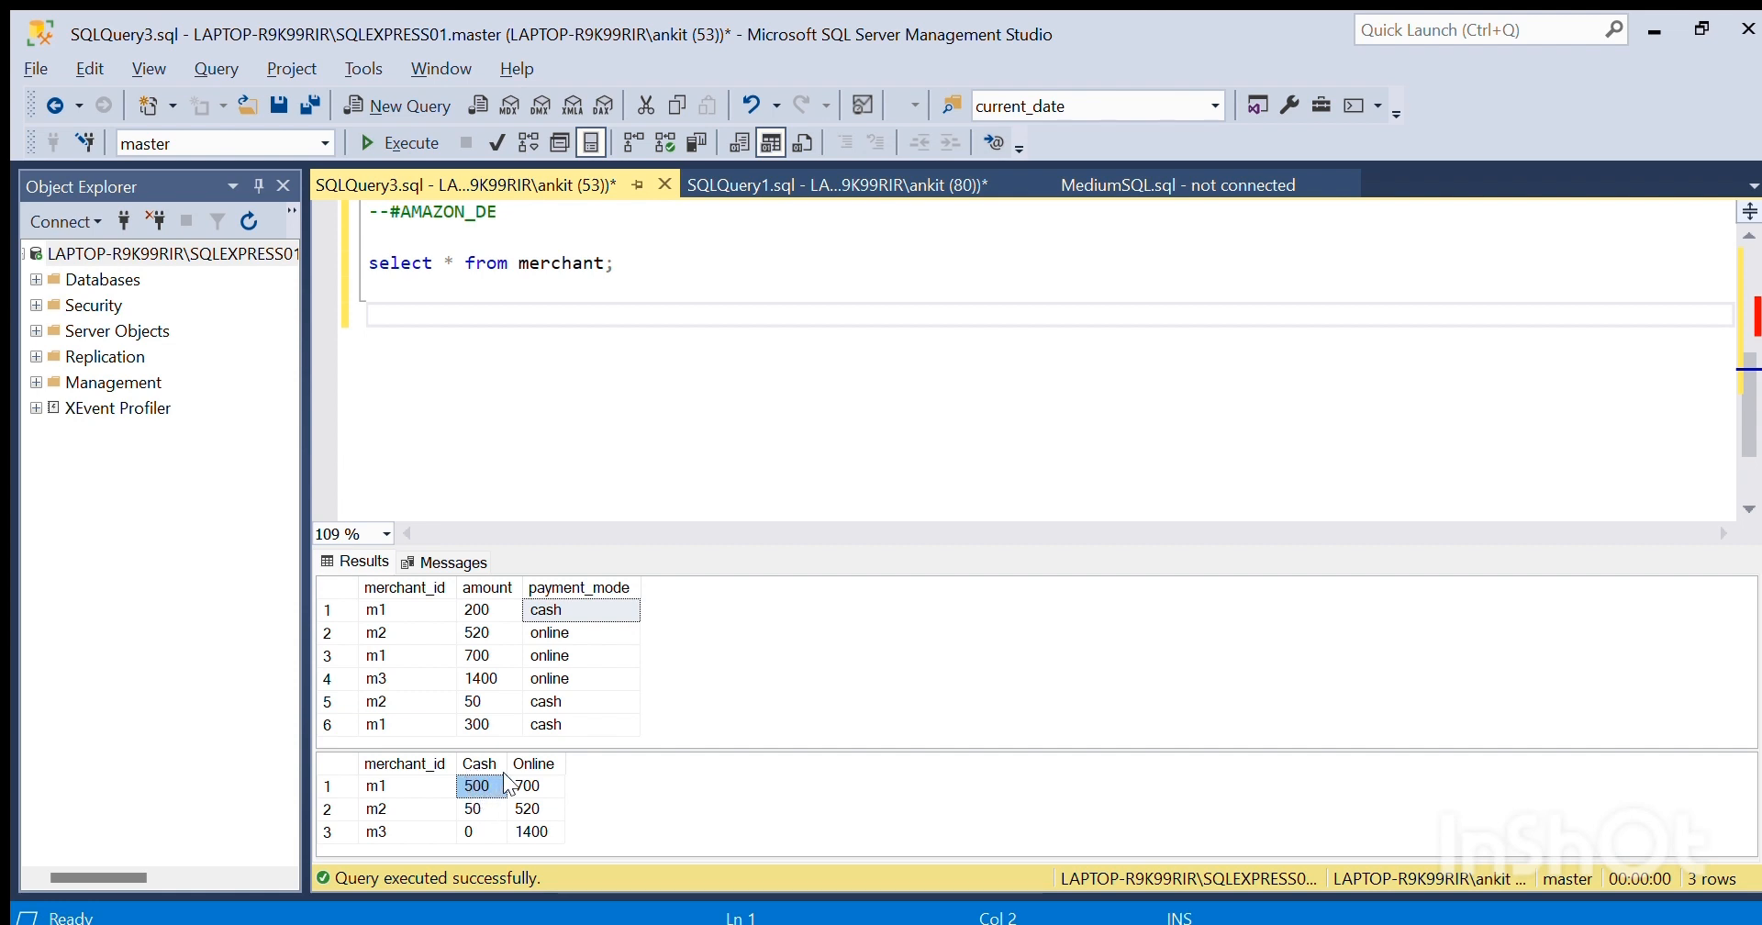
mouse_move(400, 608)
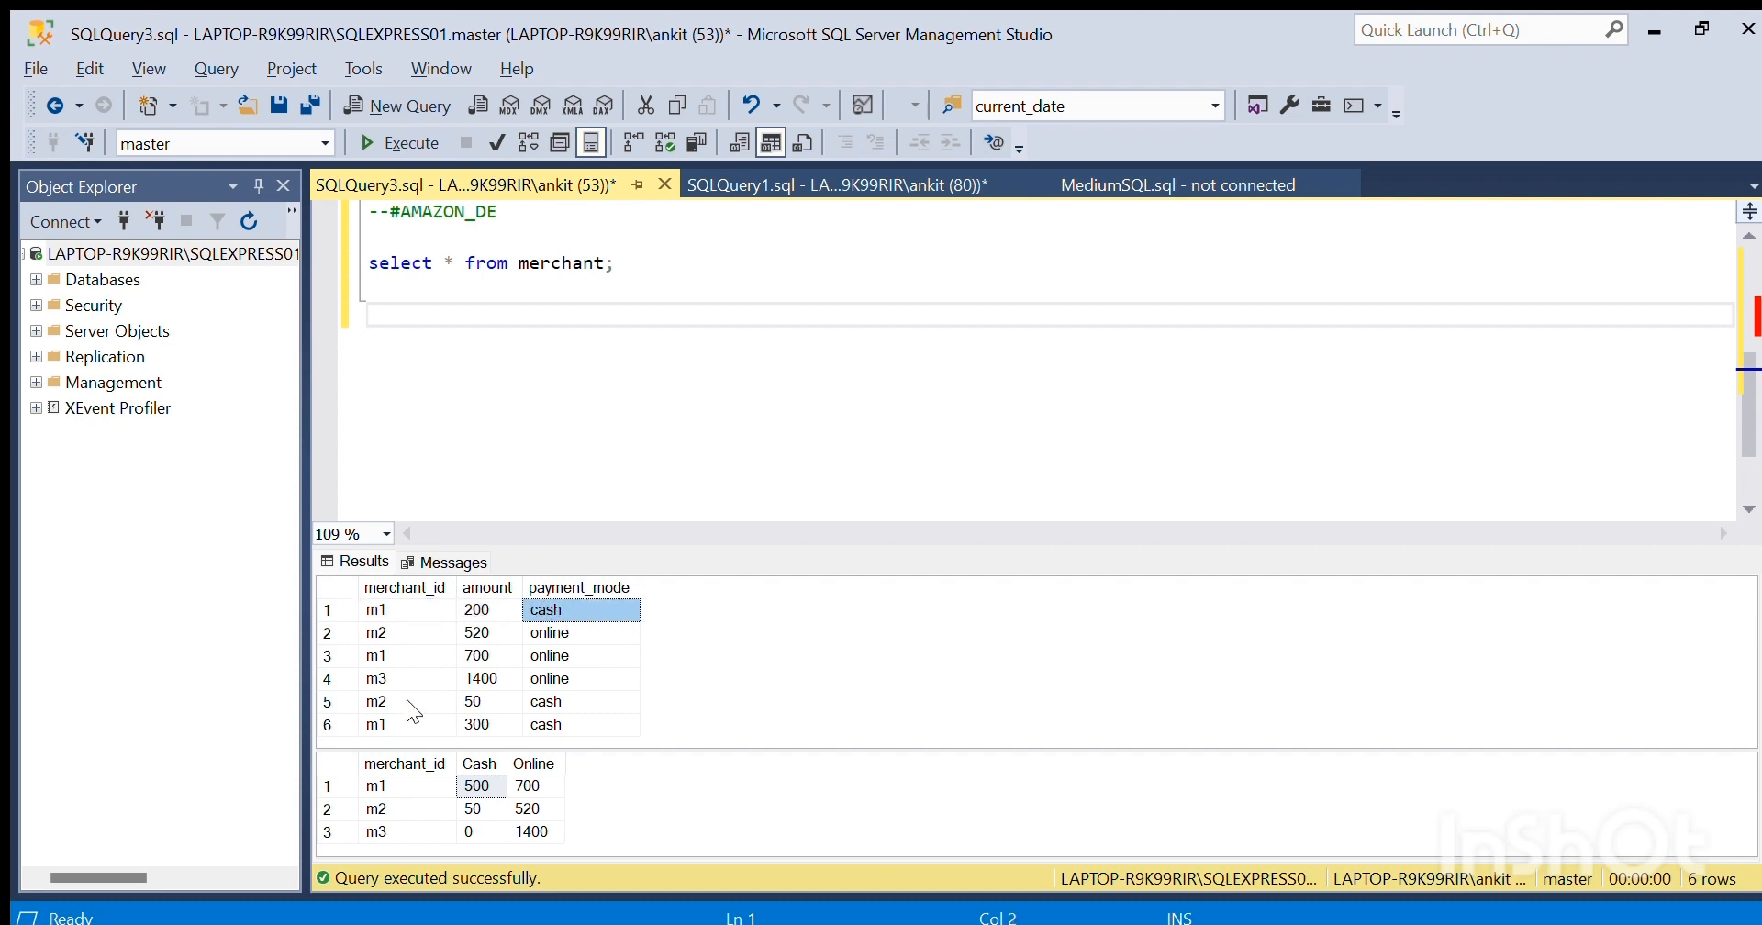
click(408, 724)
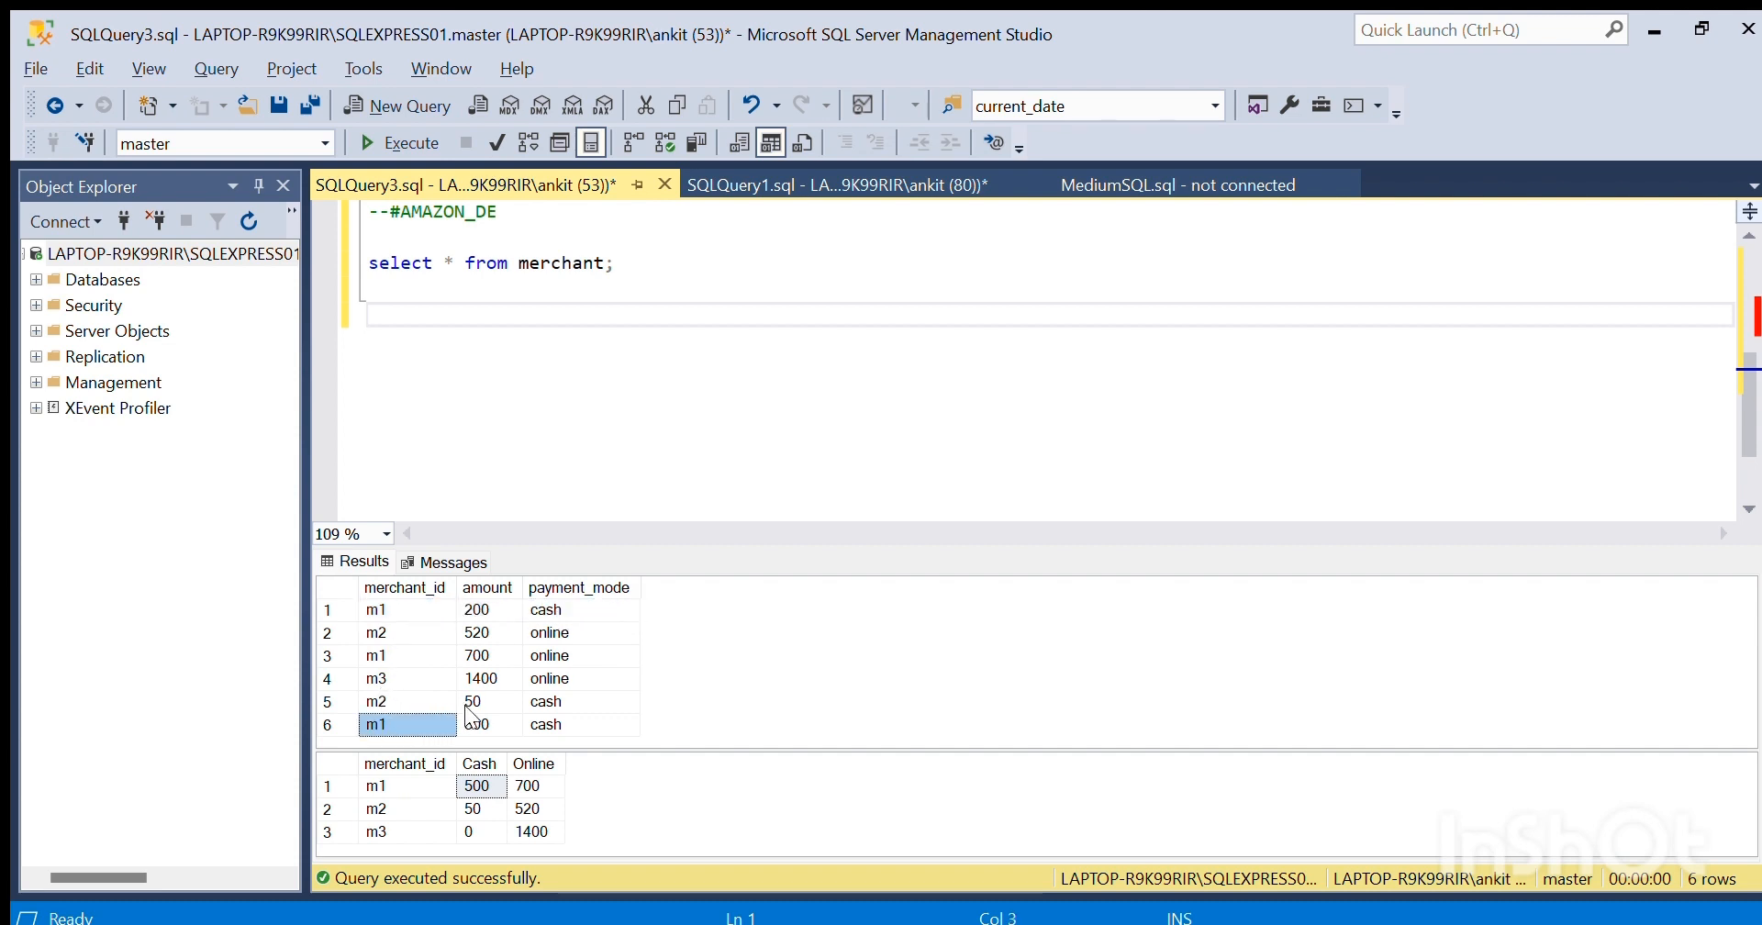
click(475, 785)
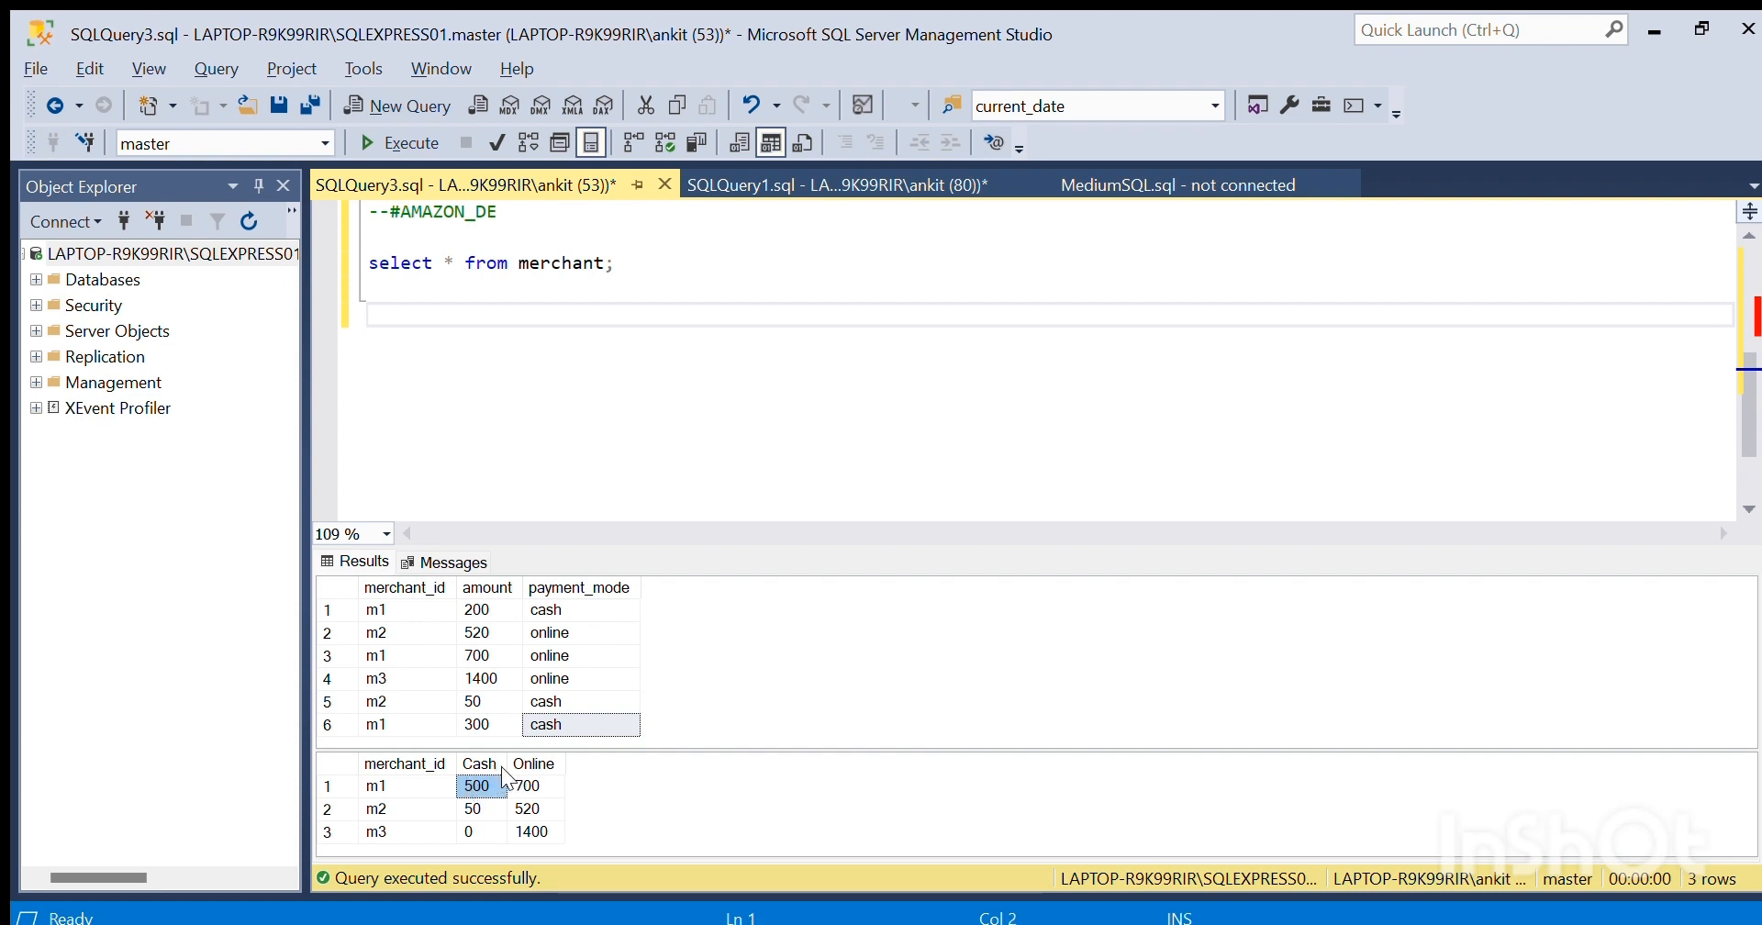
mouse_move(387, 692)
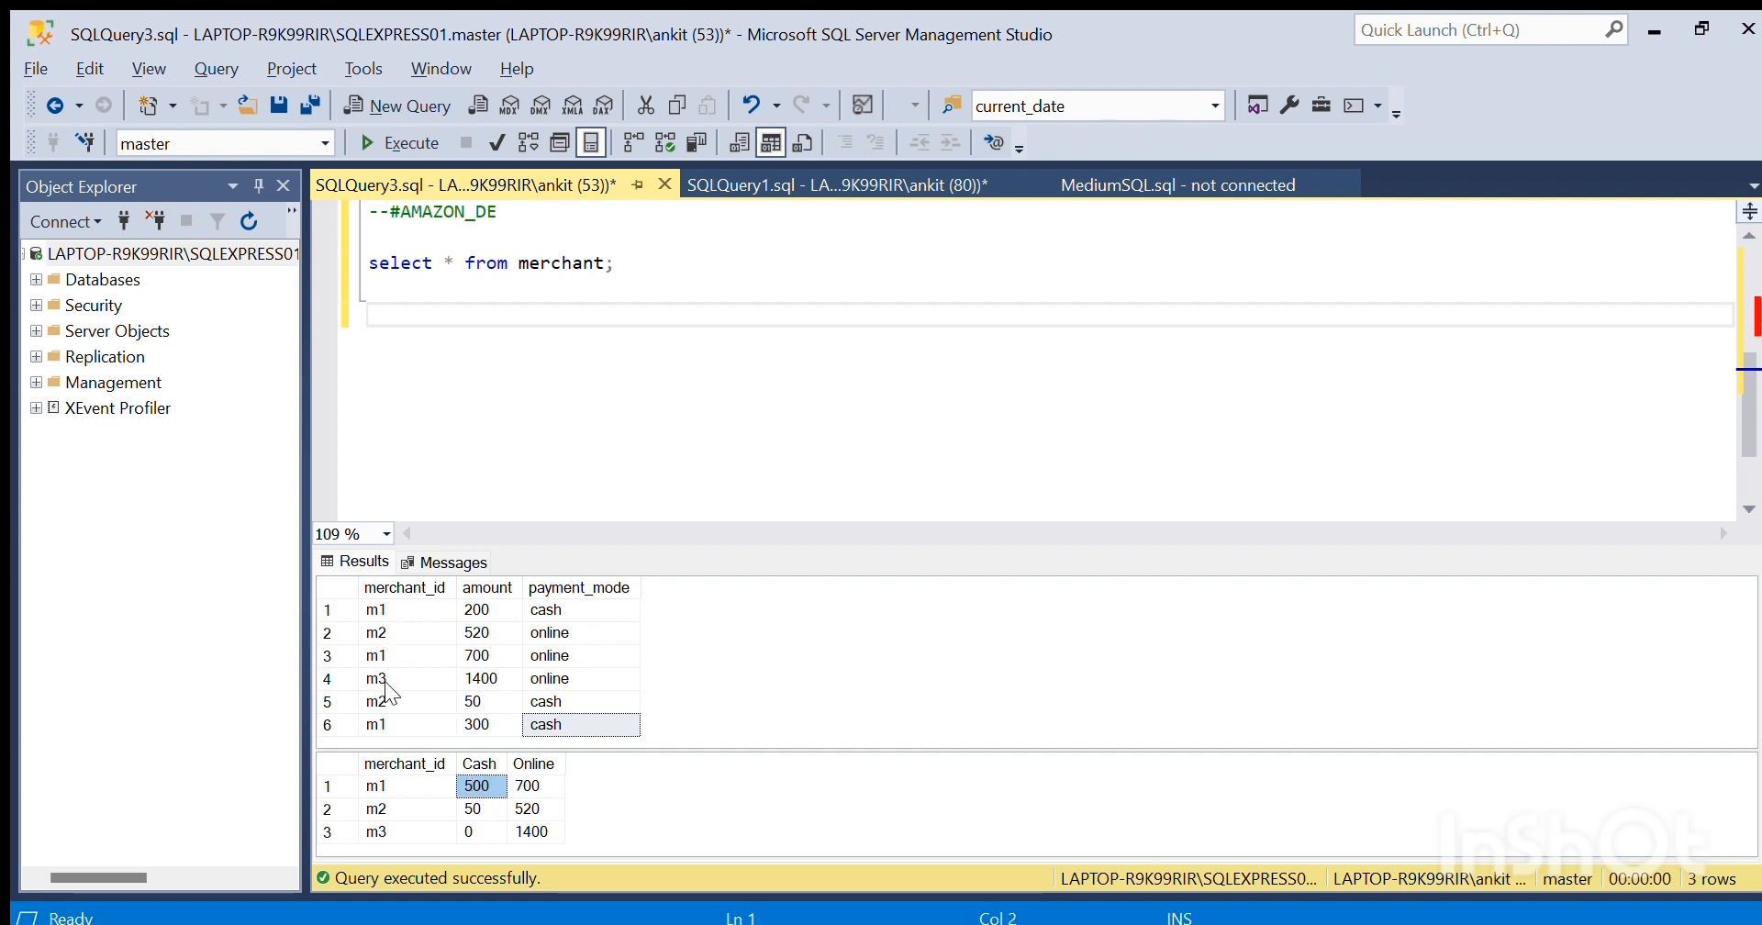
click(578, 655)
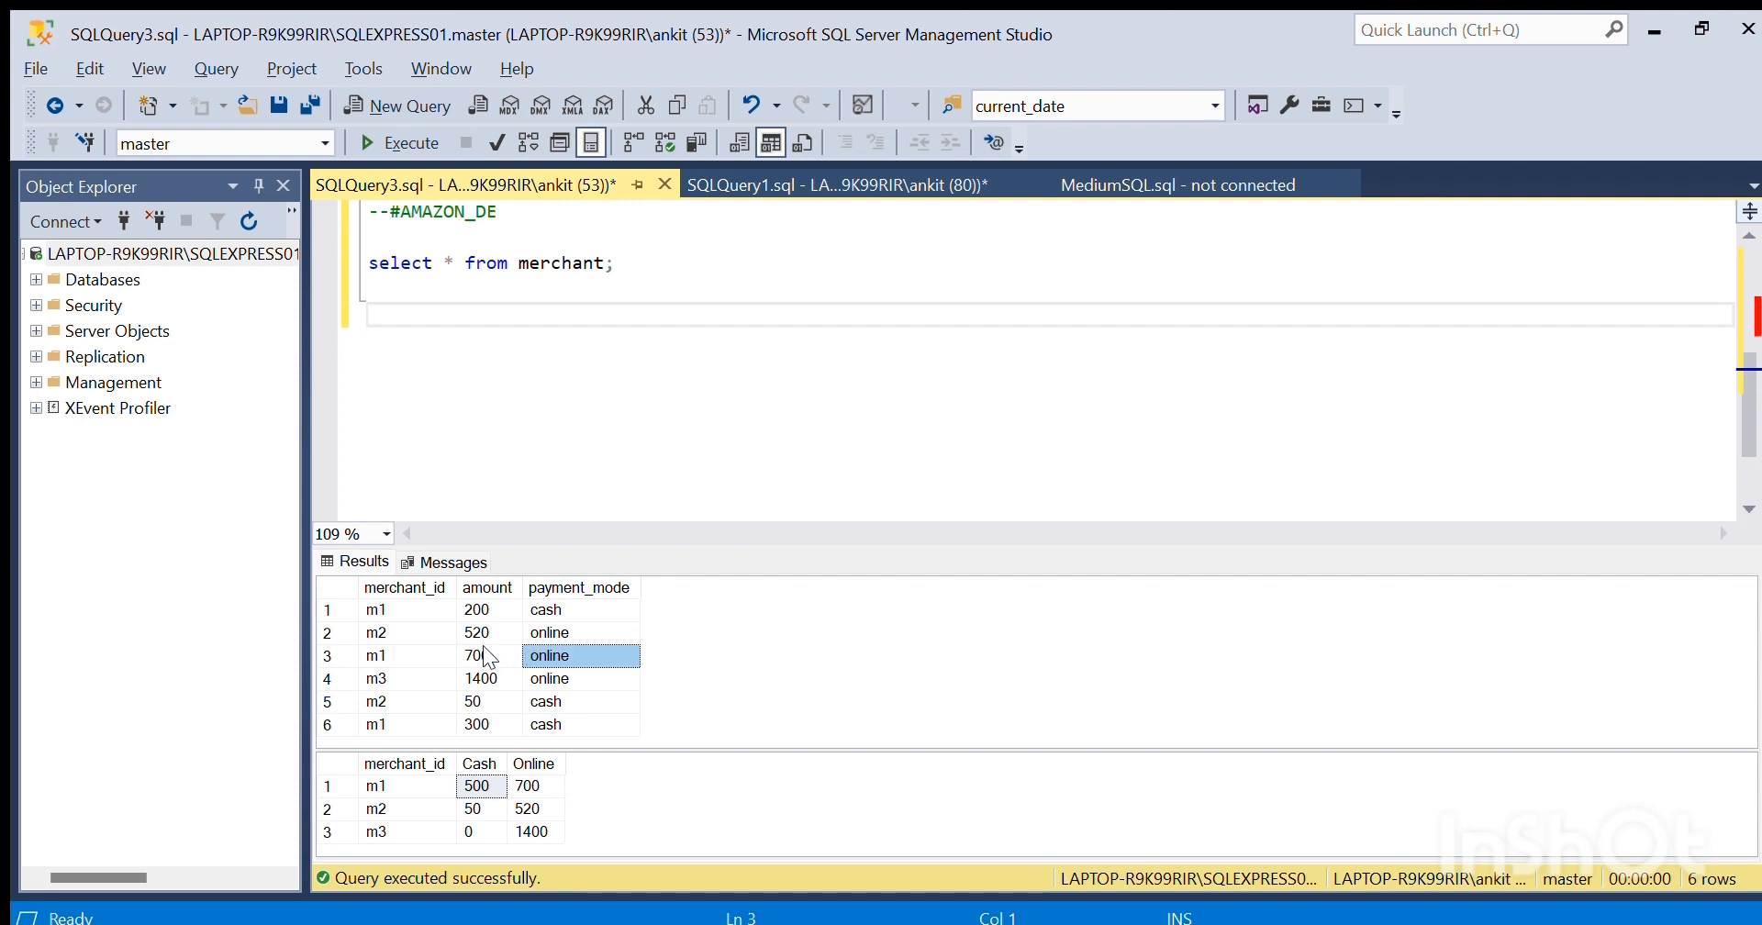
click(485, 655)
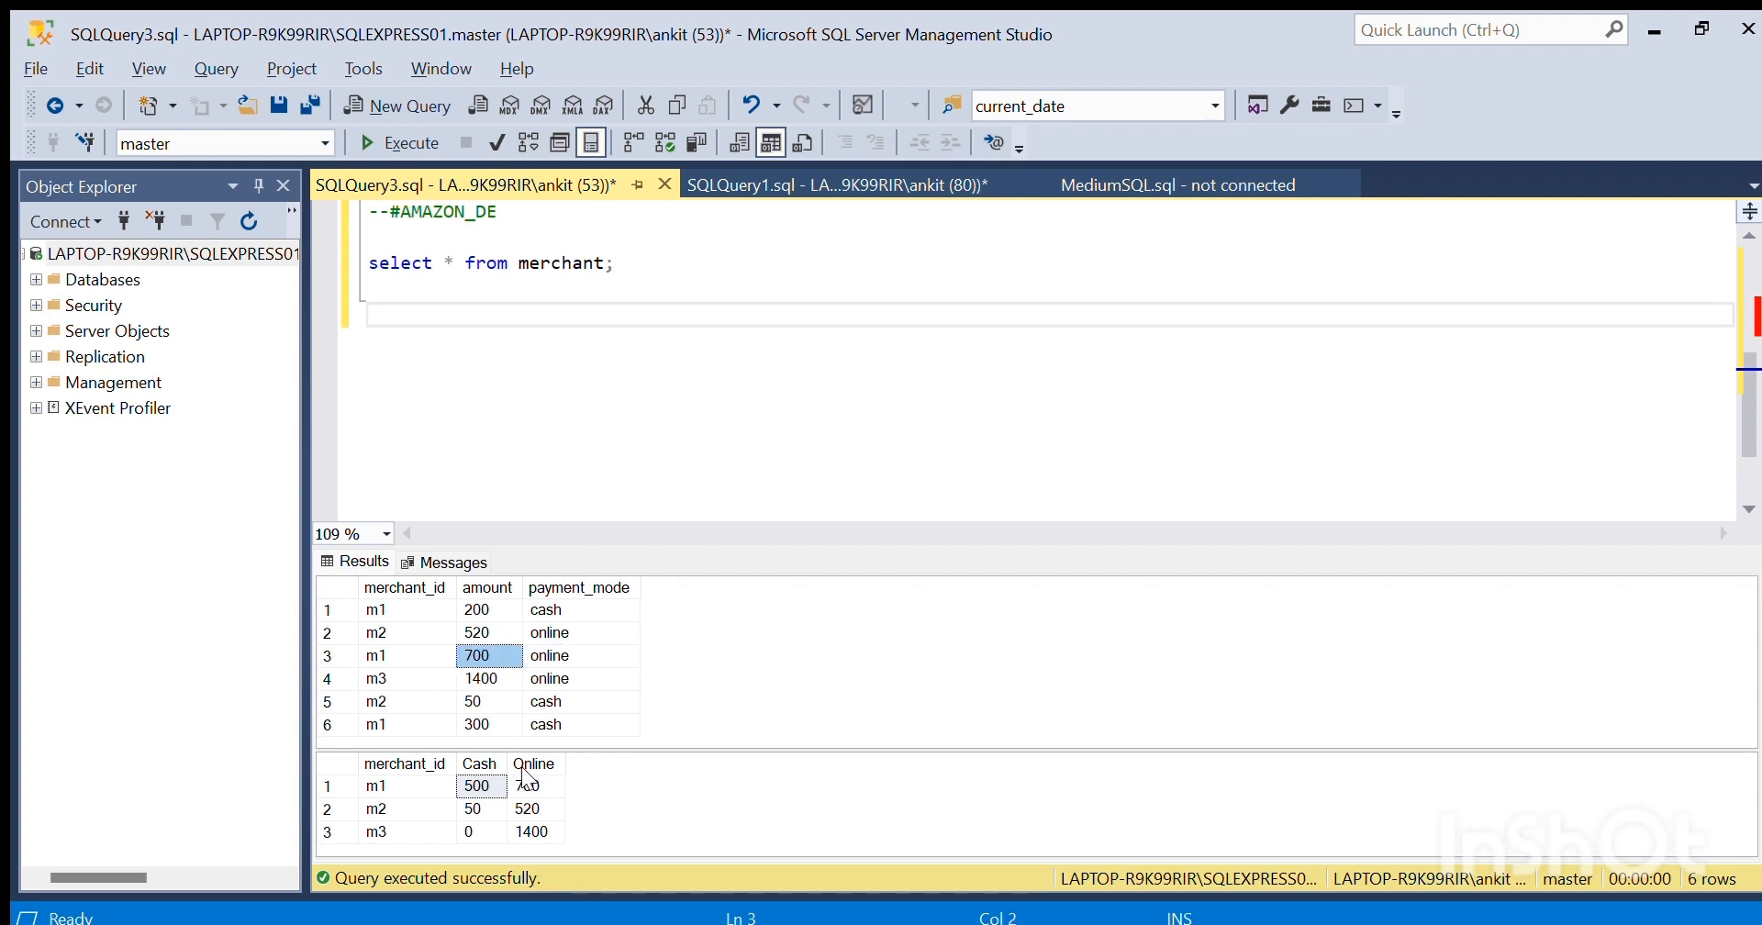
click(375, 807)
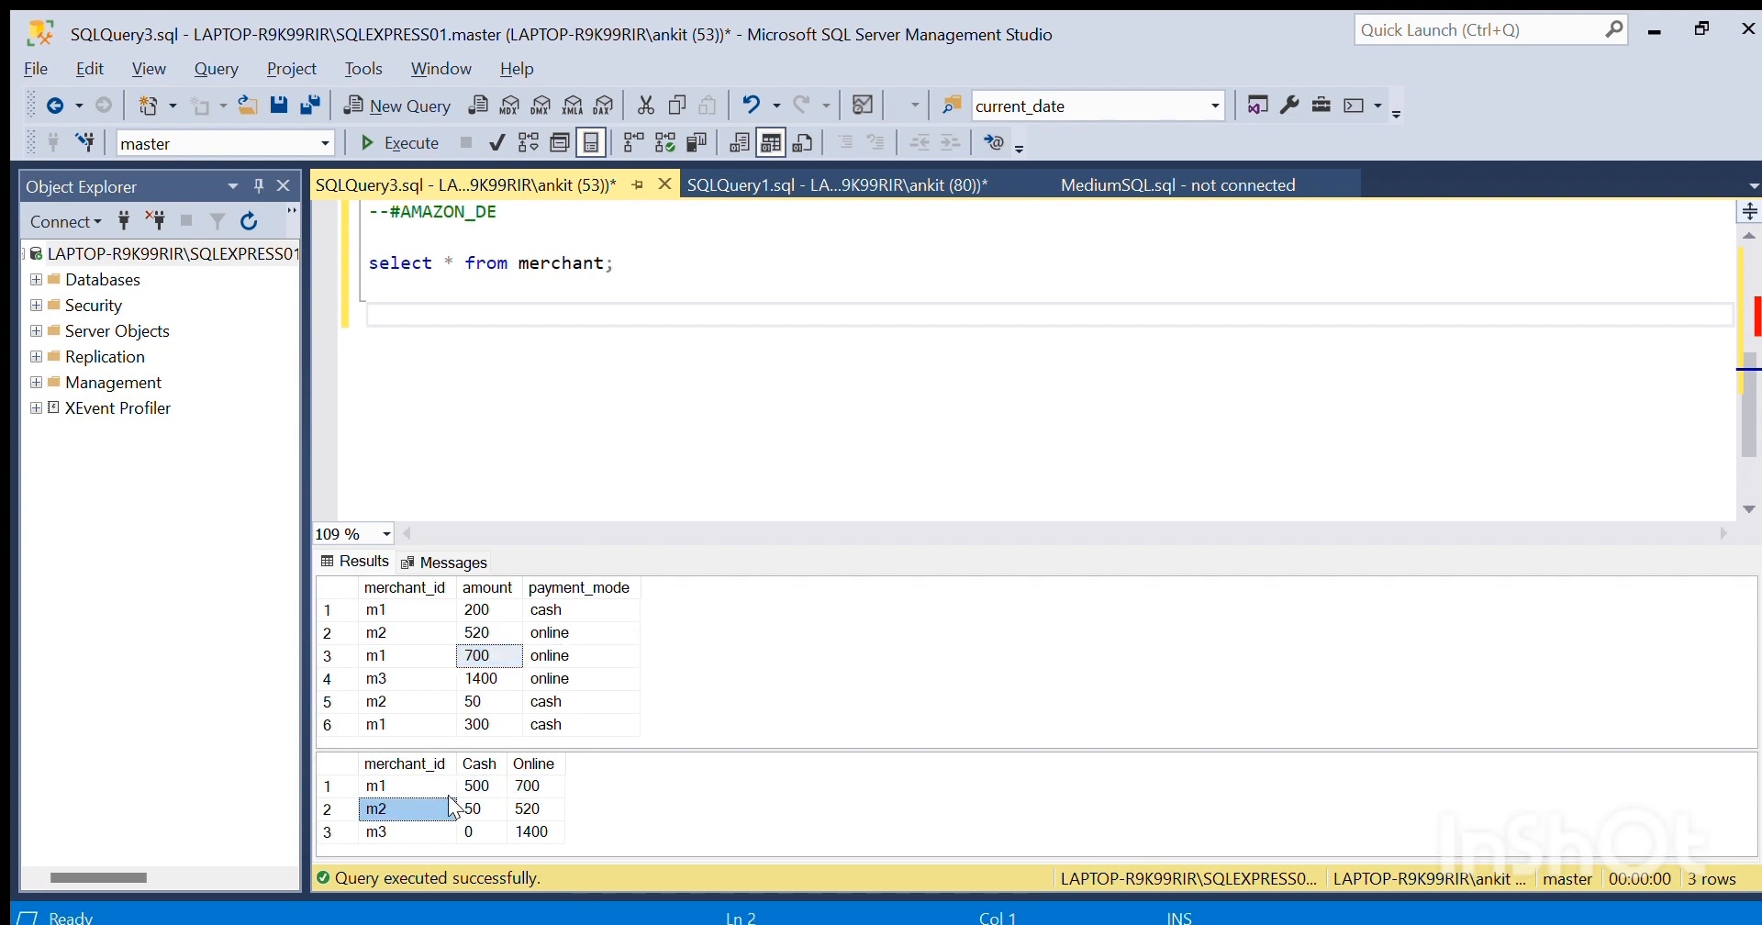
click(487, 631)
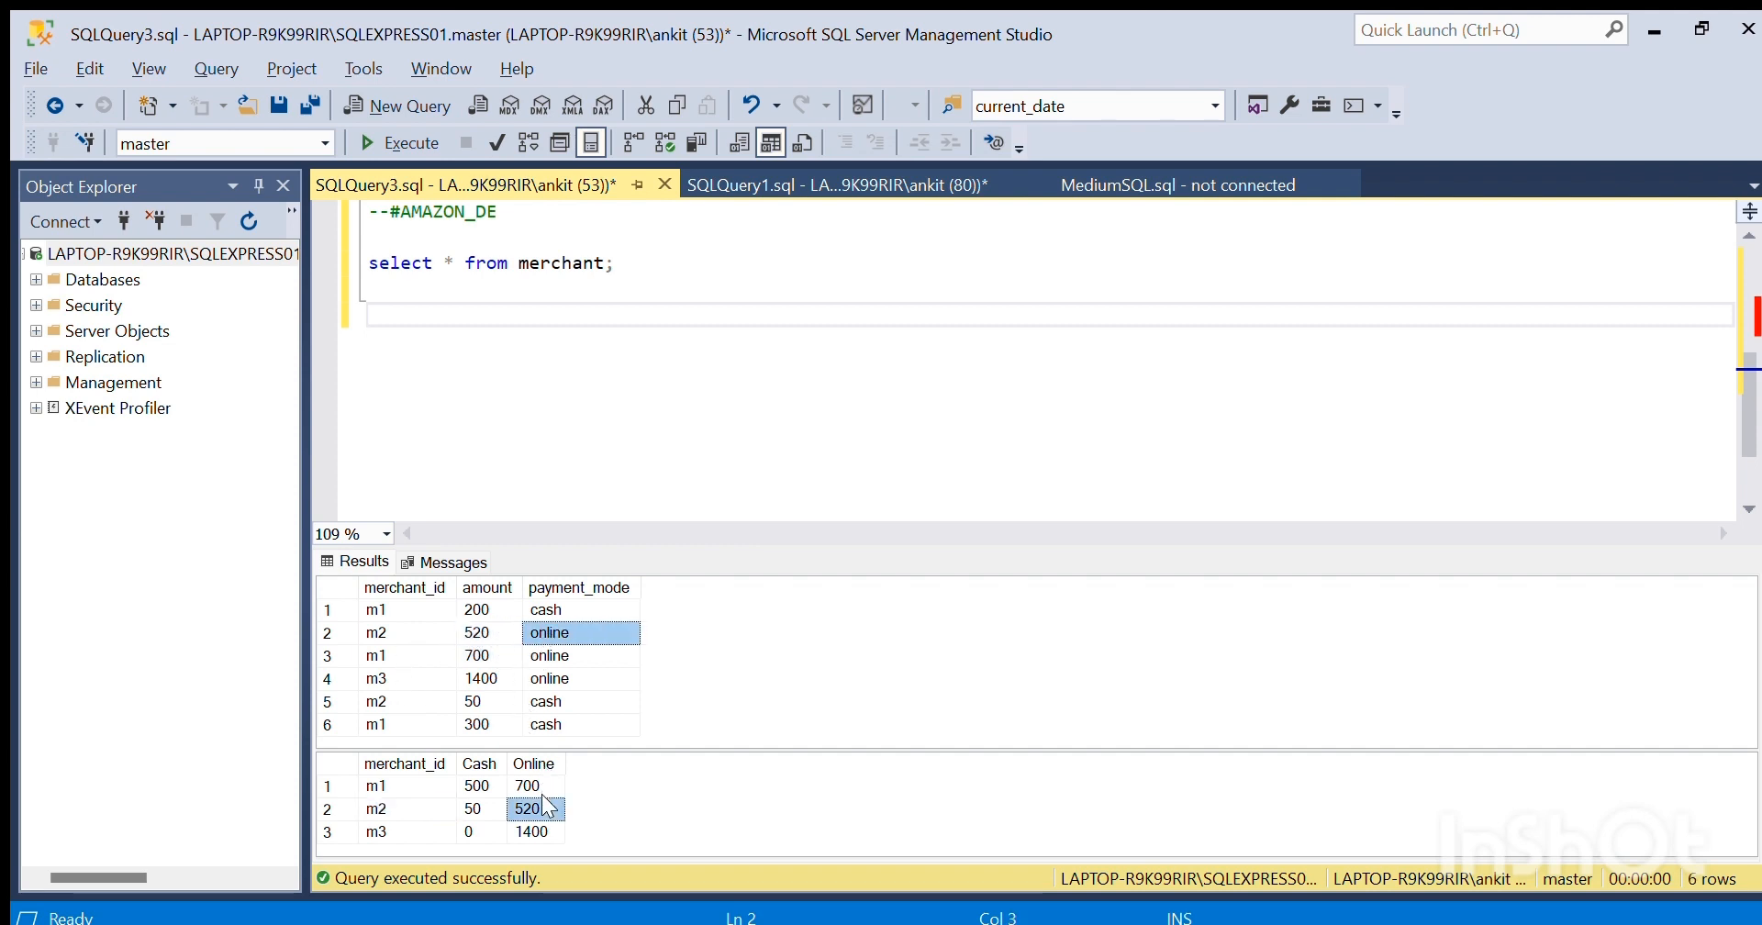
click(407, 701)
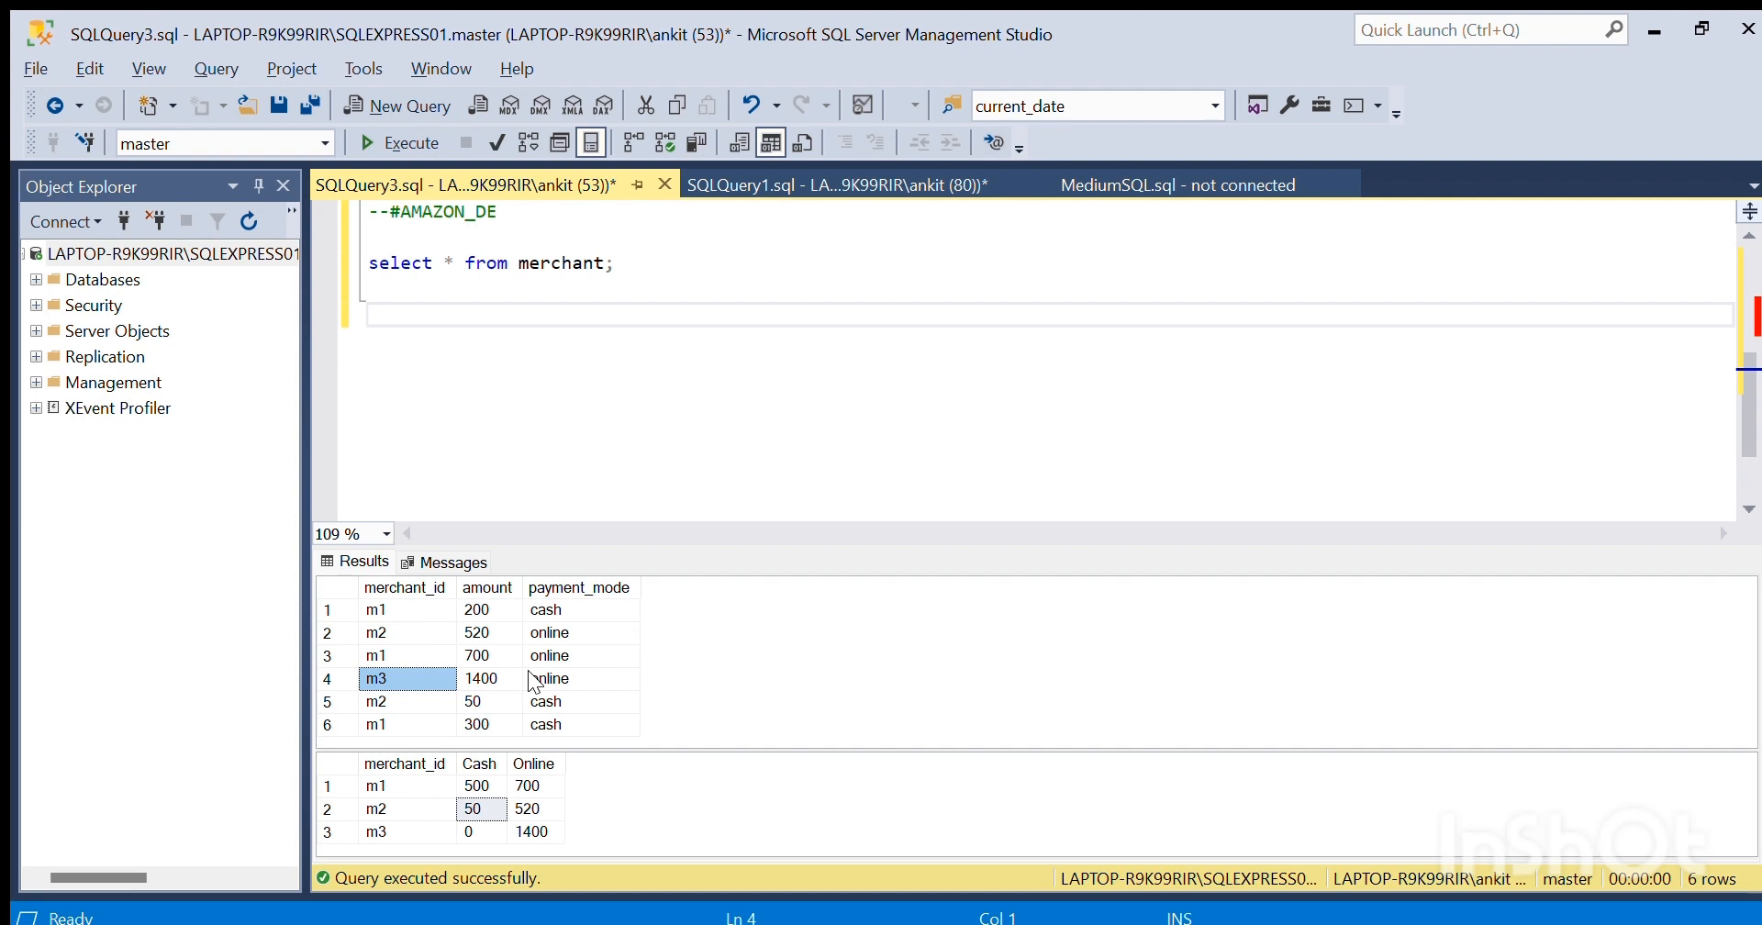
click(534, 831)
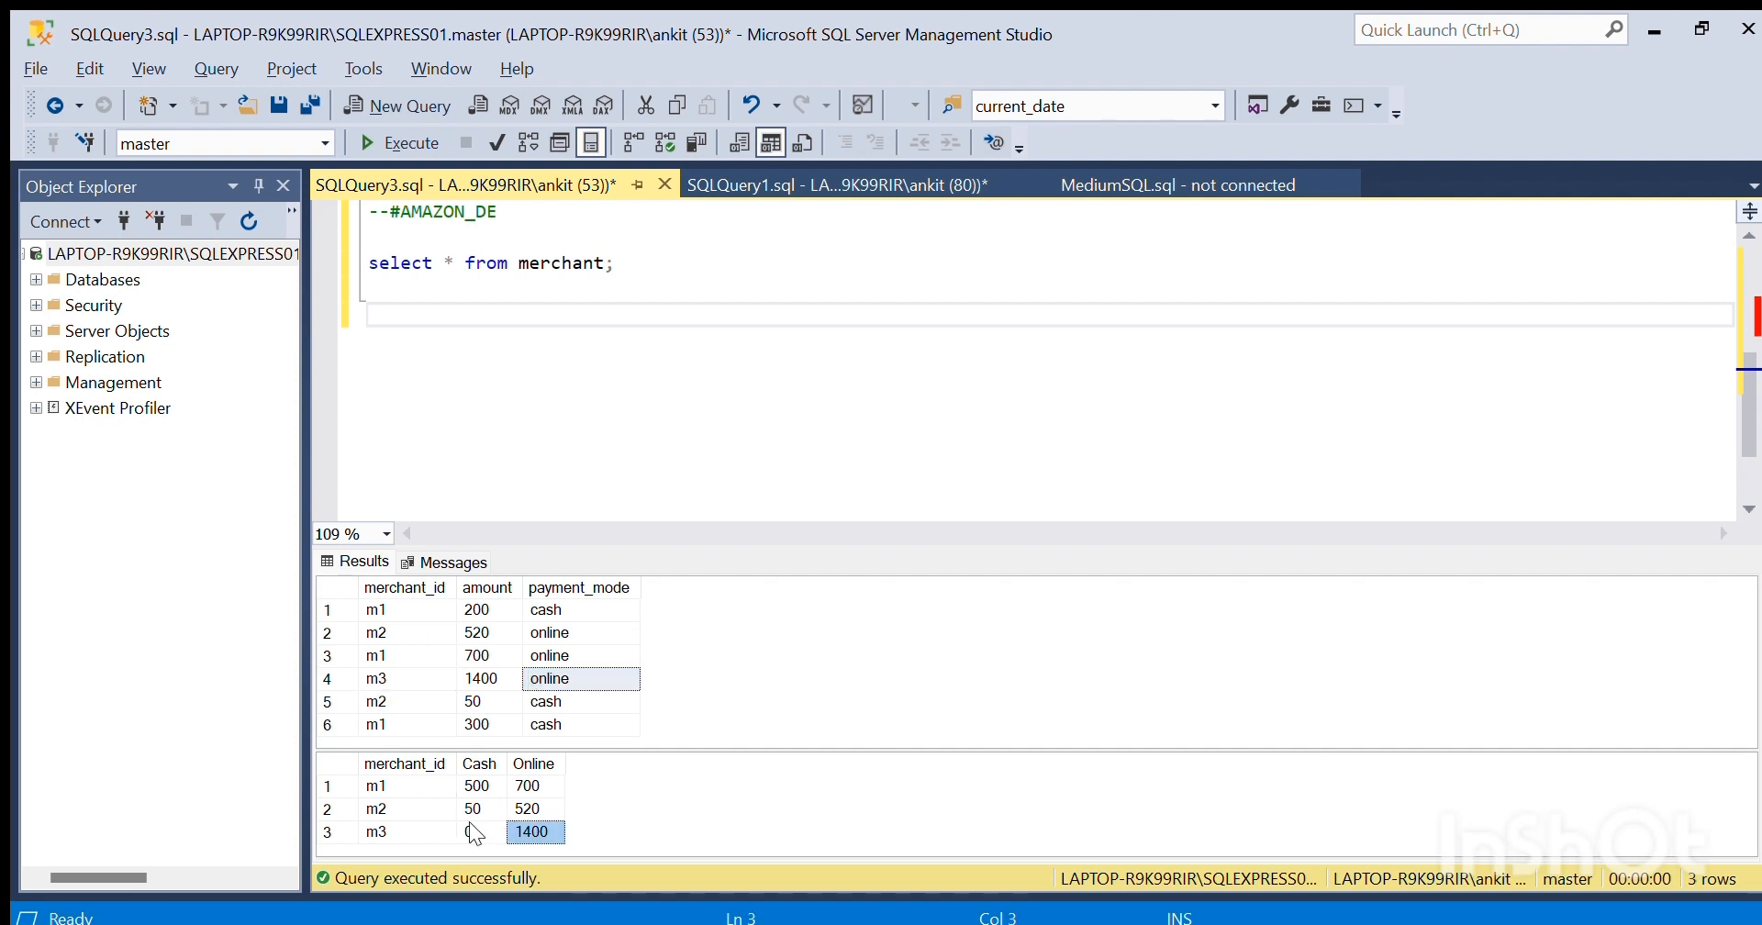
click(472, 831)
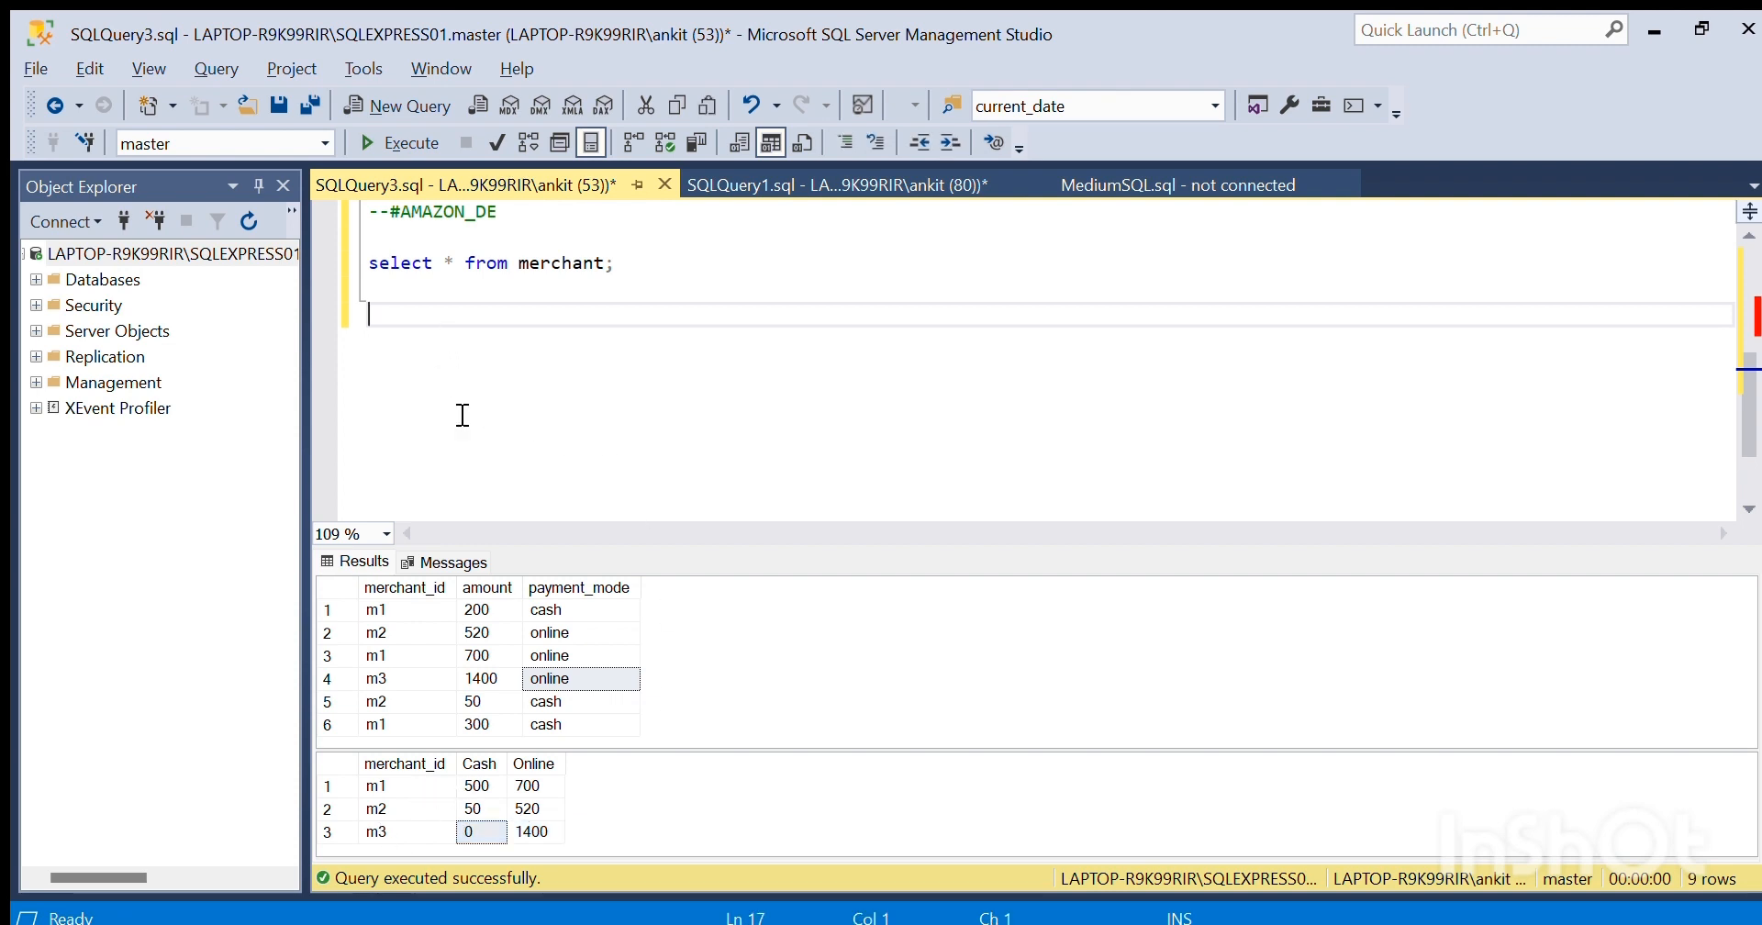
mouse_move(523, 334)
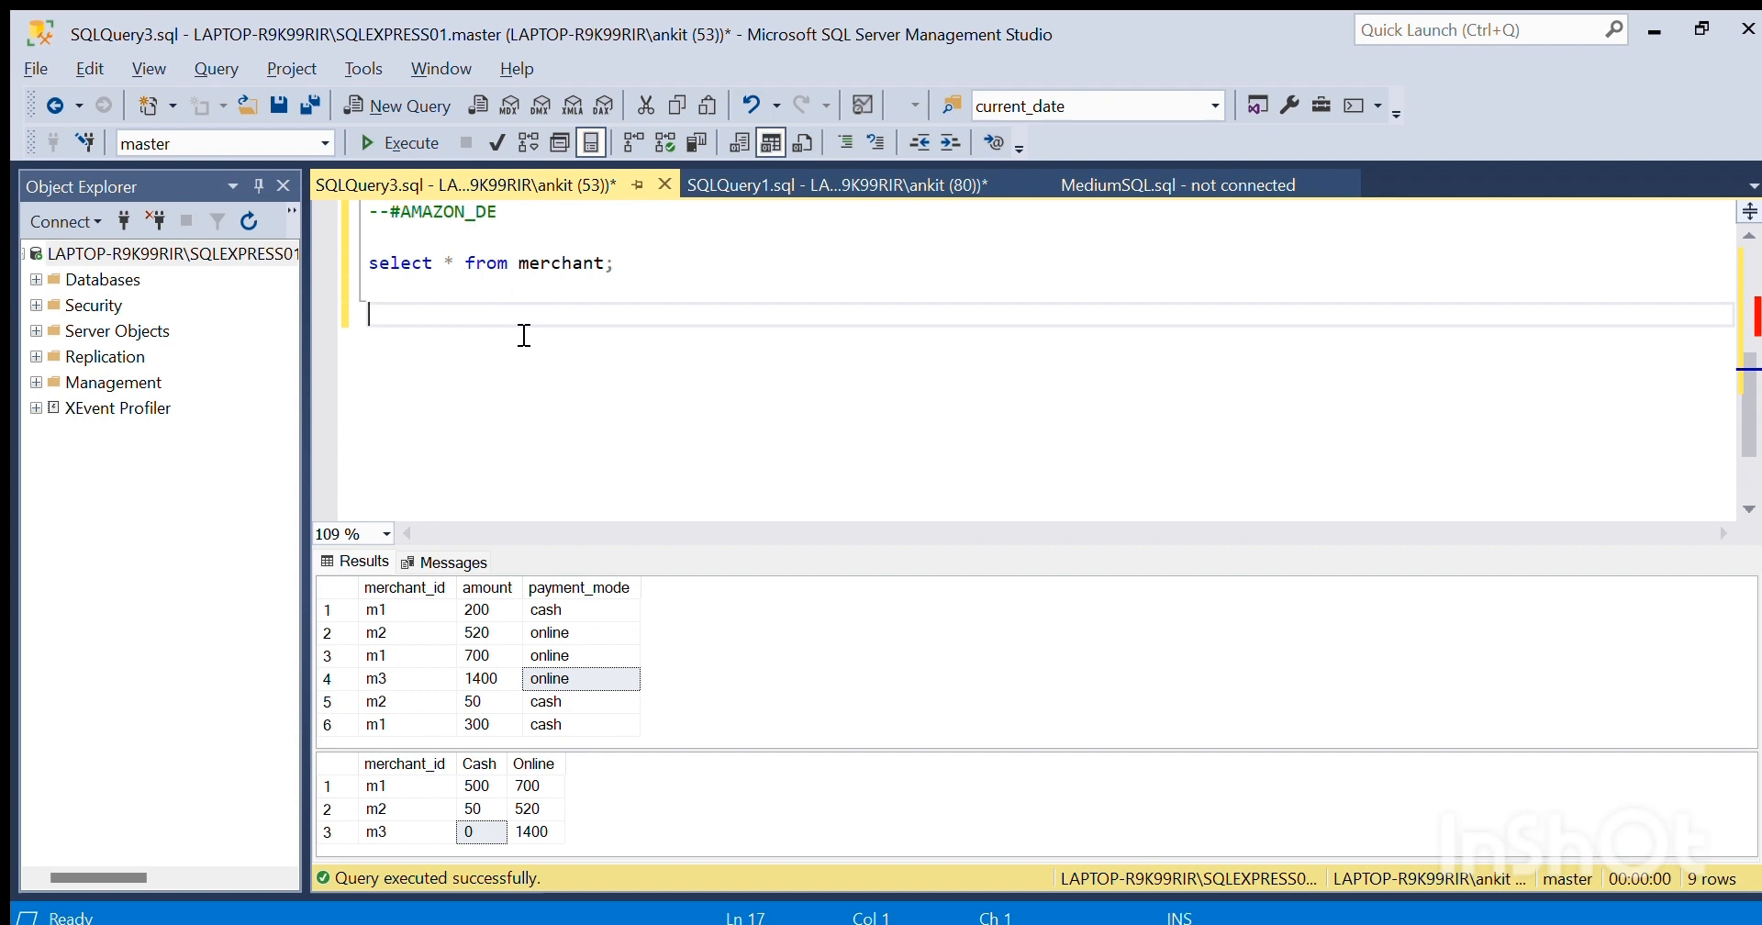
mouse_move(247, 396)
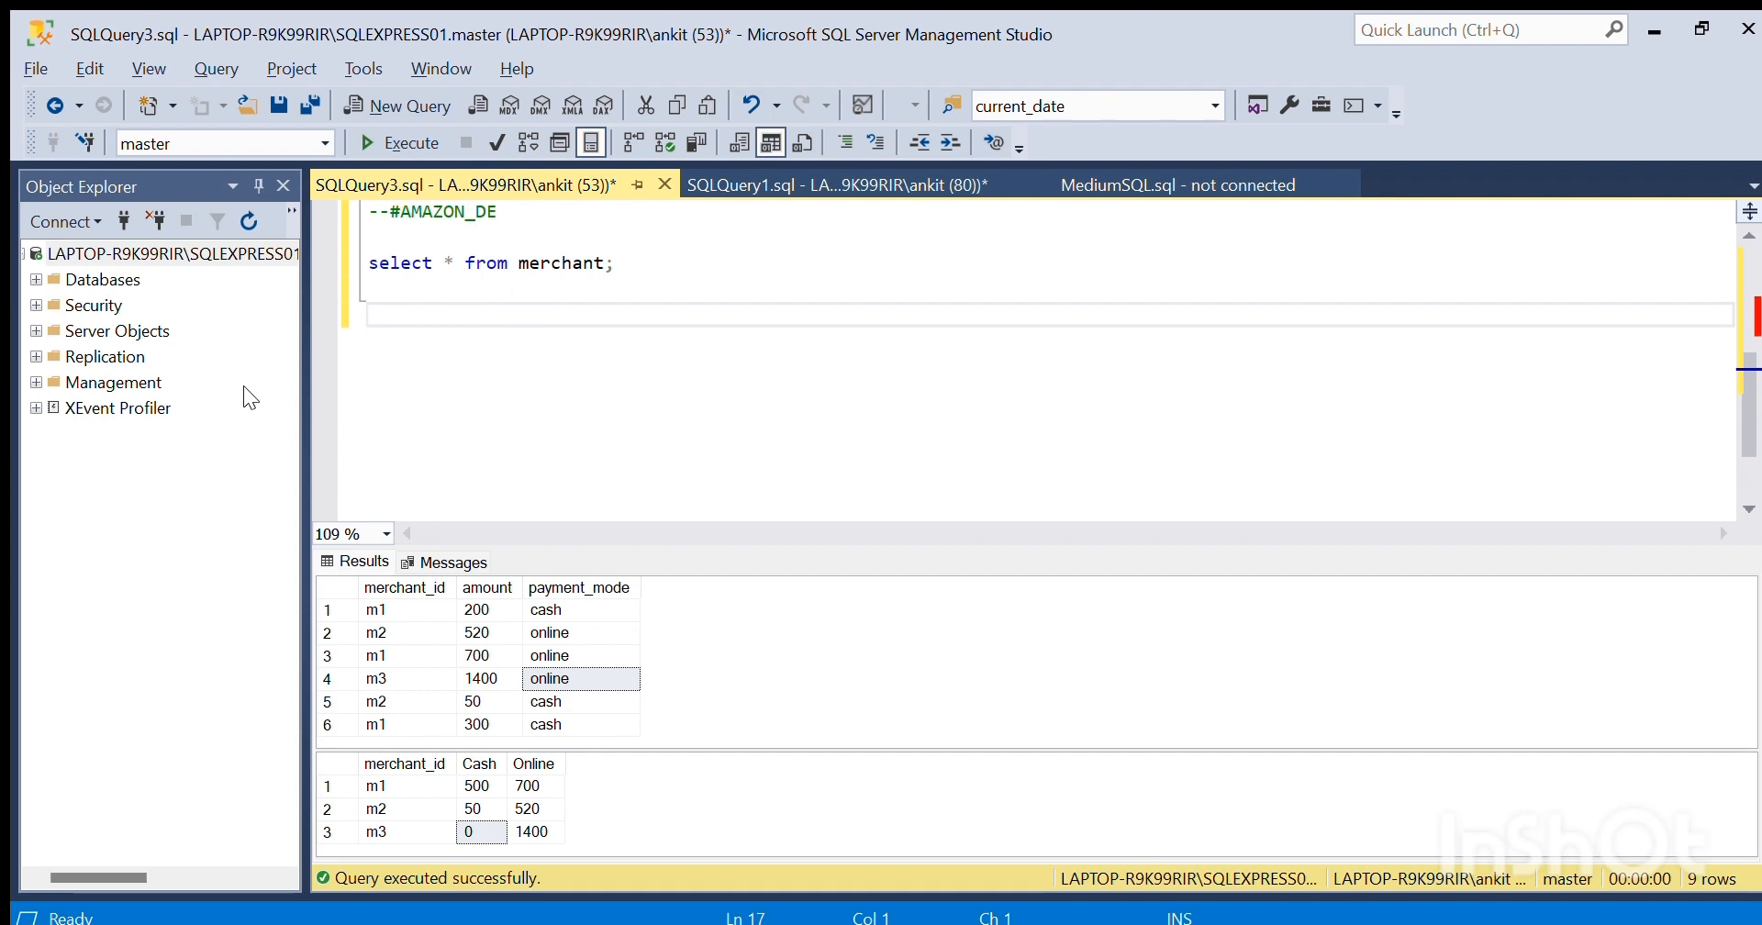
mouse_move(126, 393)
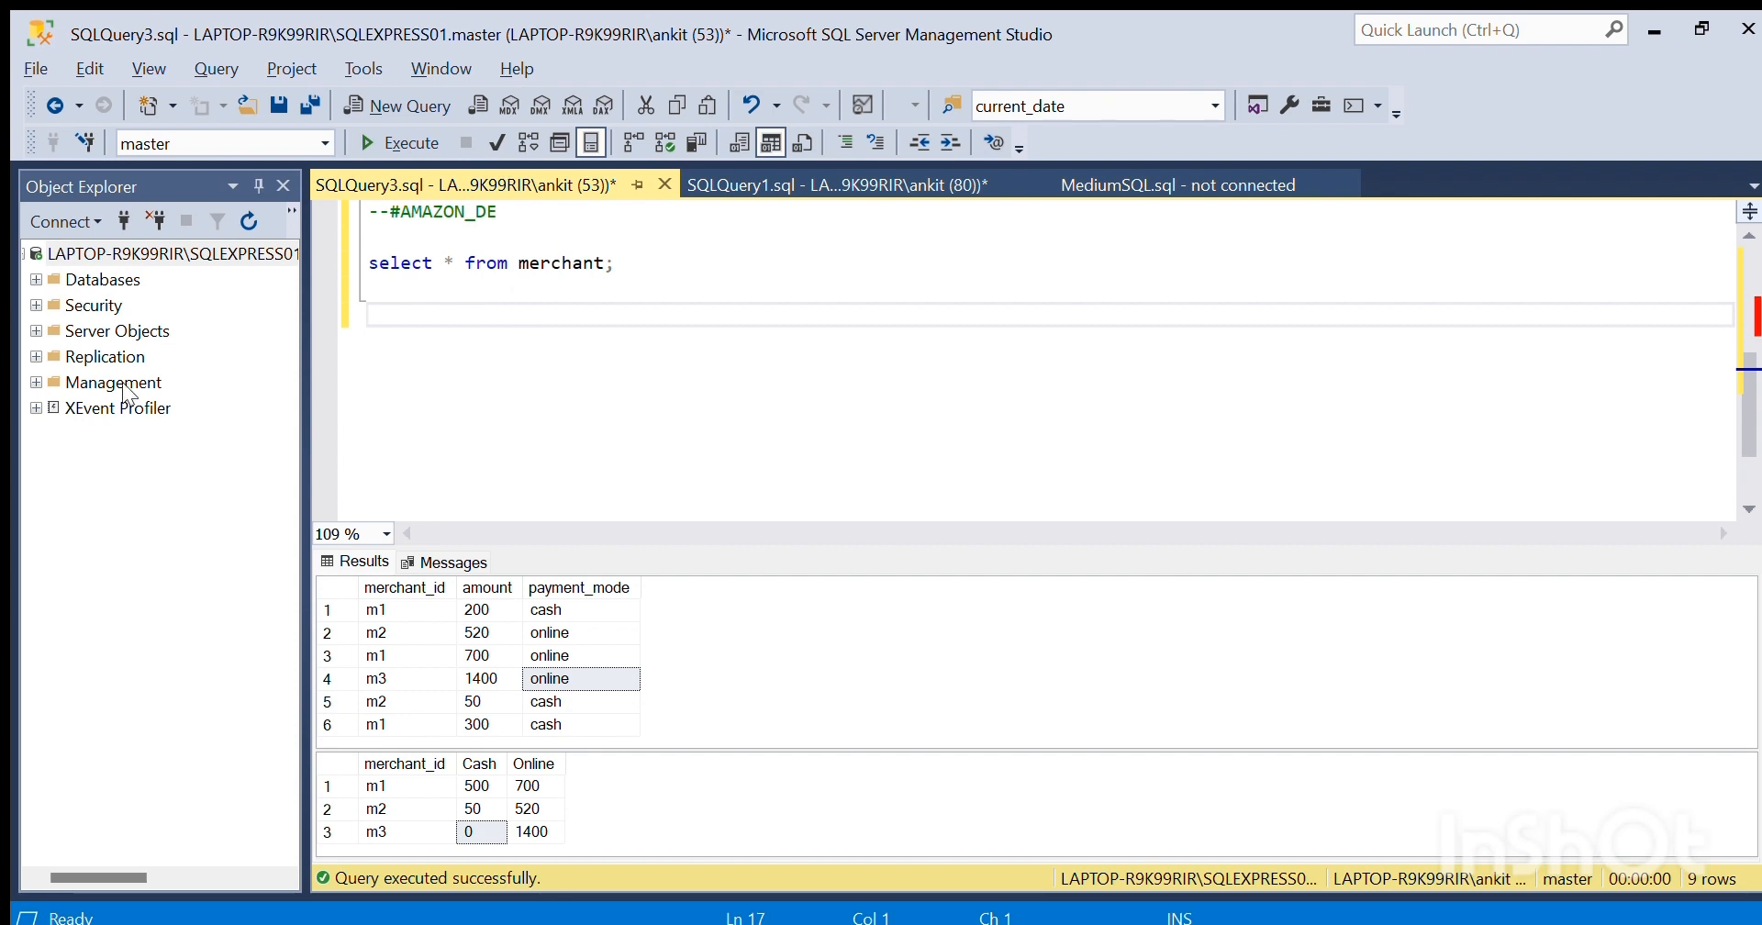
mouse_move(6, 373)
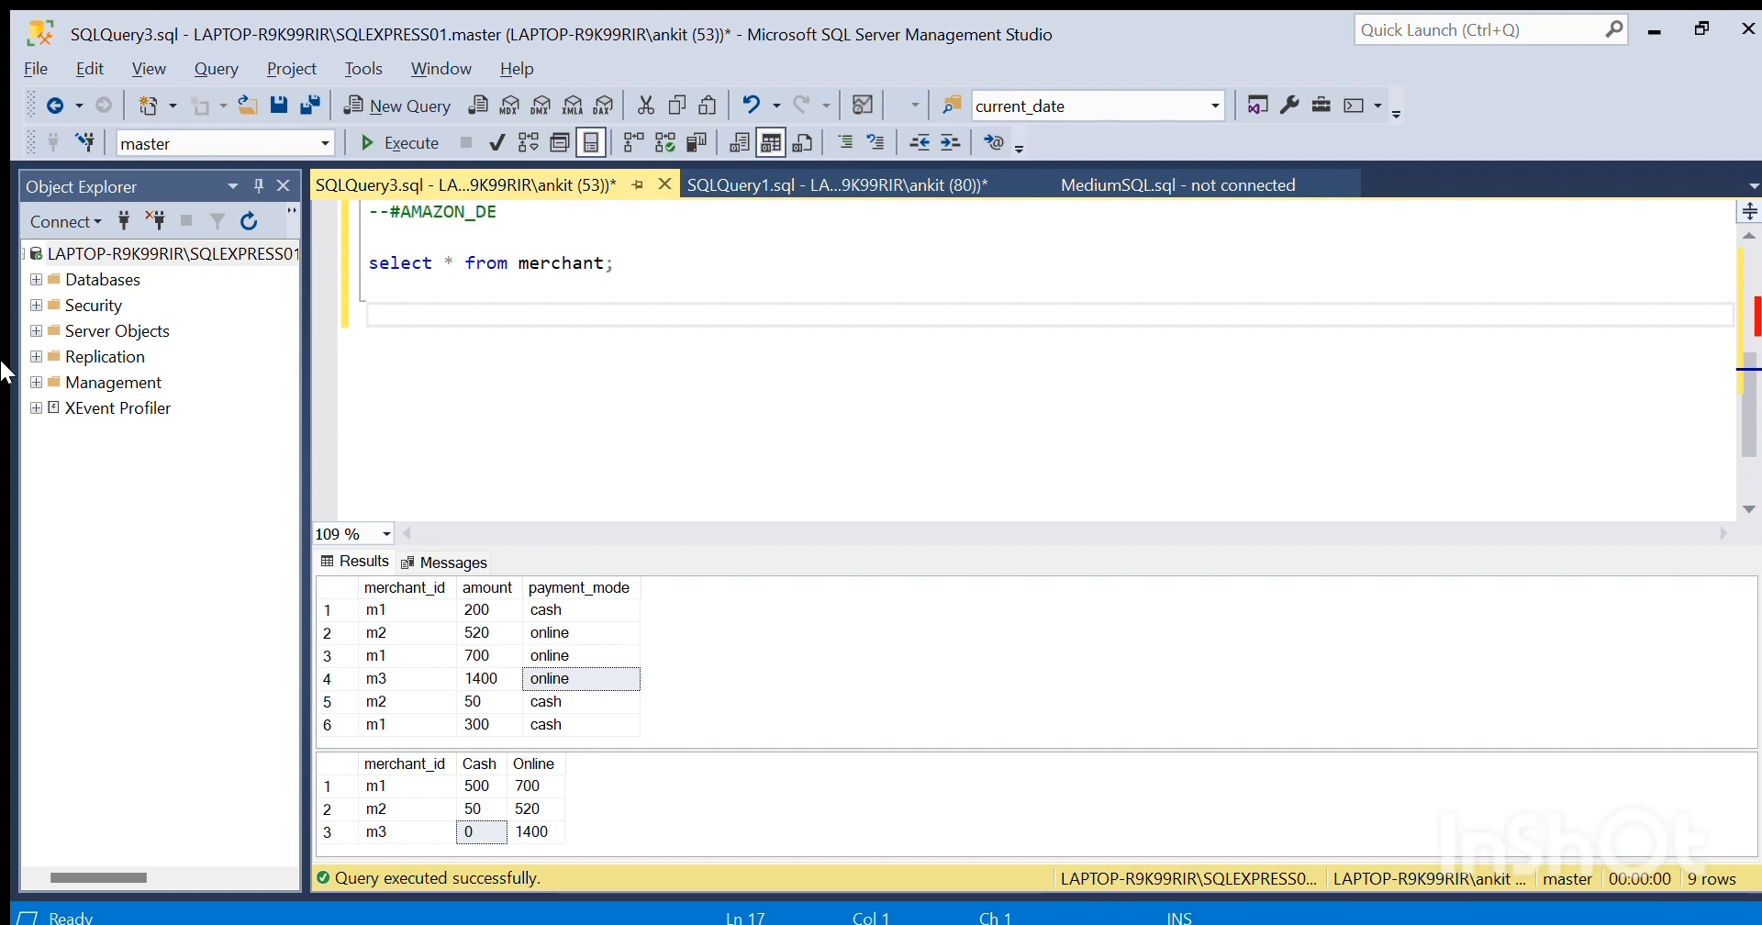
- Begin the new query: select merchant_id, sum above from merchant
text(s)
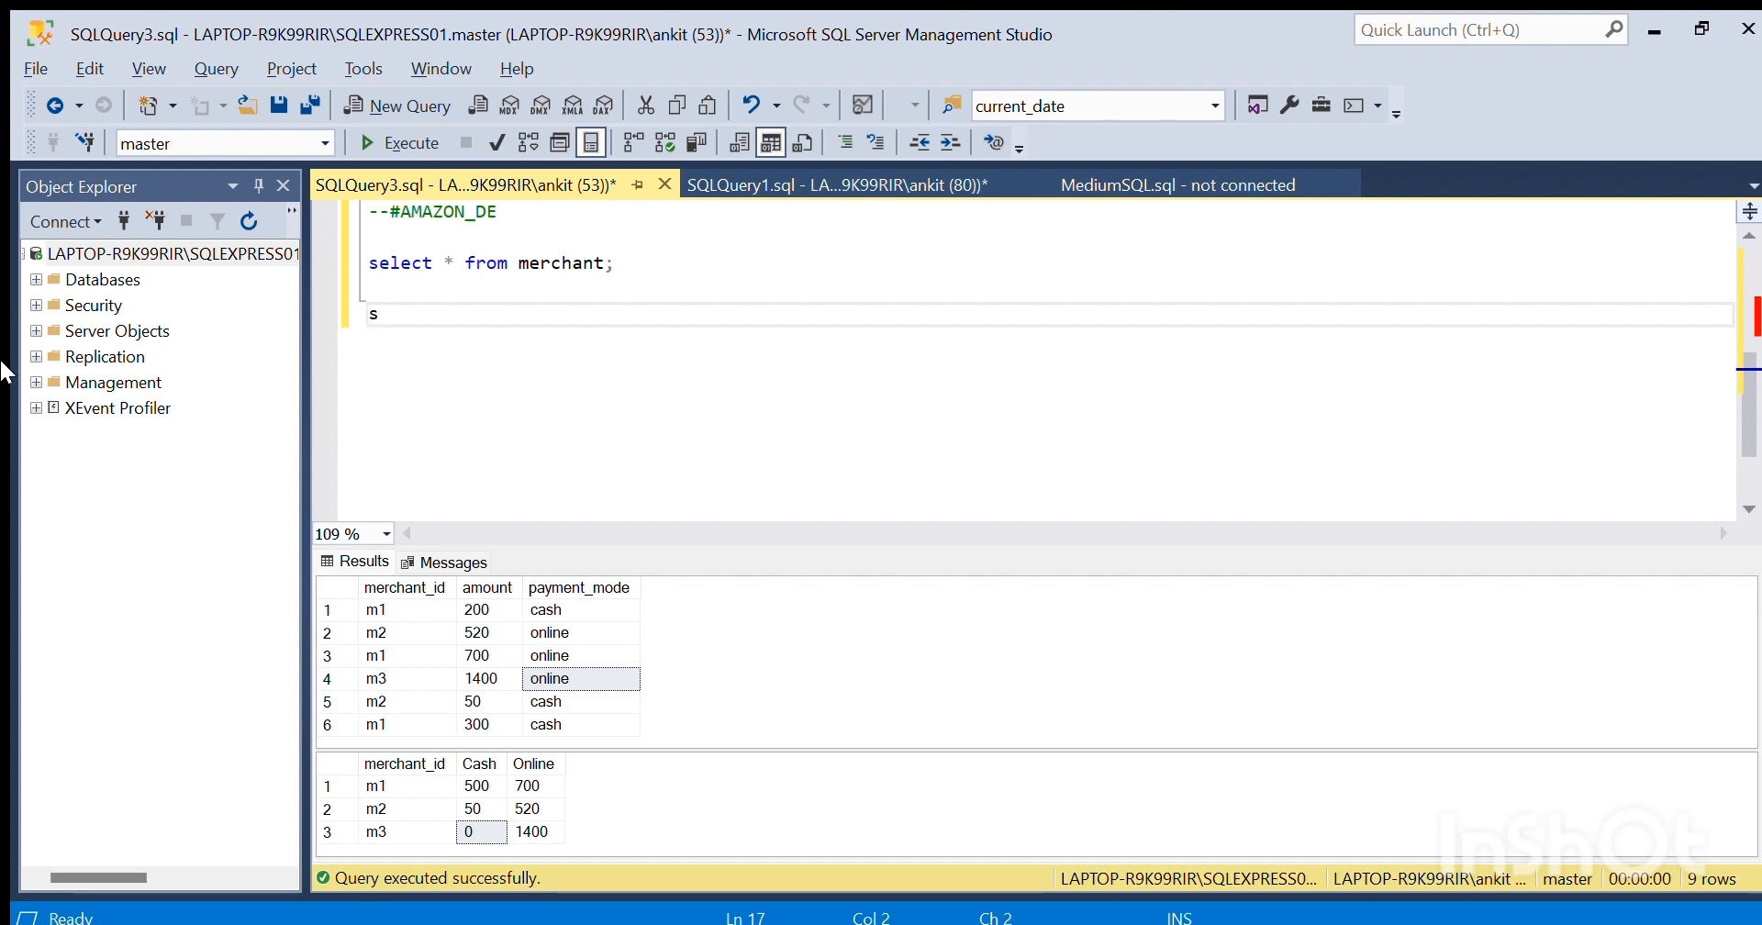
text(elect)
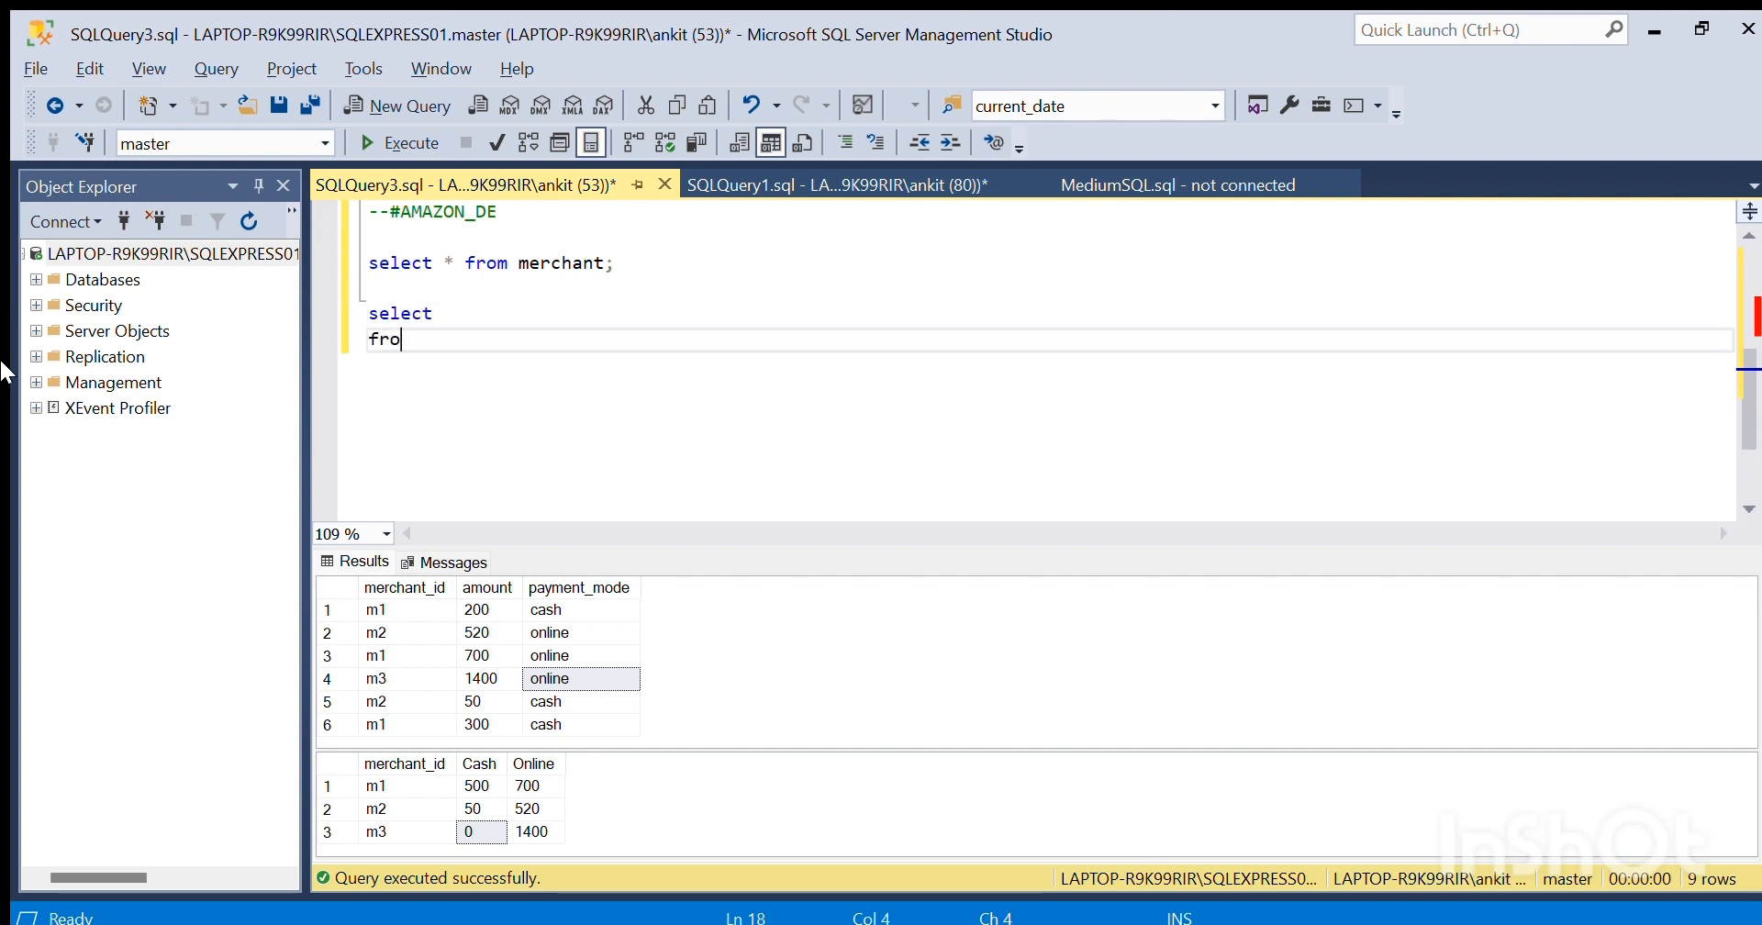
text(m merchant)
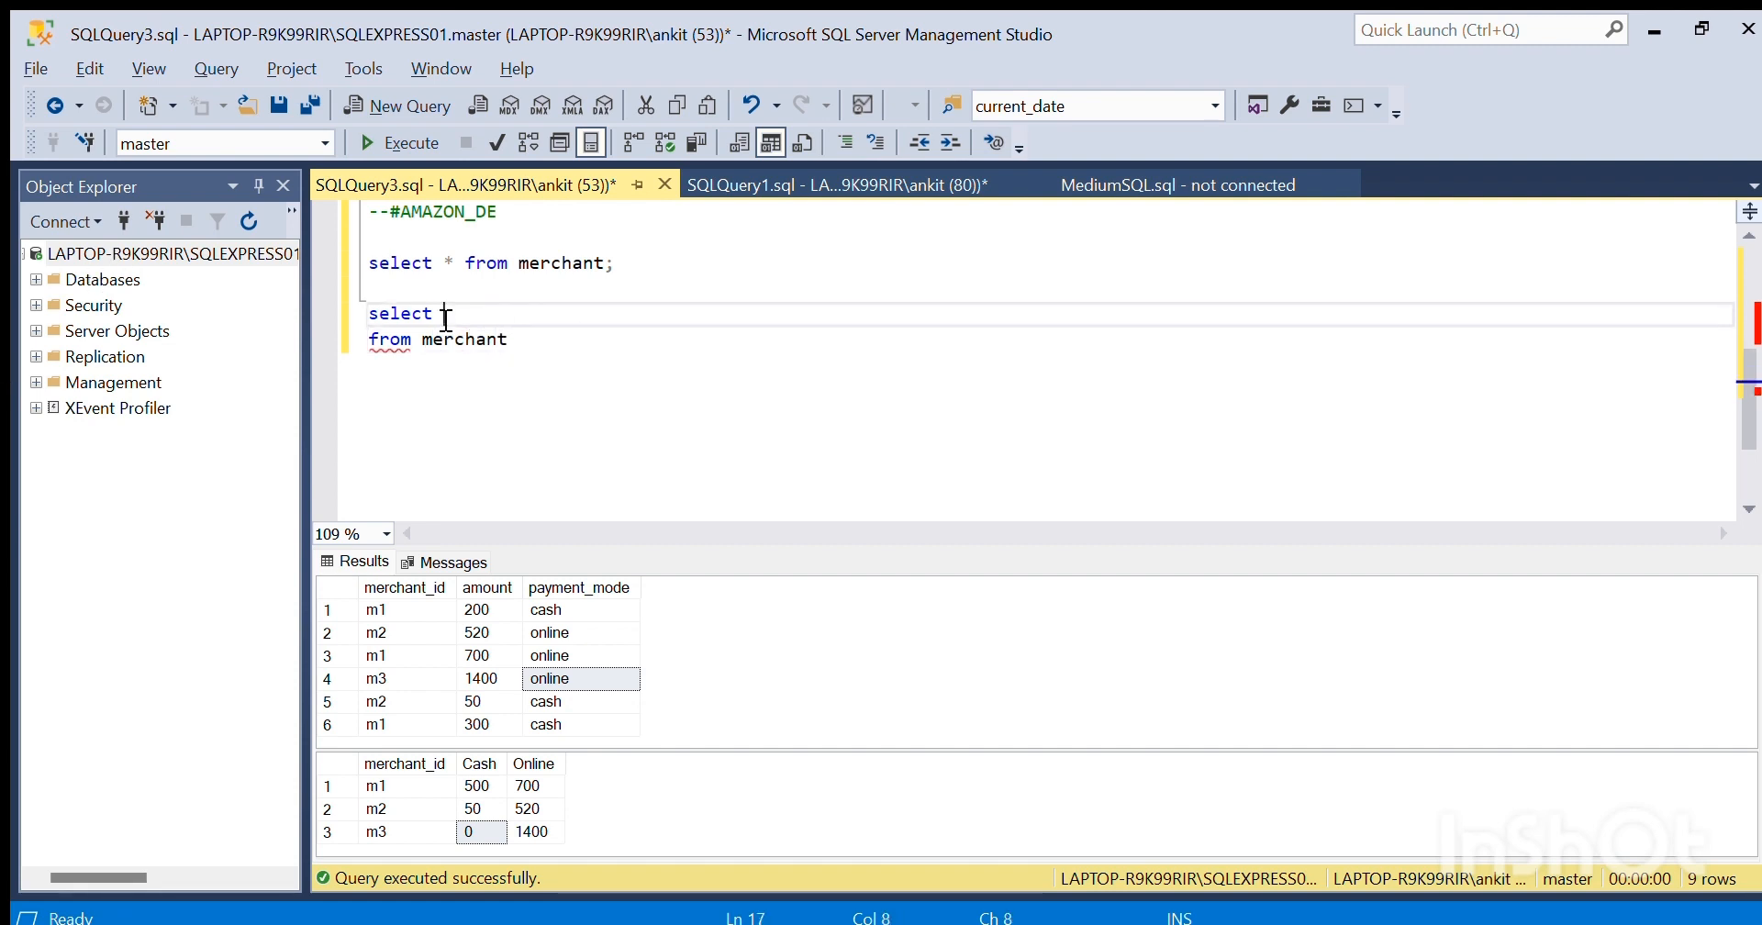
text(mers)
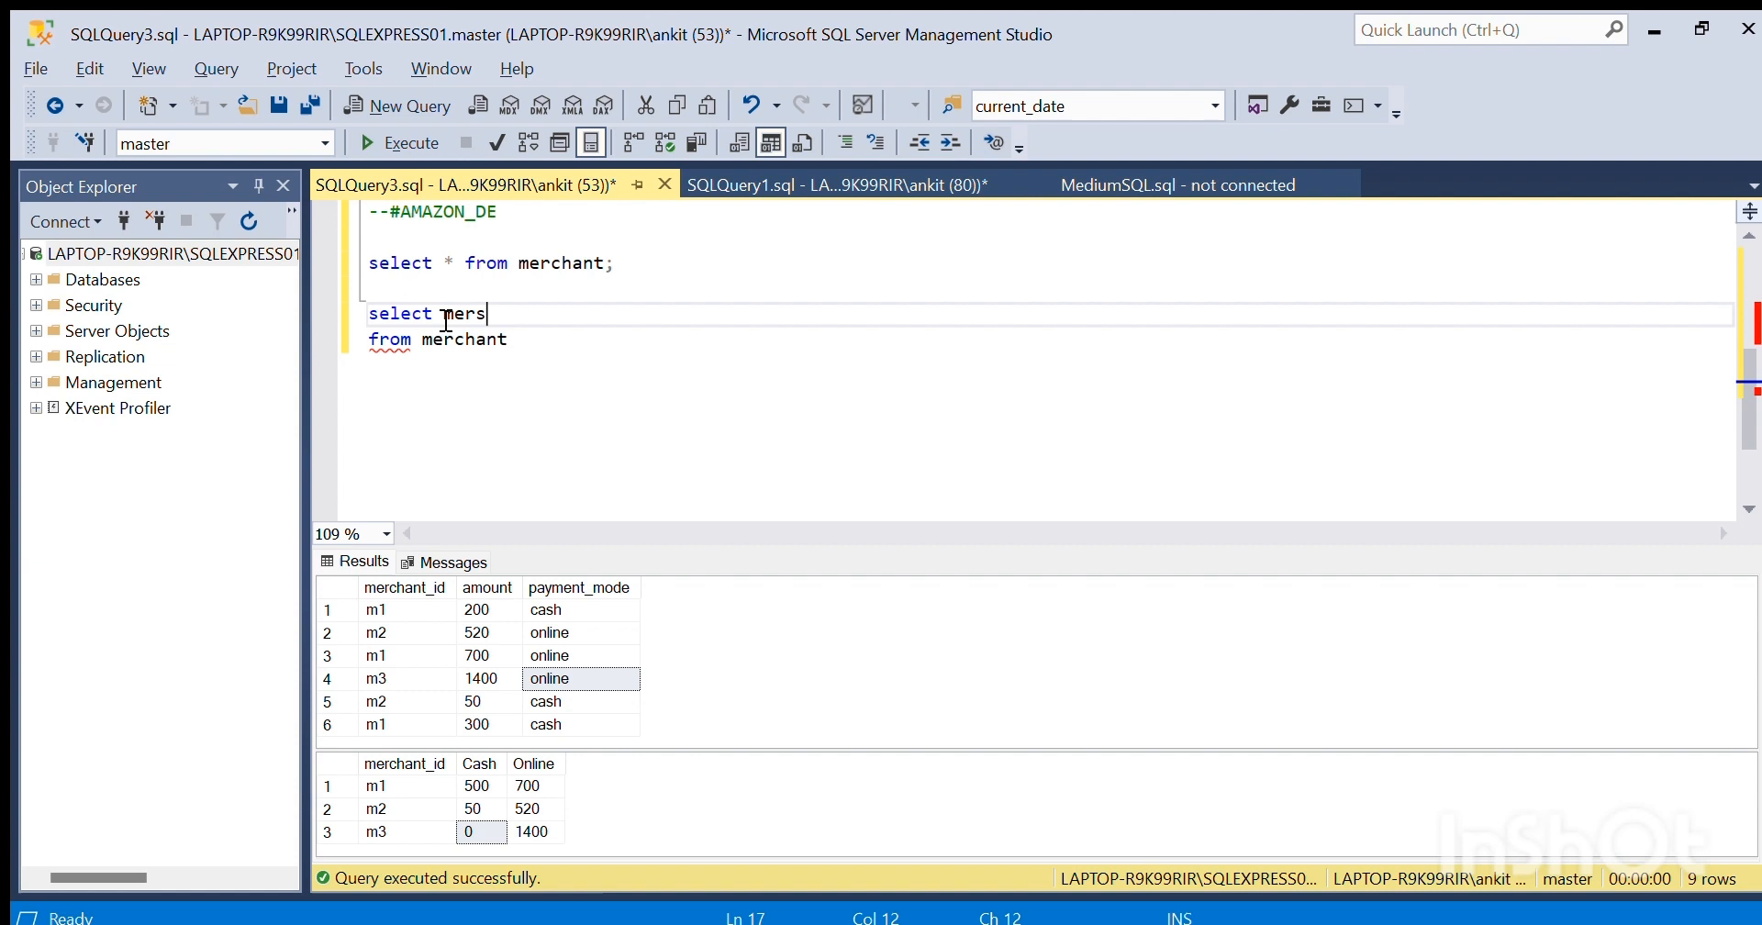
text(hant_id,)
text(sum)
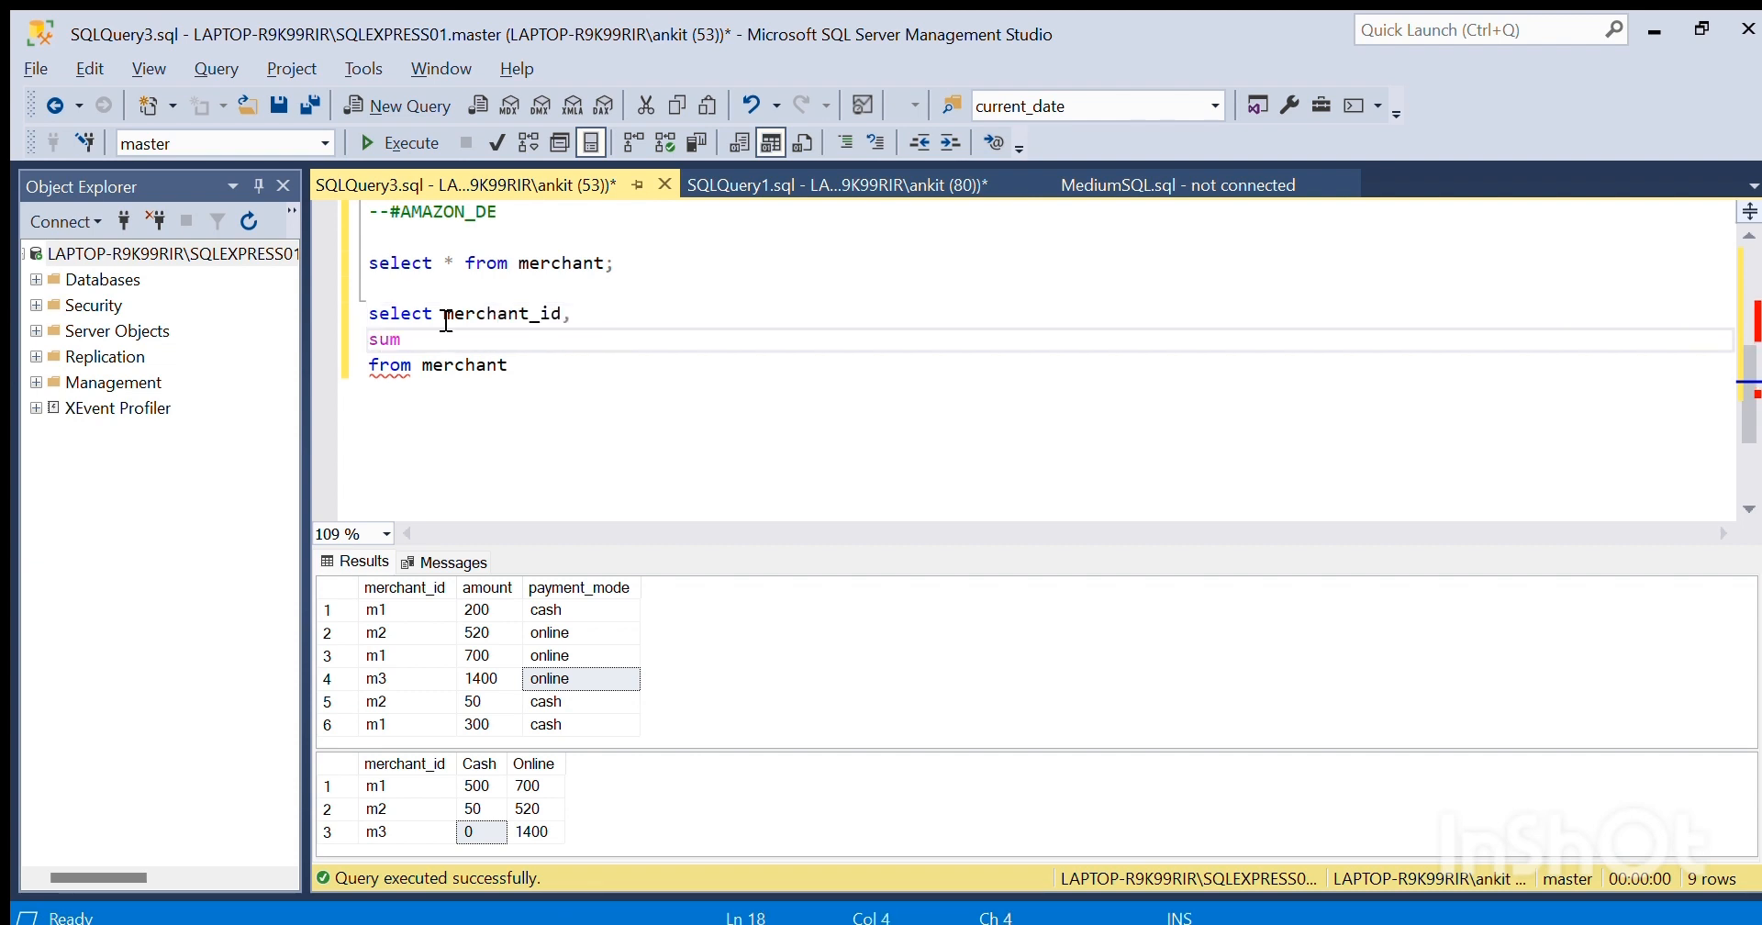
- Write sum(case when payment_mode='cash' then amount else 0 end)
text((c))
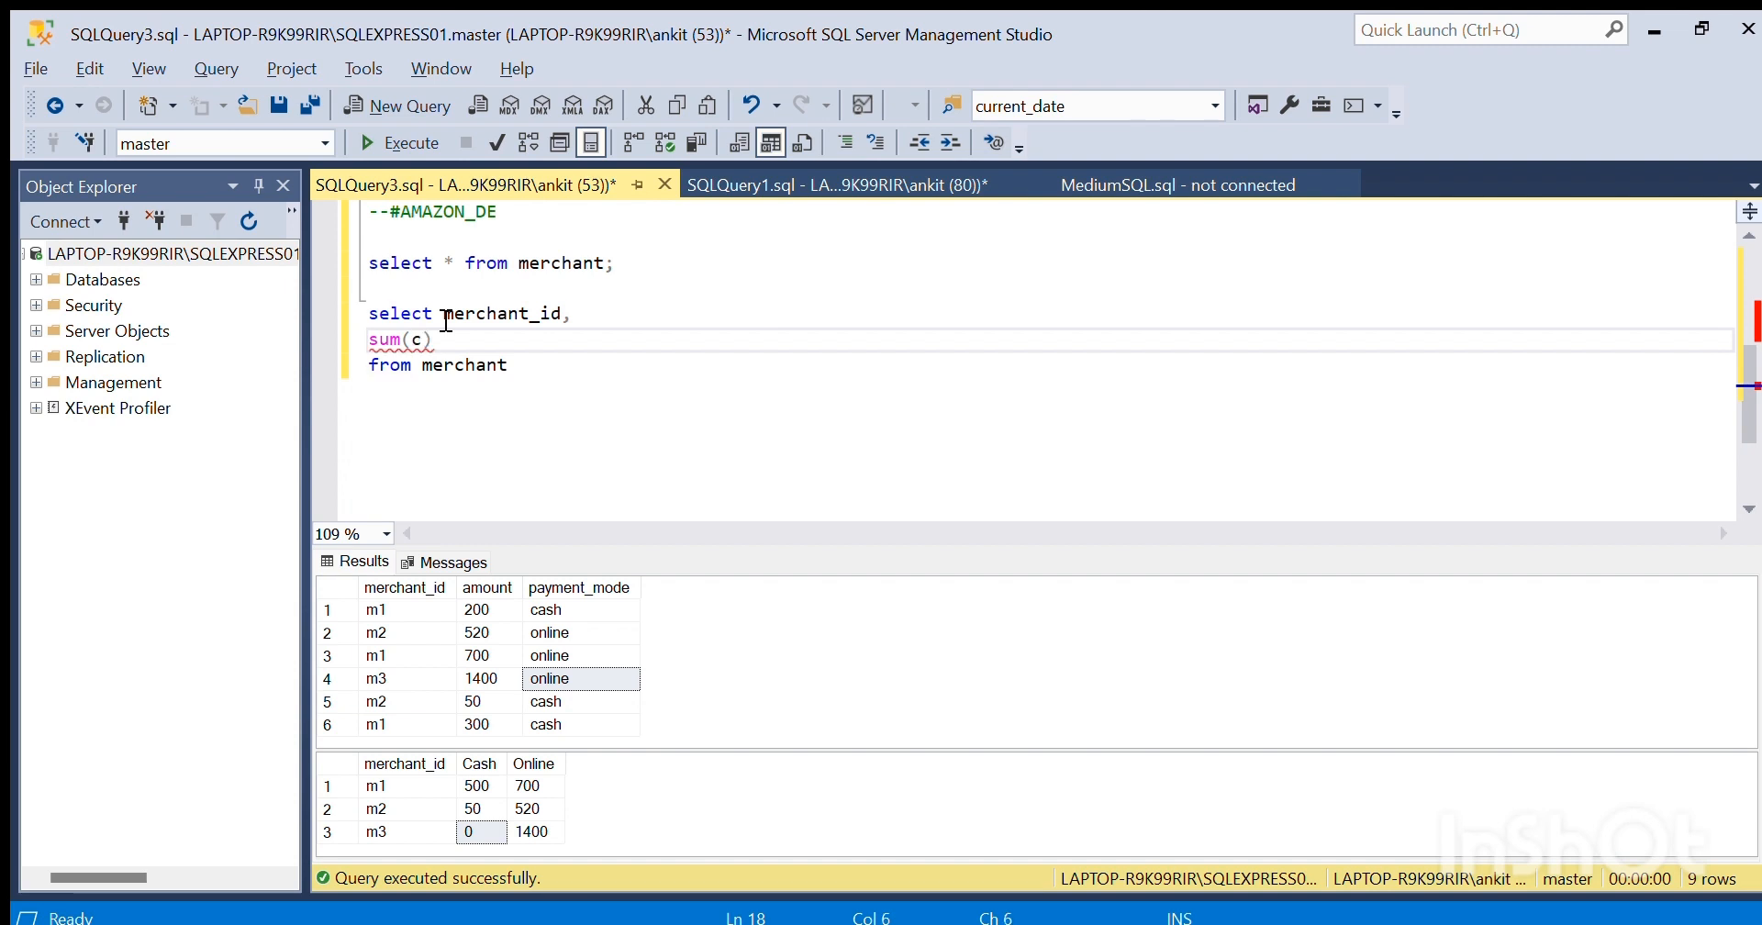
text(case when)
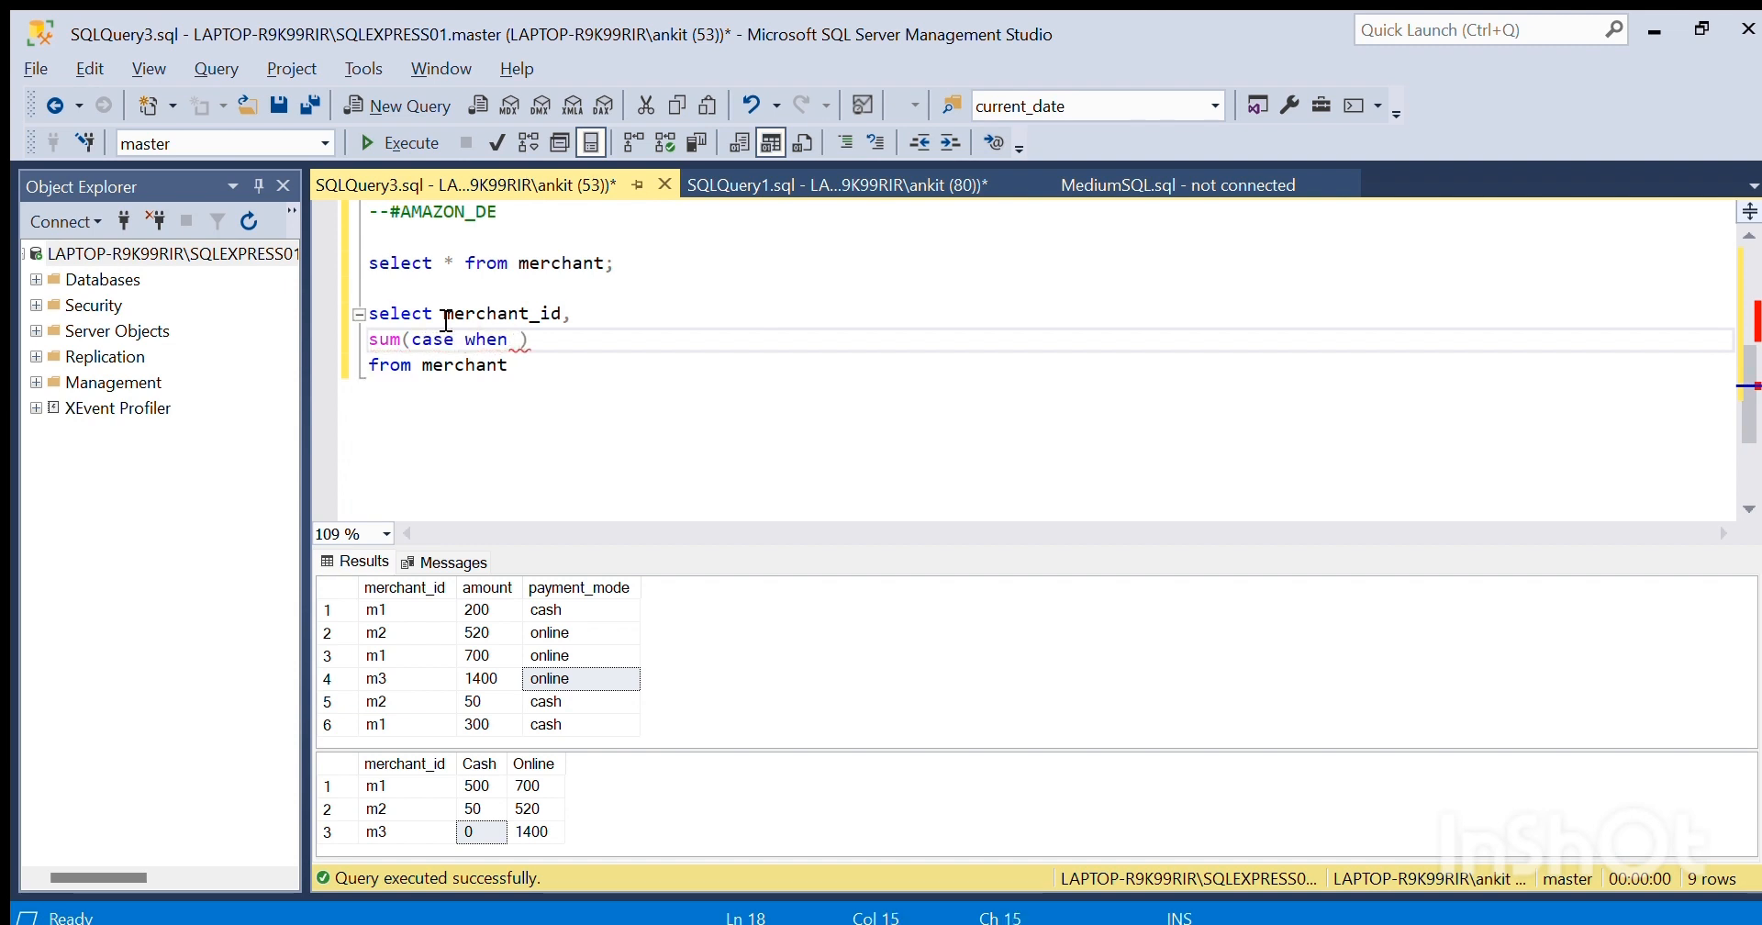
text(payment_mode=;')
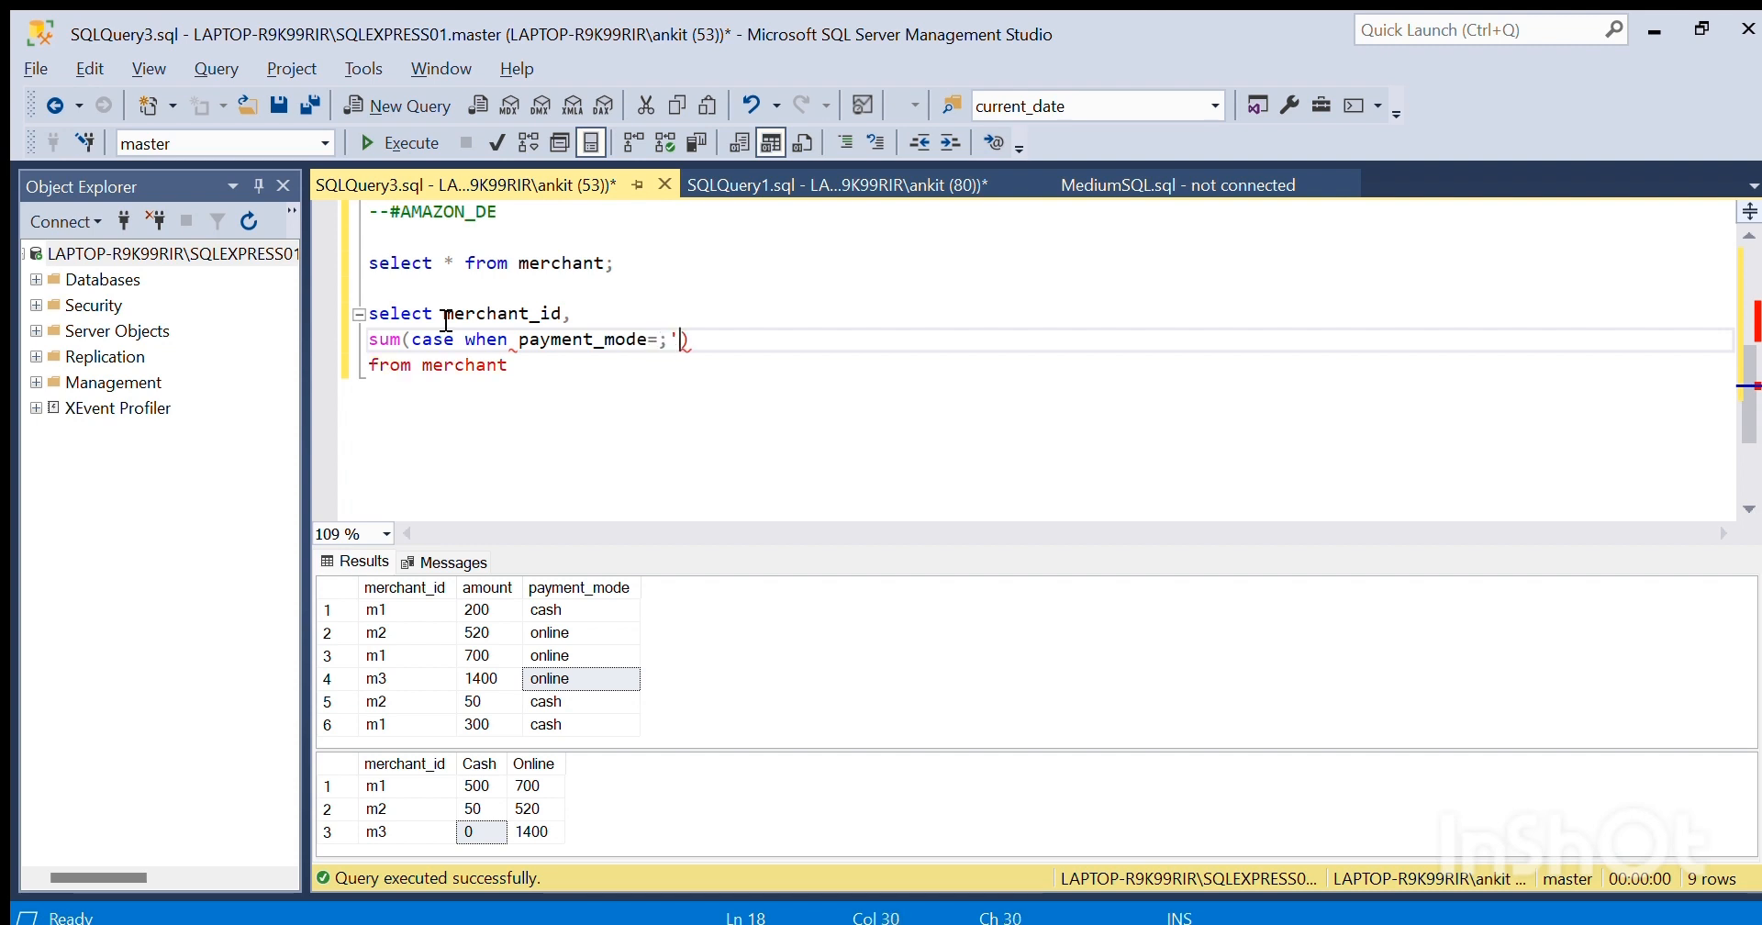
key(Backspace)
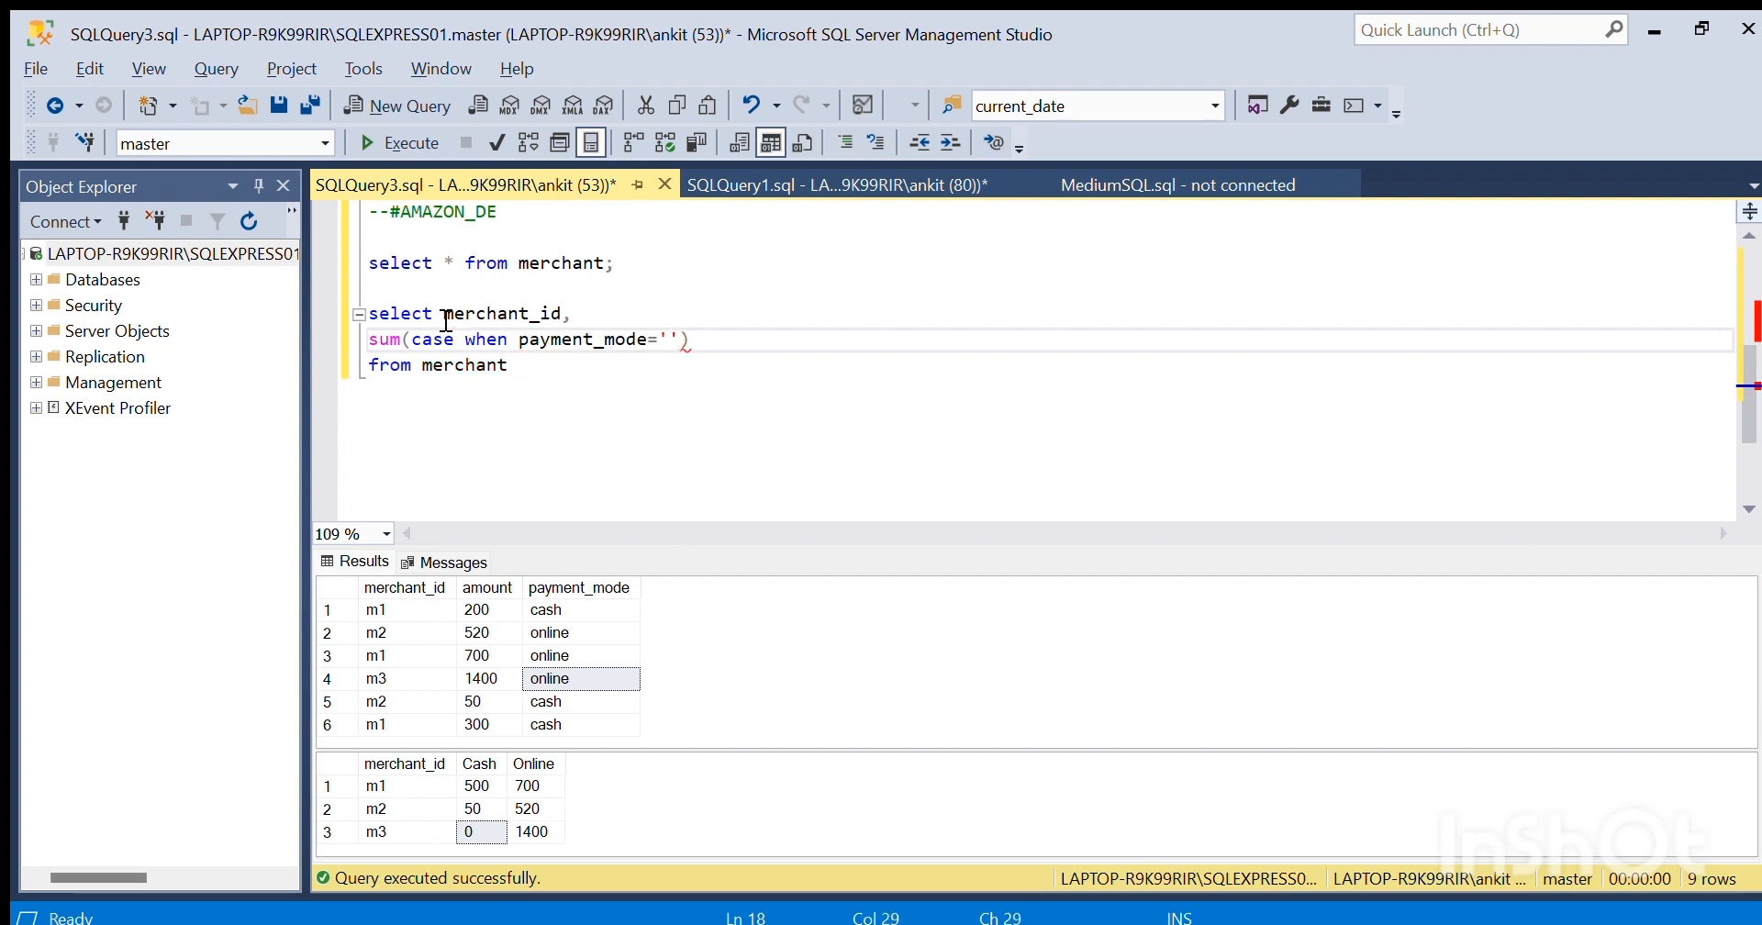
text(cash' t)
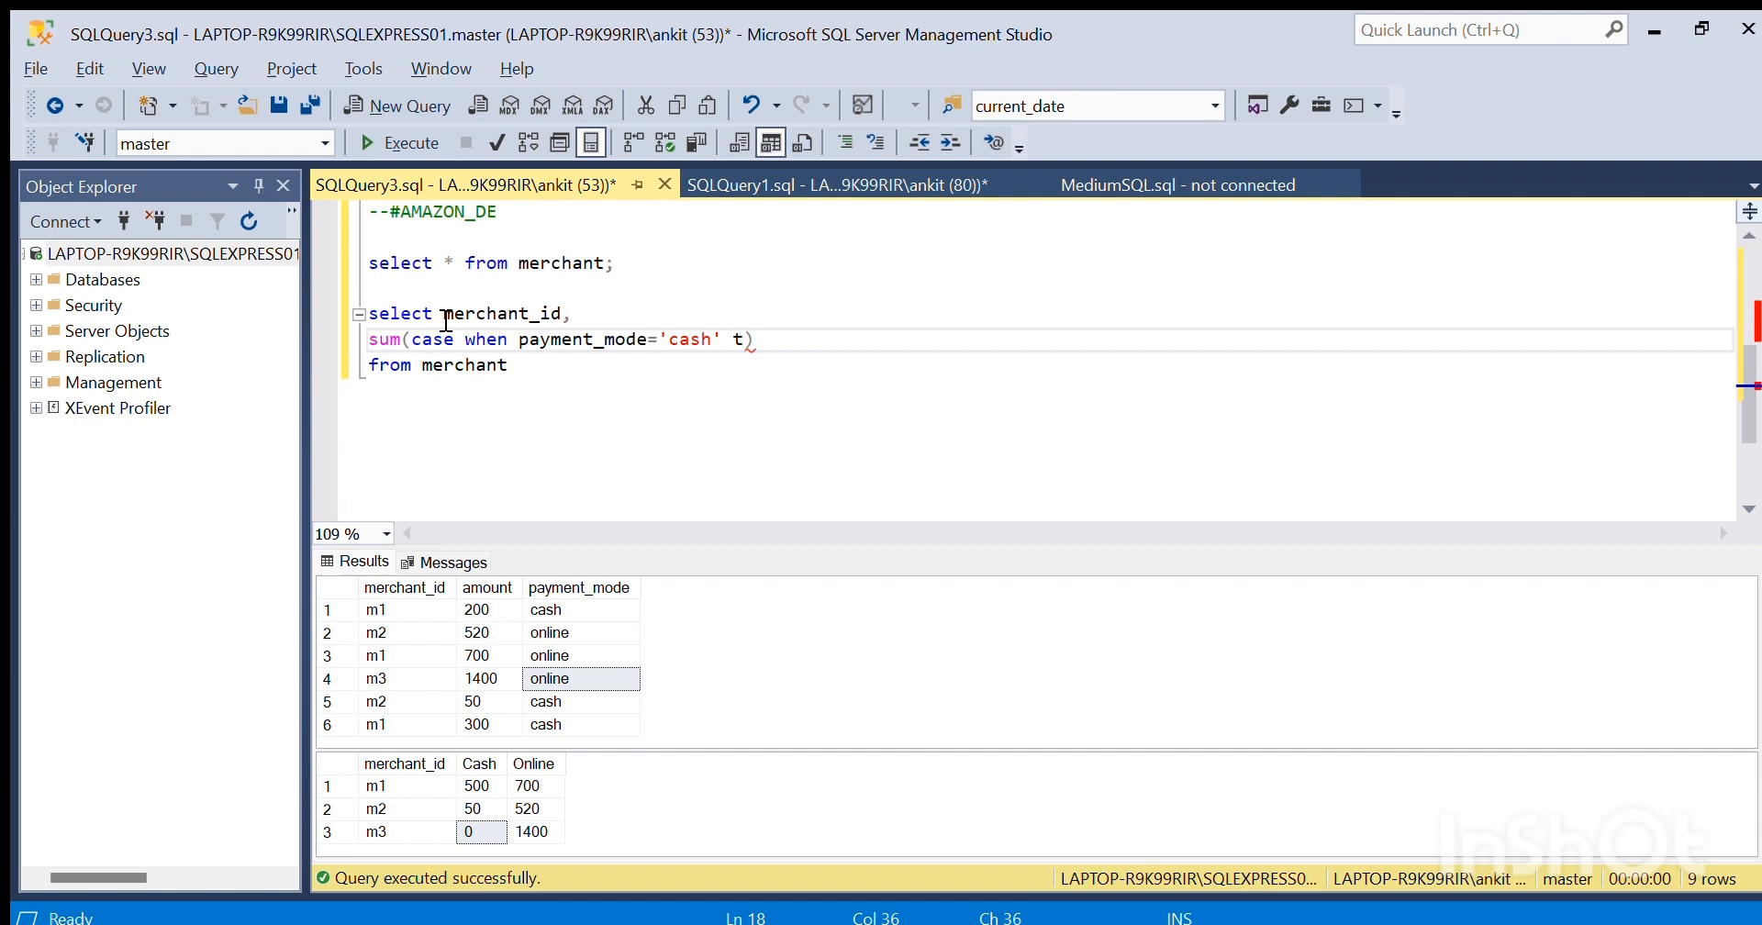
text(hen)
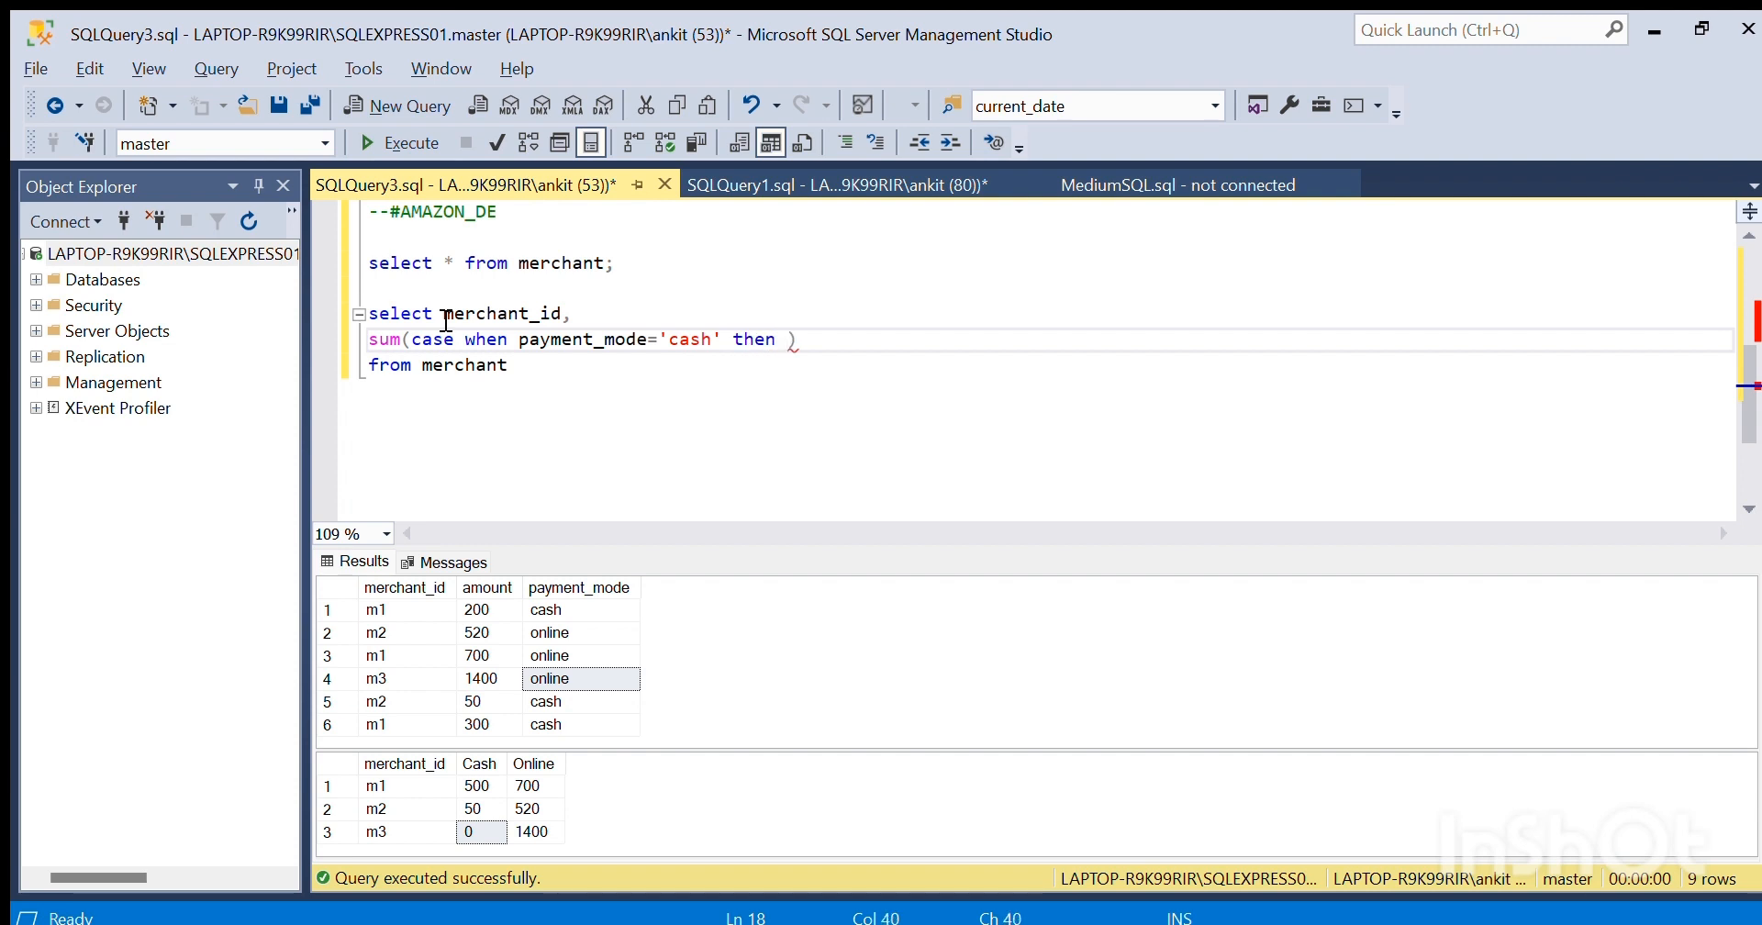
text(amount else)
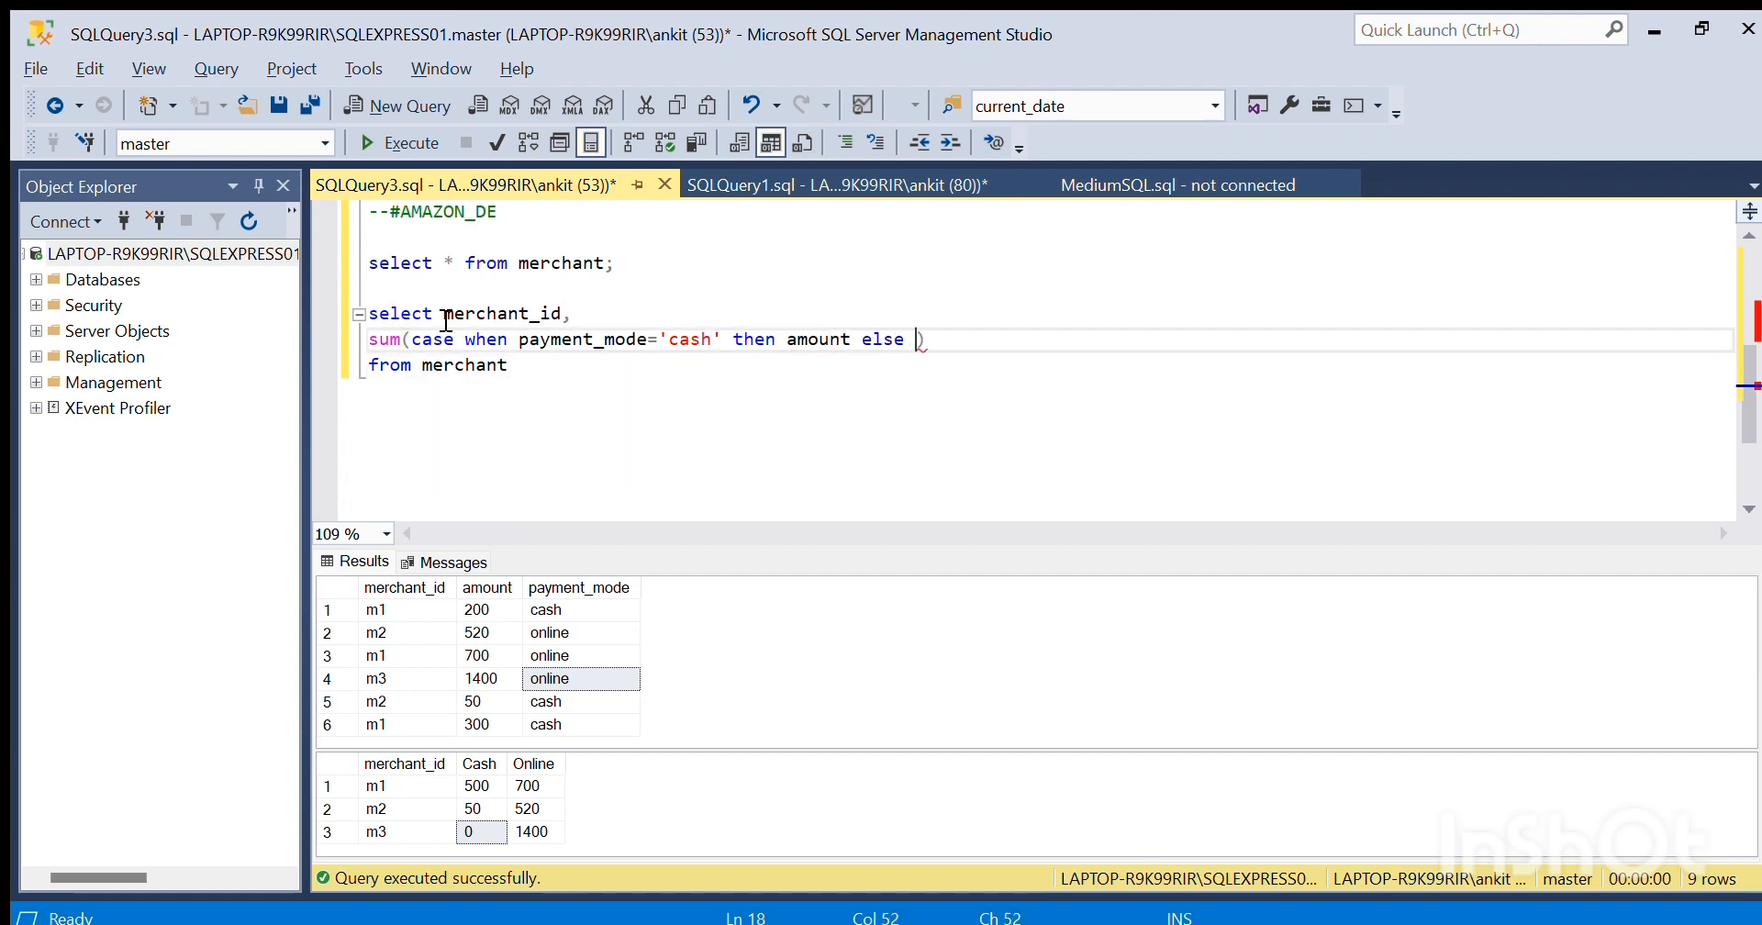
text(0 end)
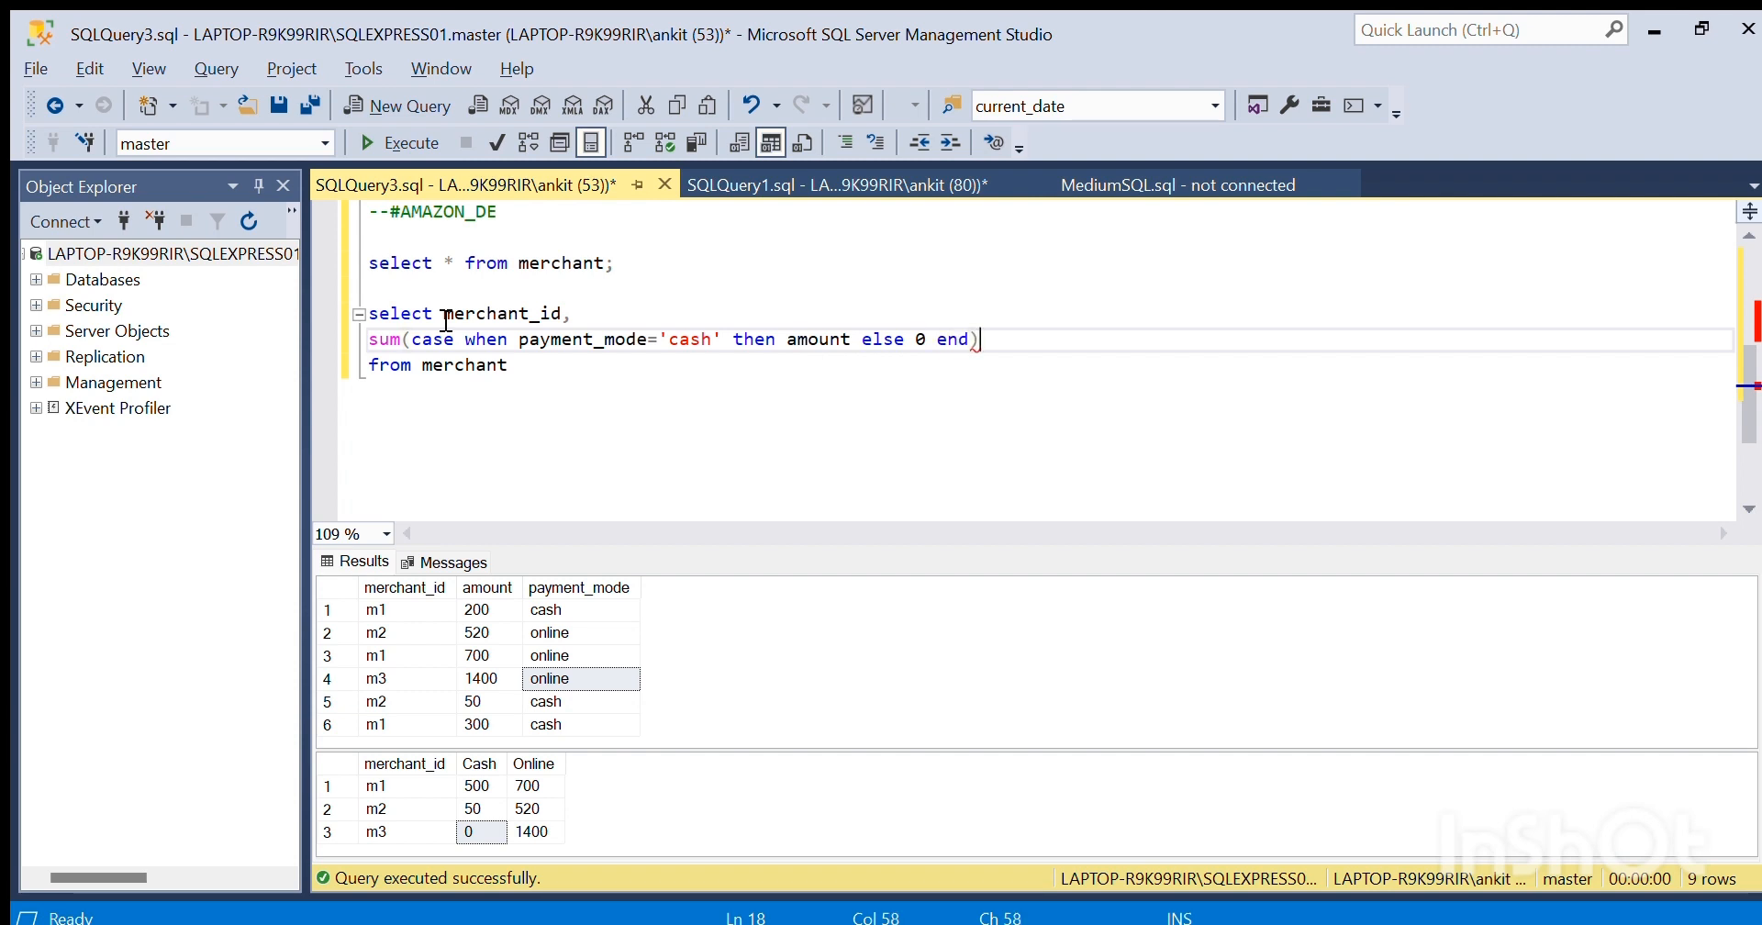
- Alias the cash sum as cash_mode, correcting the misspelled alias
text(as chas)
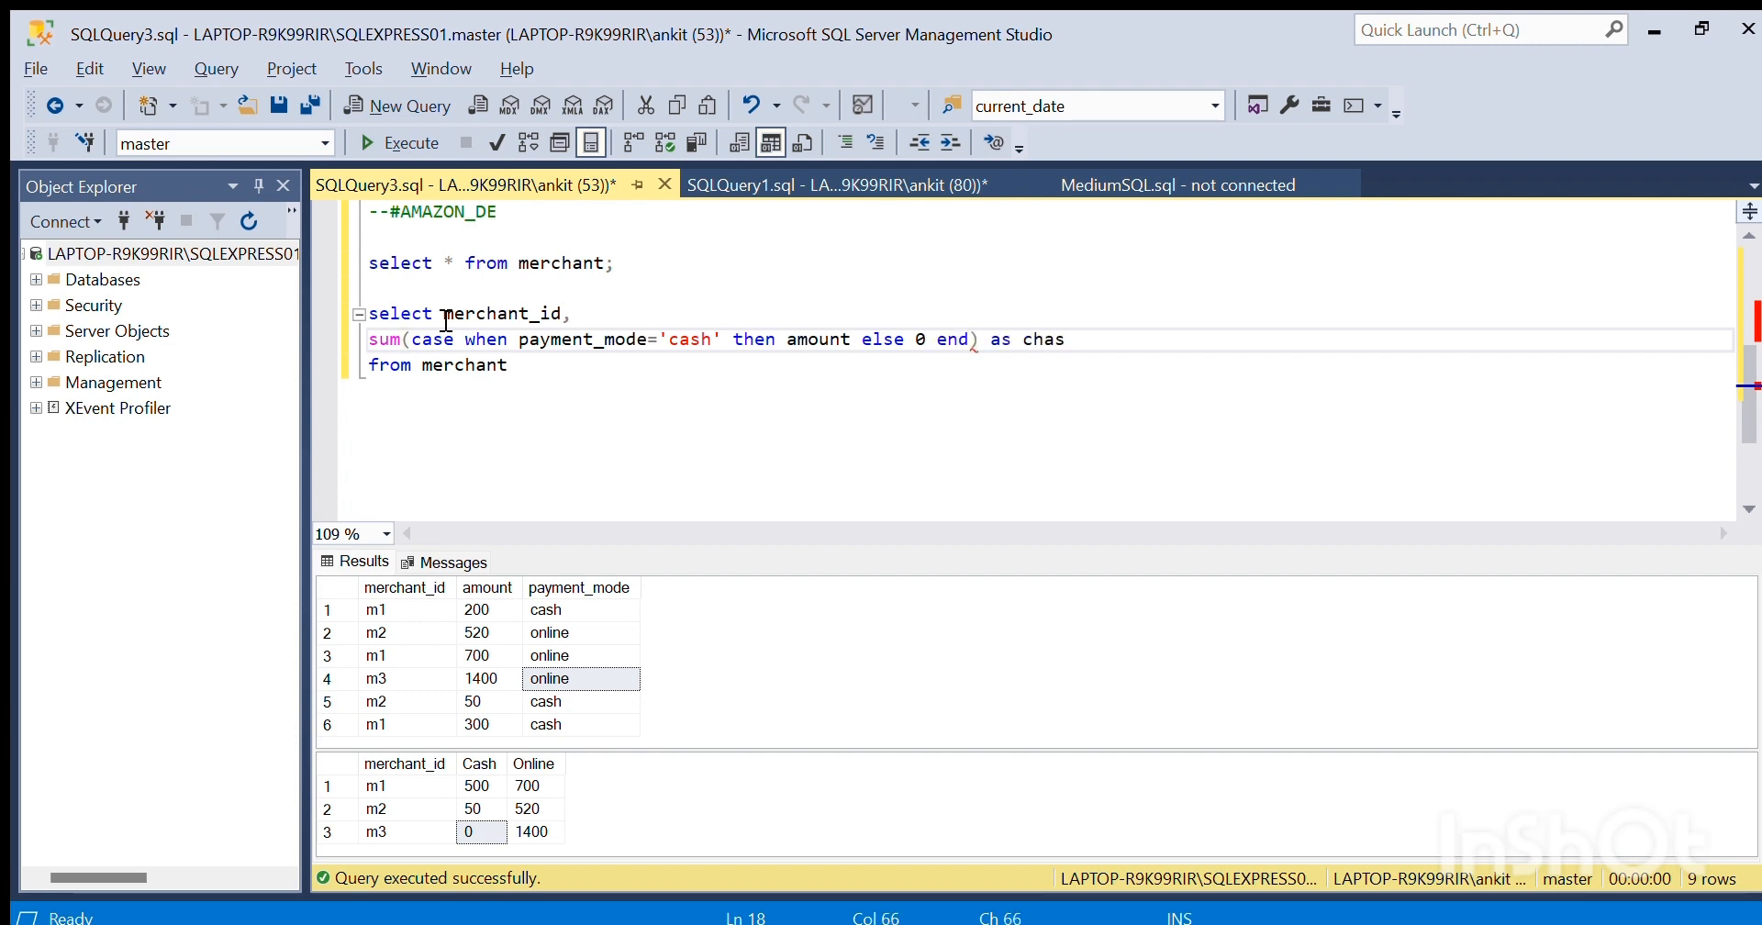
key(BackSpace)
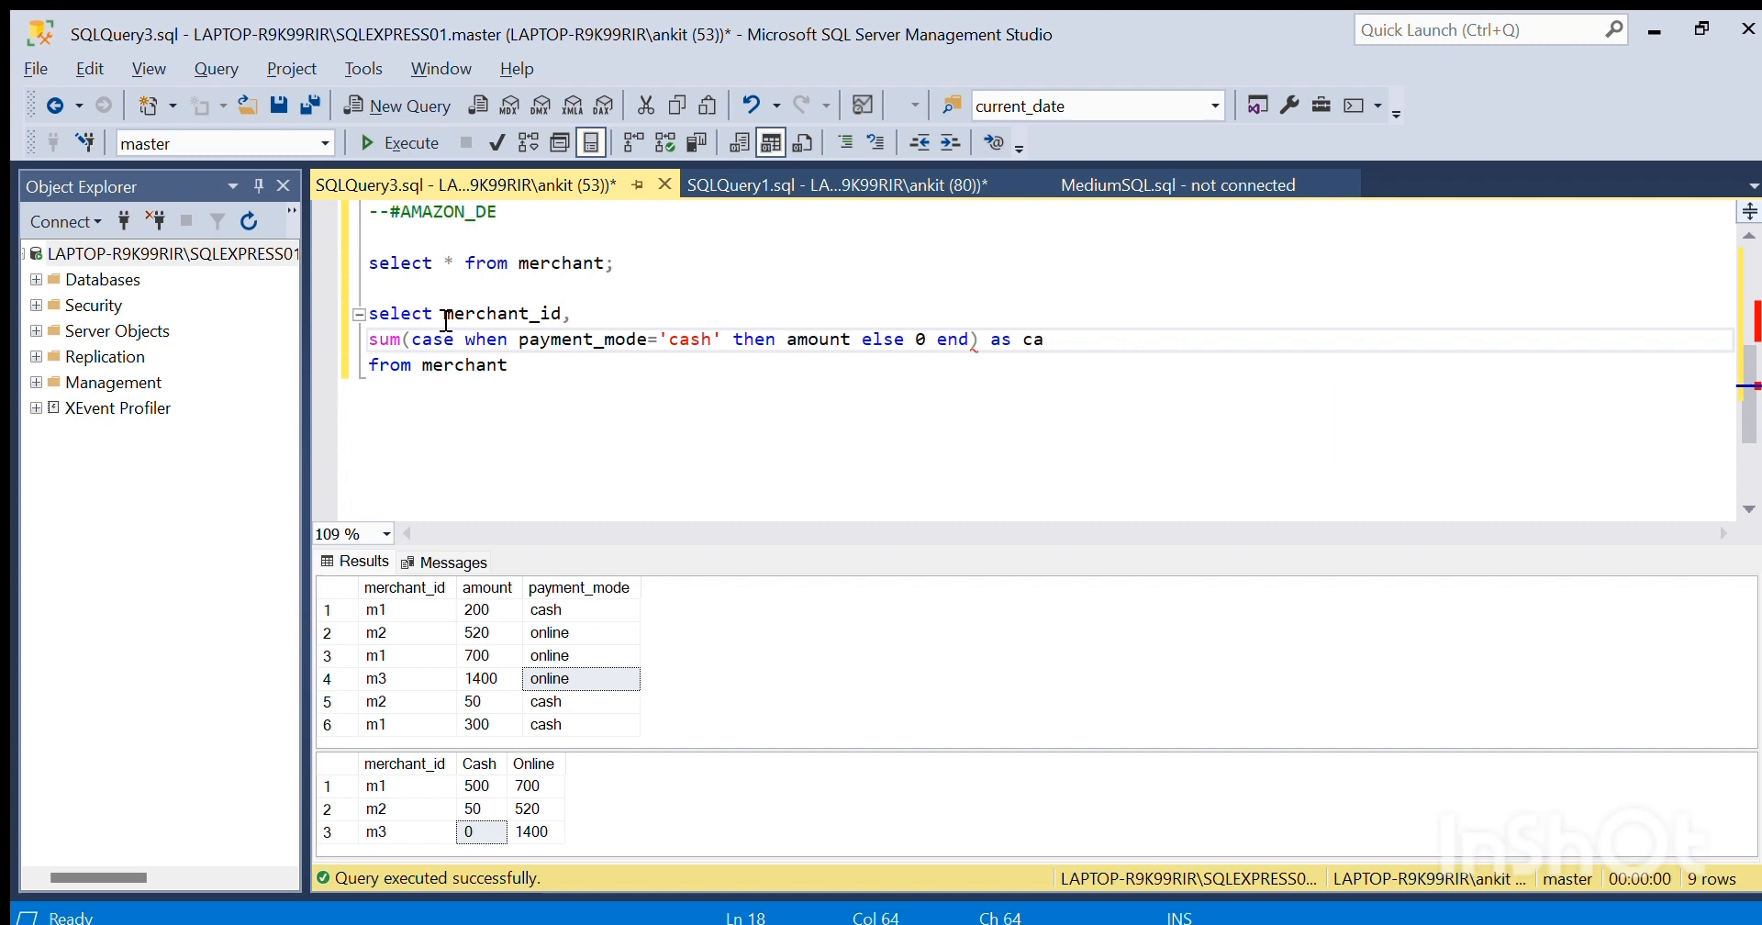
text(sh_)
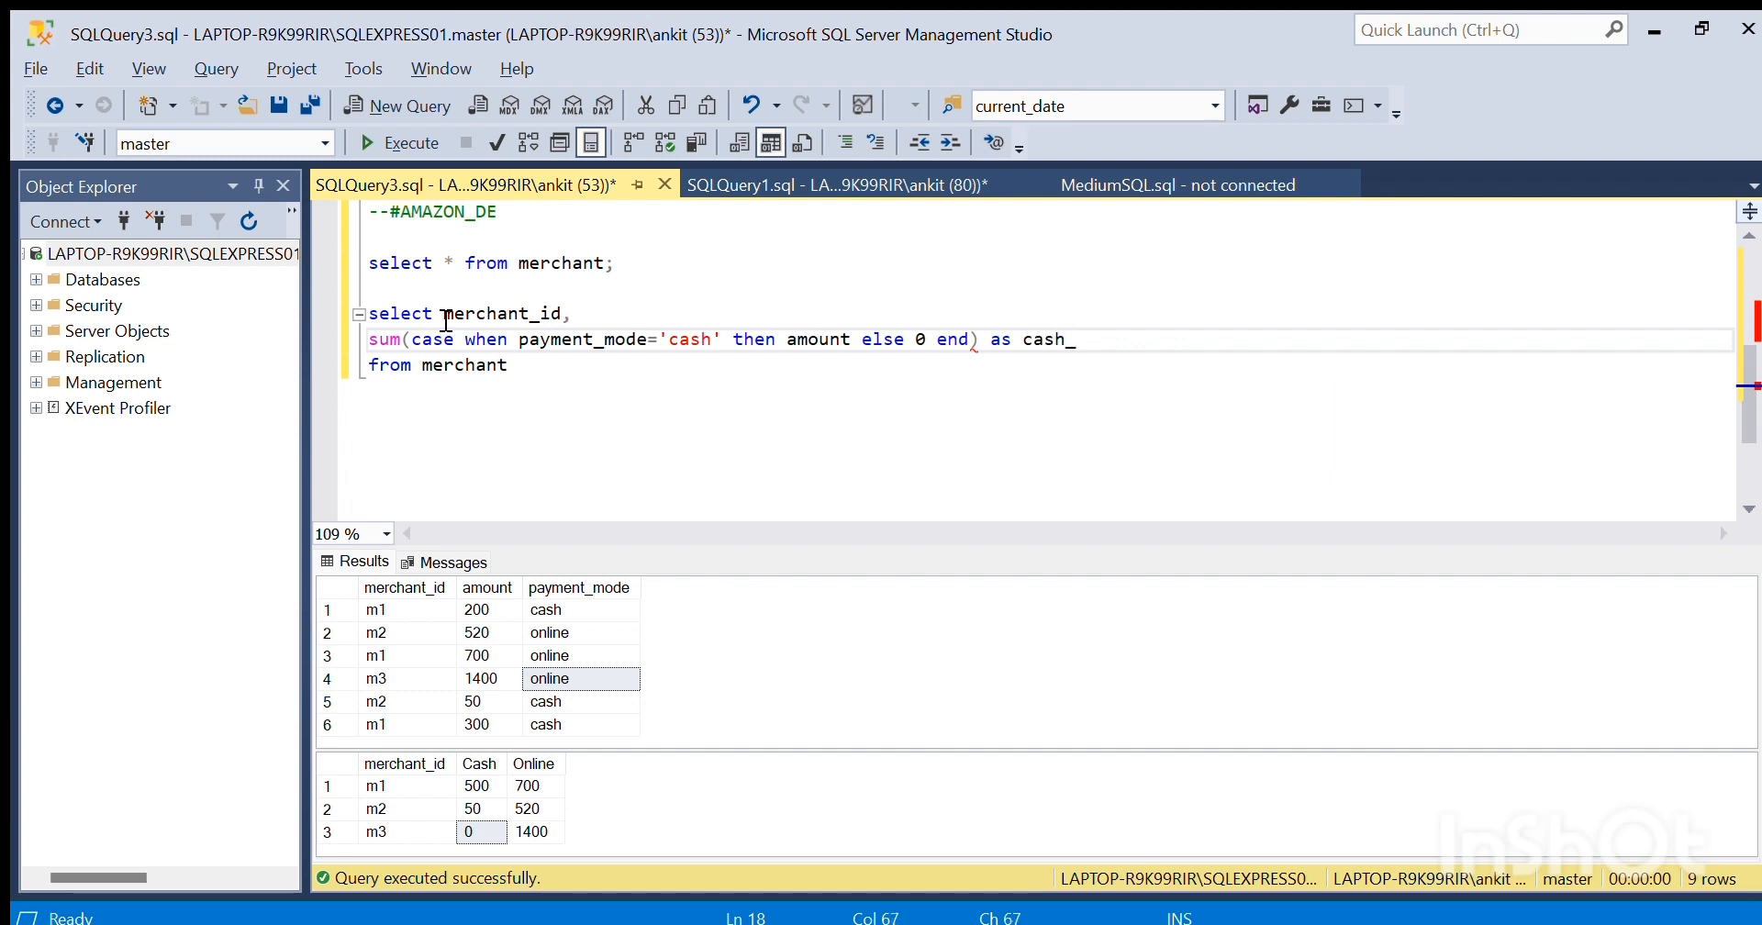
text(mode,)
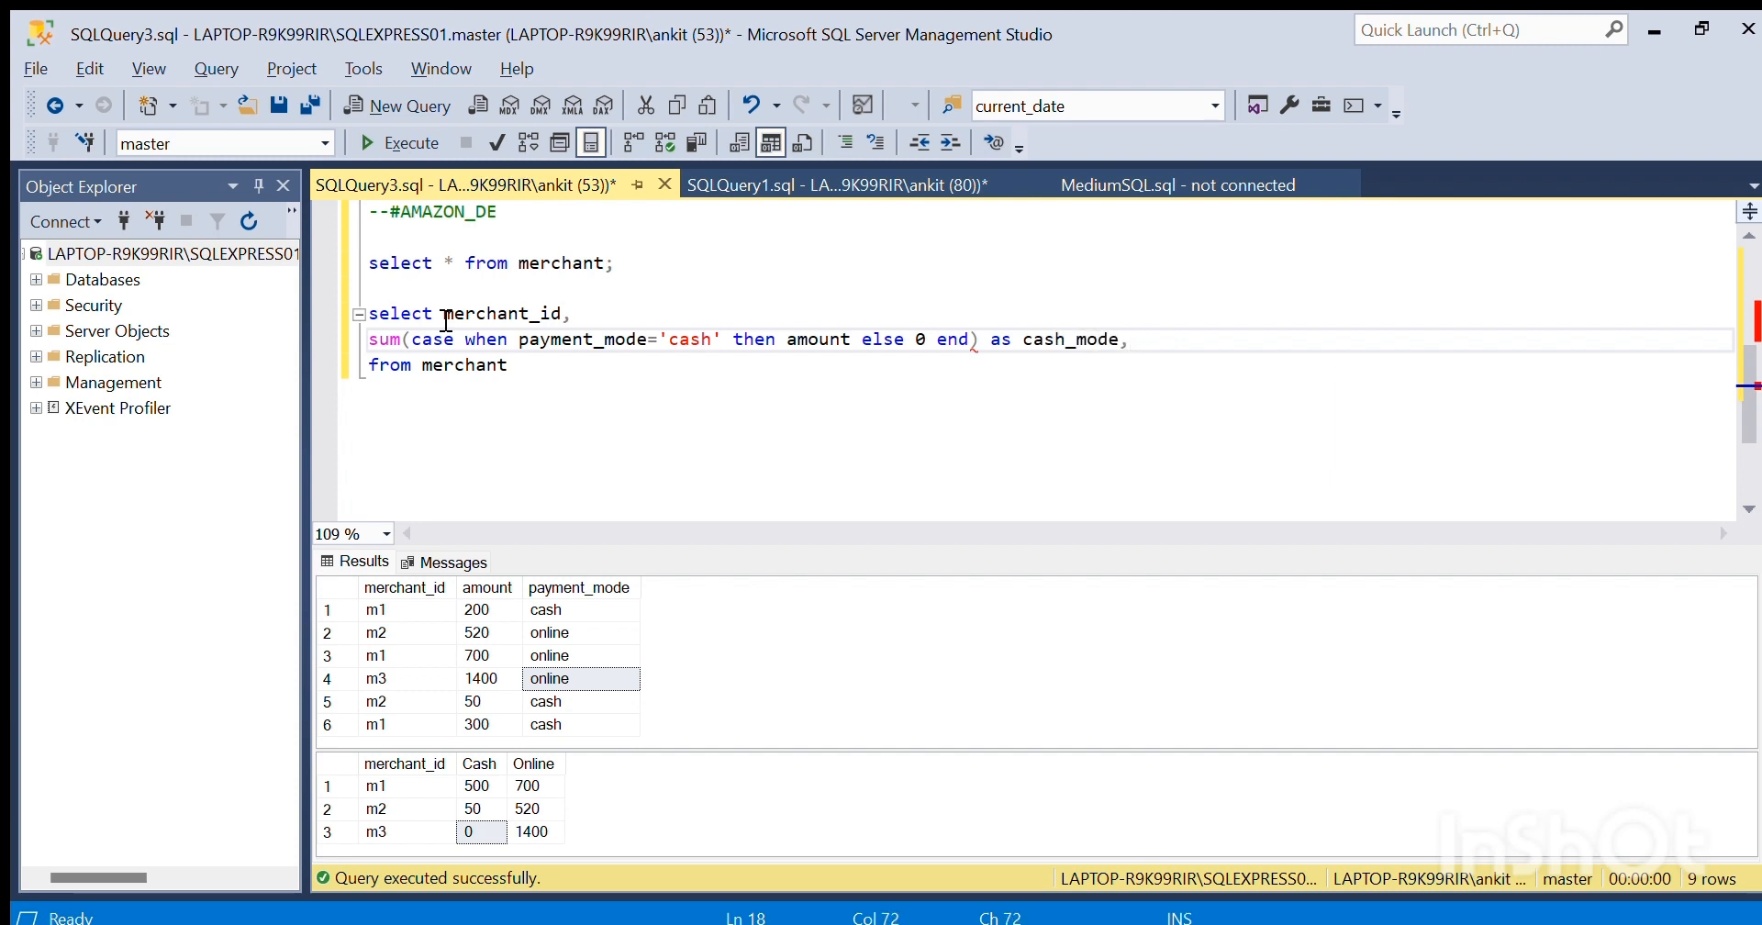
- Duplicate the cash line as an online_mode column with condition 'onine'
key(enter)
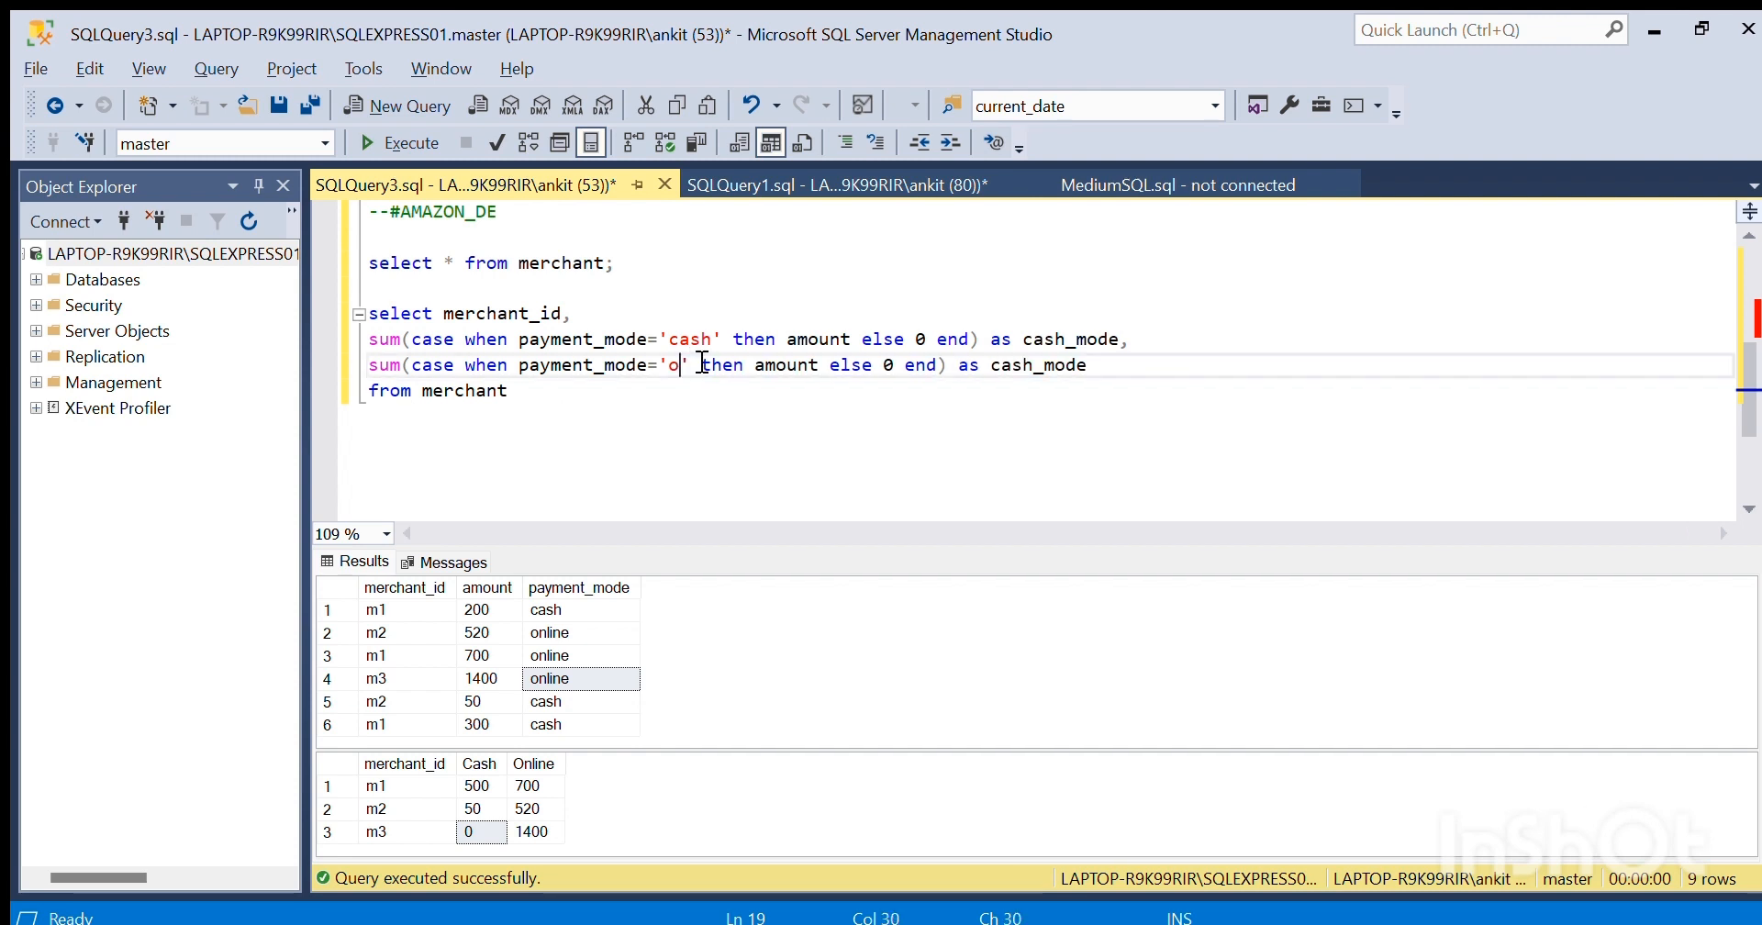
text(nine)
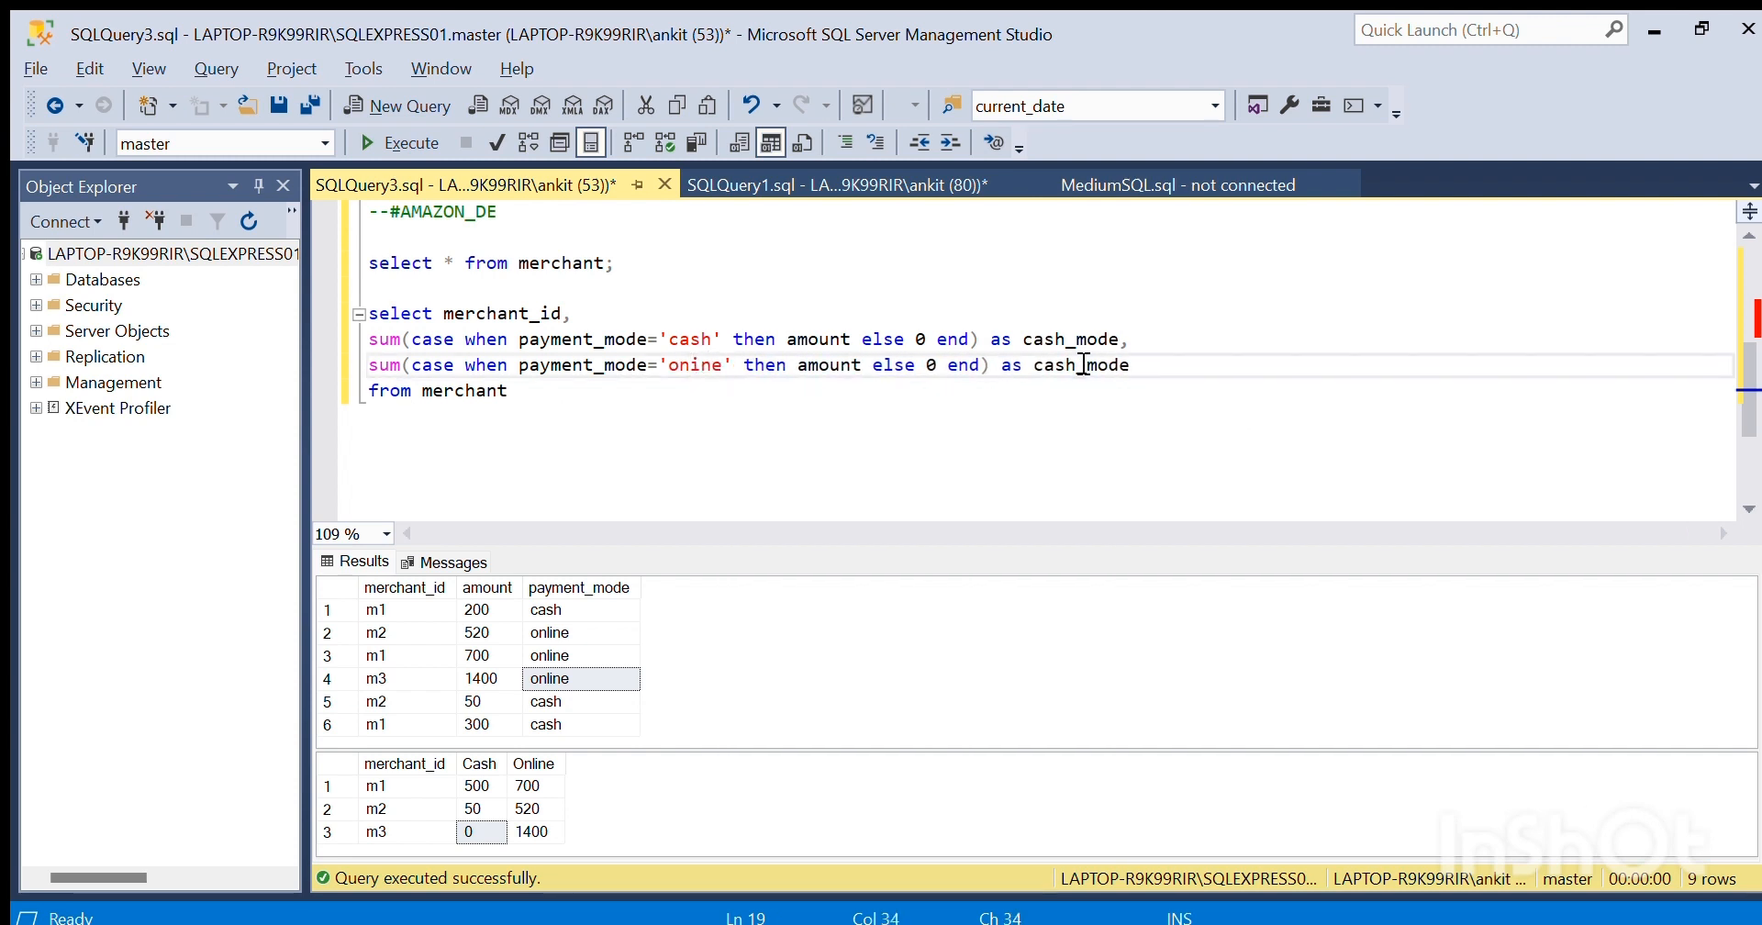
key(Backspace)
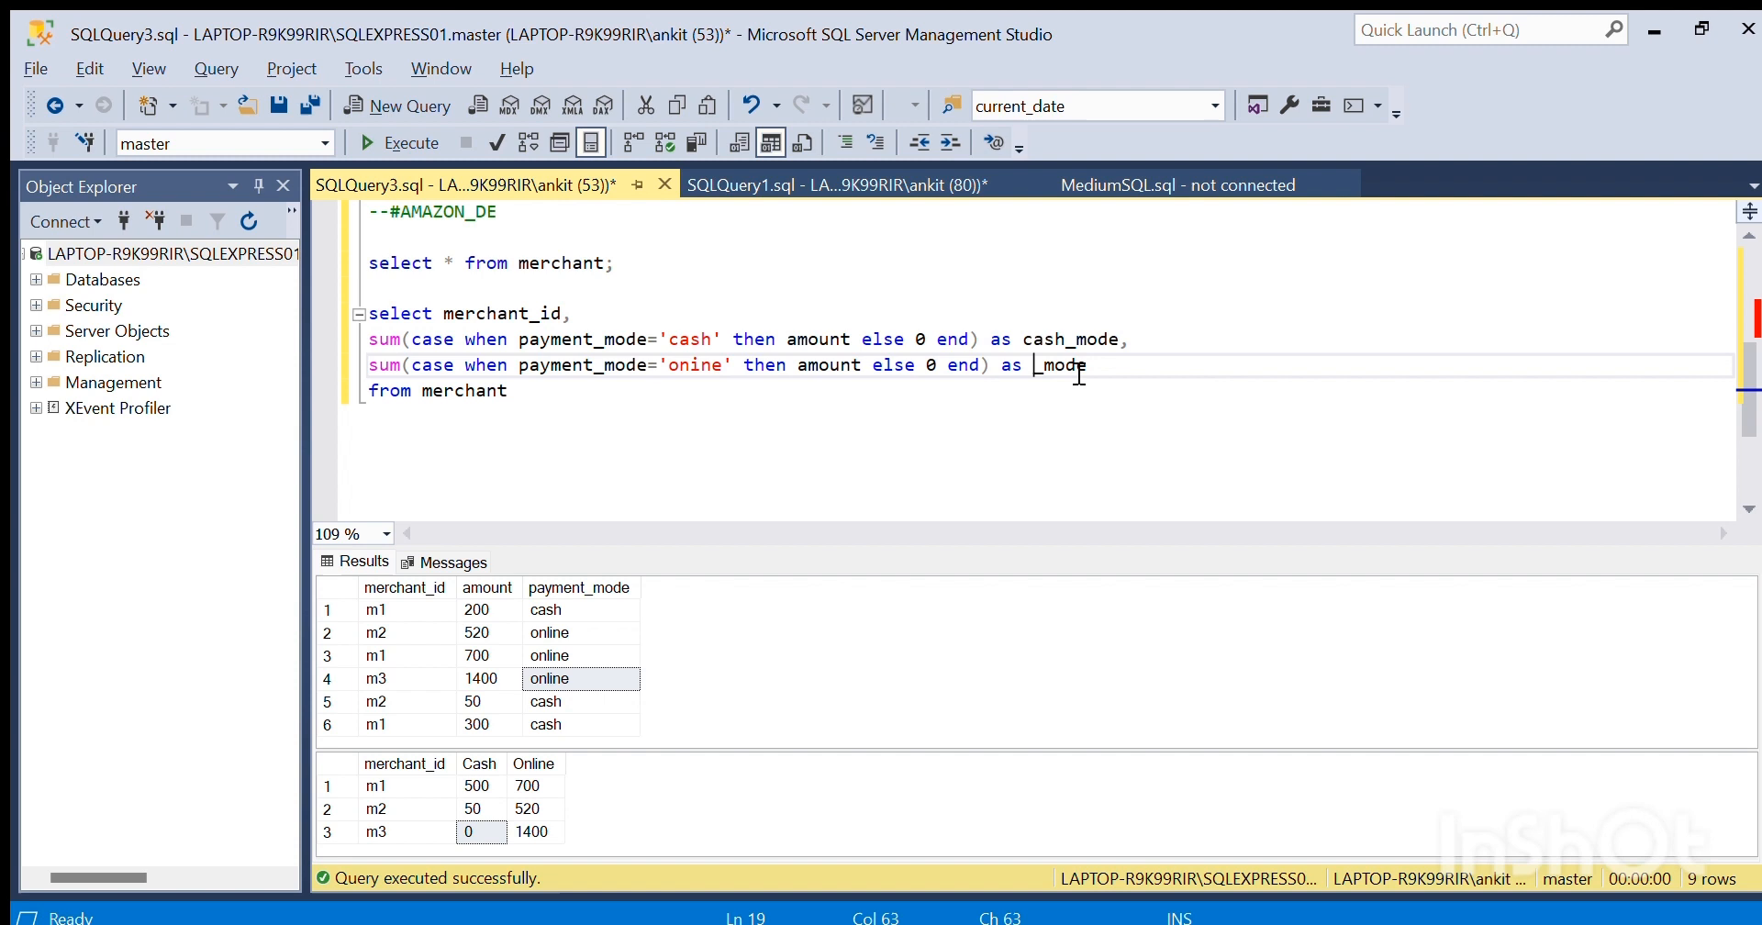
text(online)
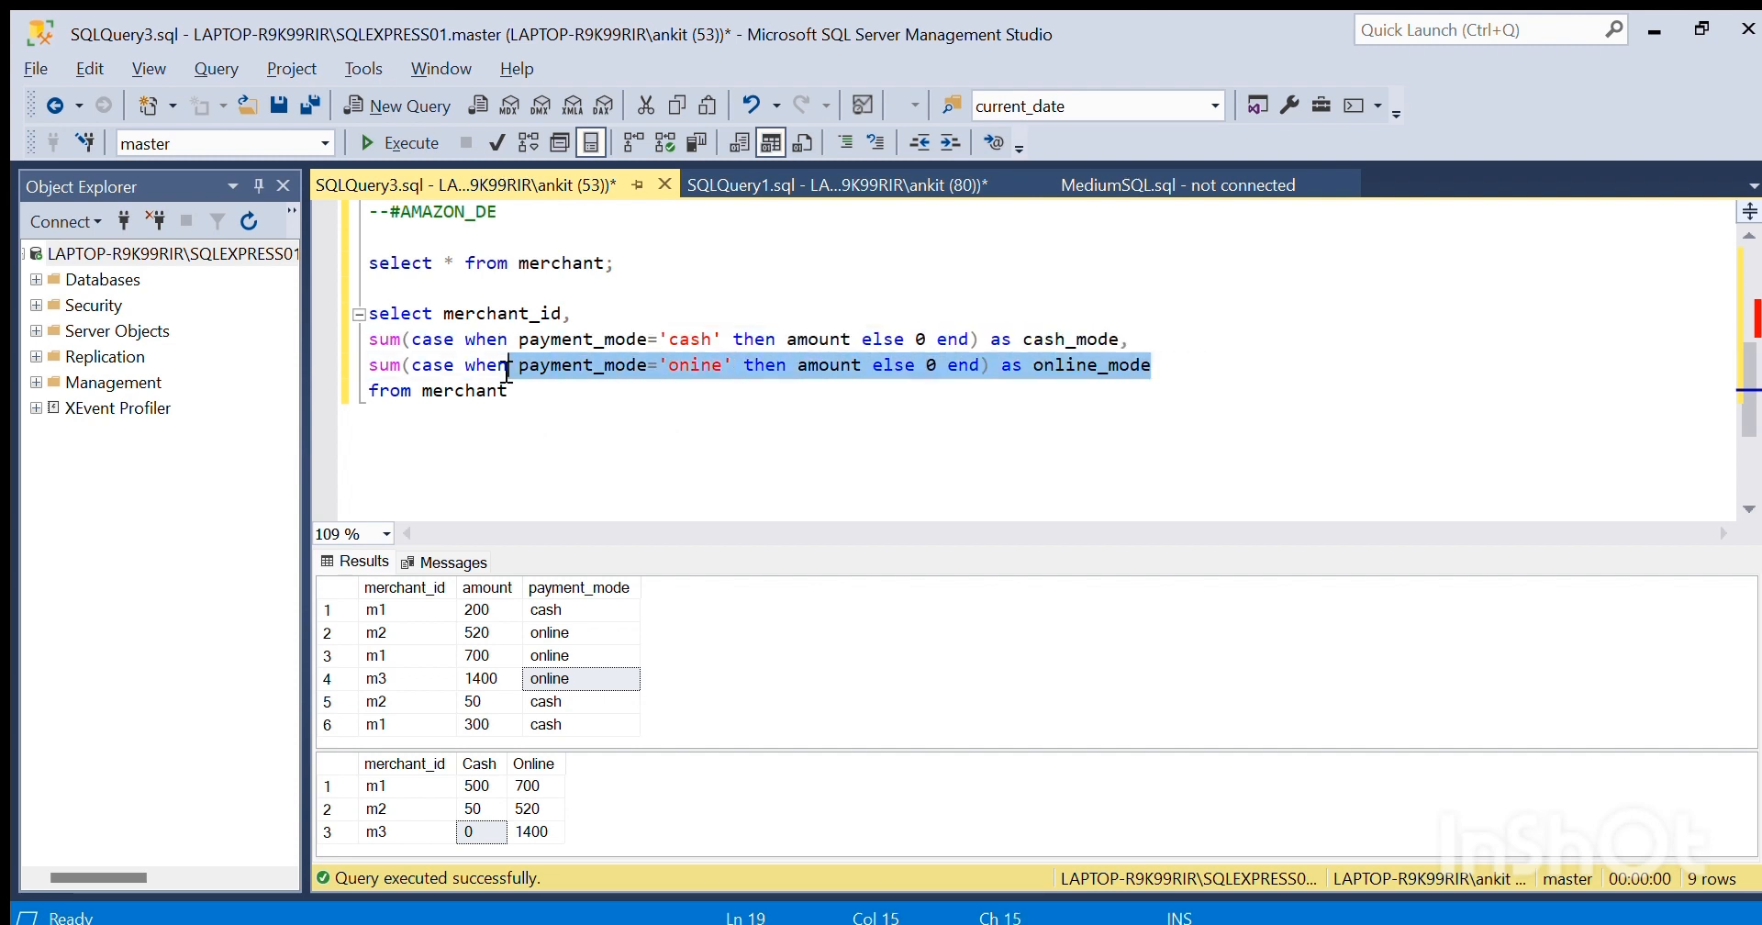
click(592, 363)
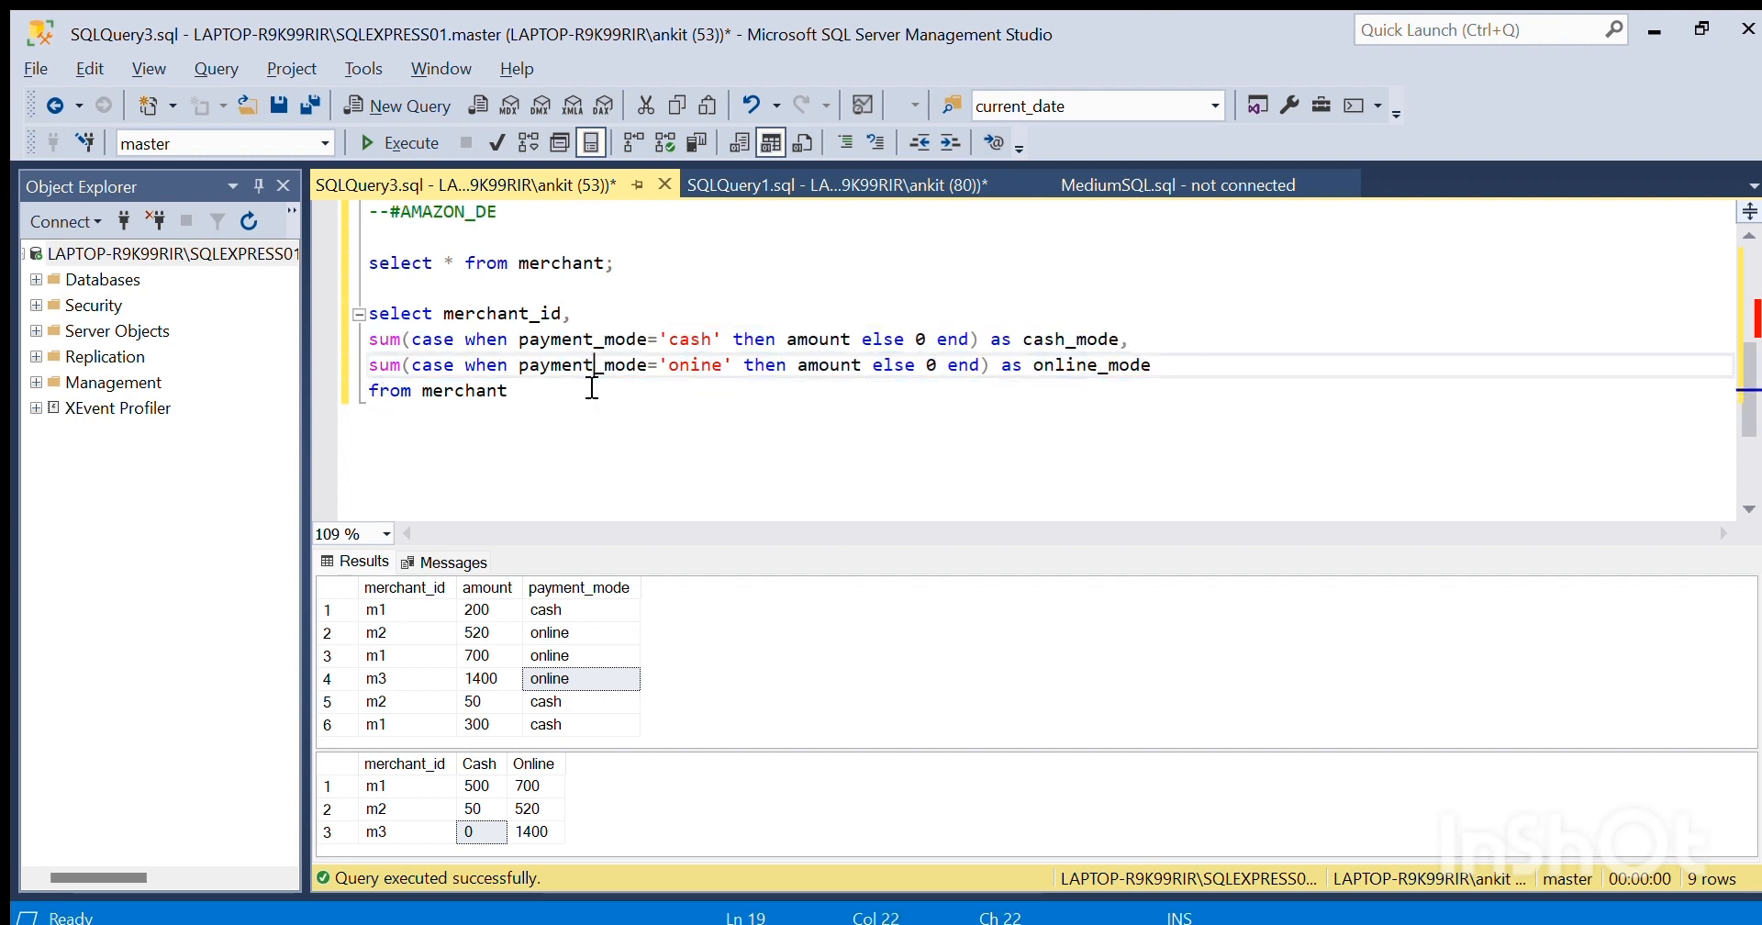
- Finish with group by merchant_id; and execute, giving cash 500, 50, 0 and online zeros
text(grou)
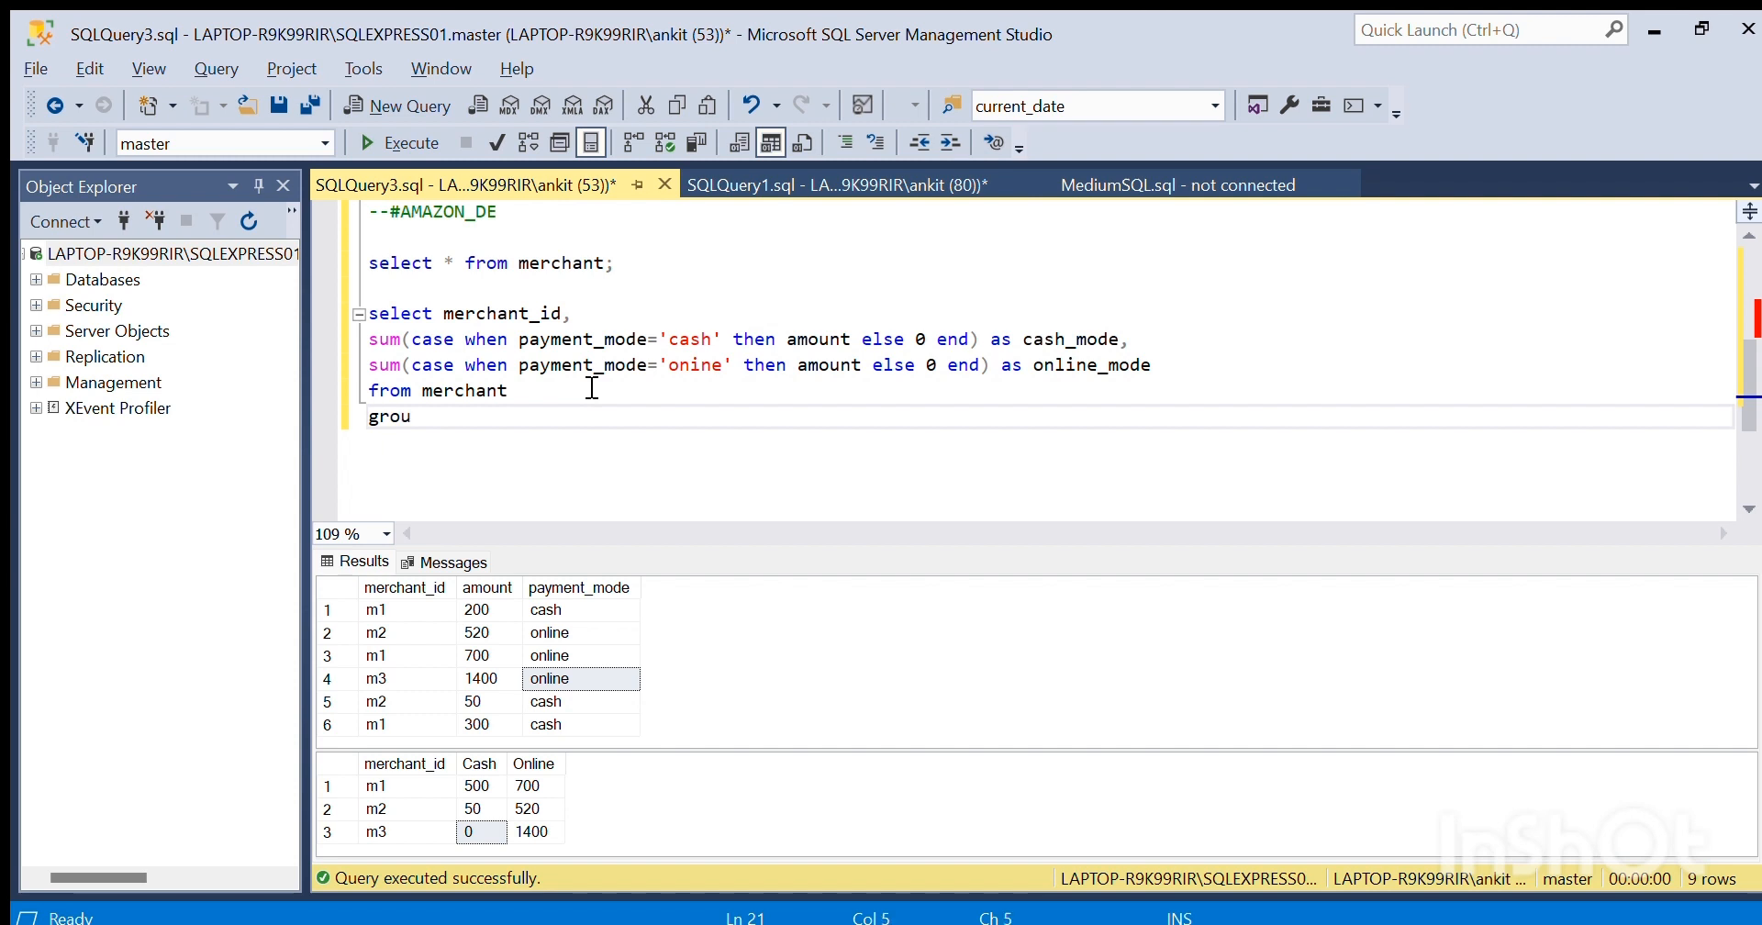
text(p by)
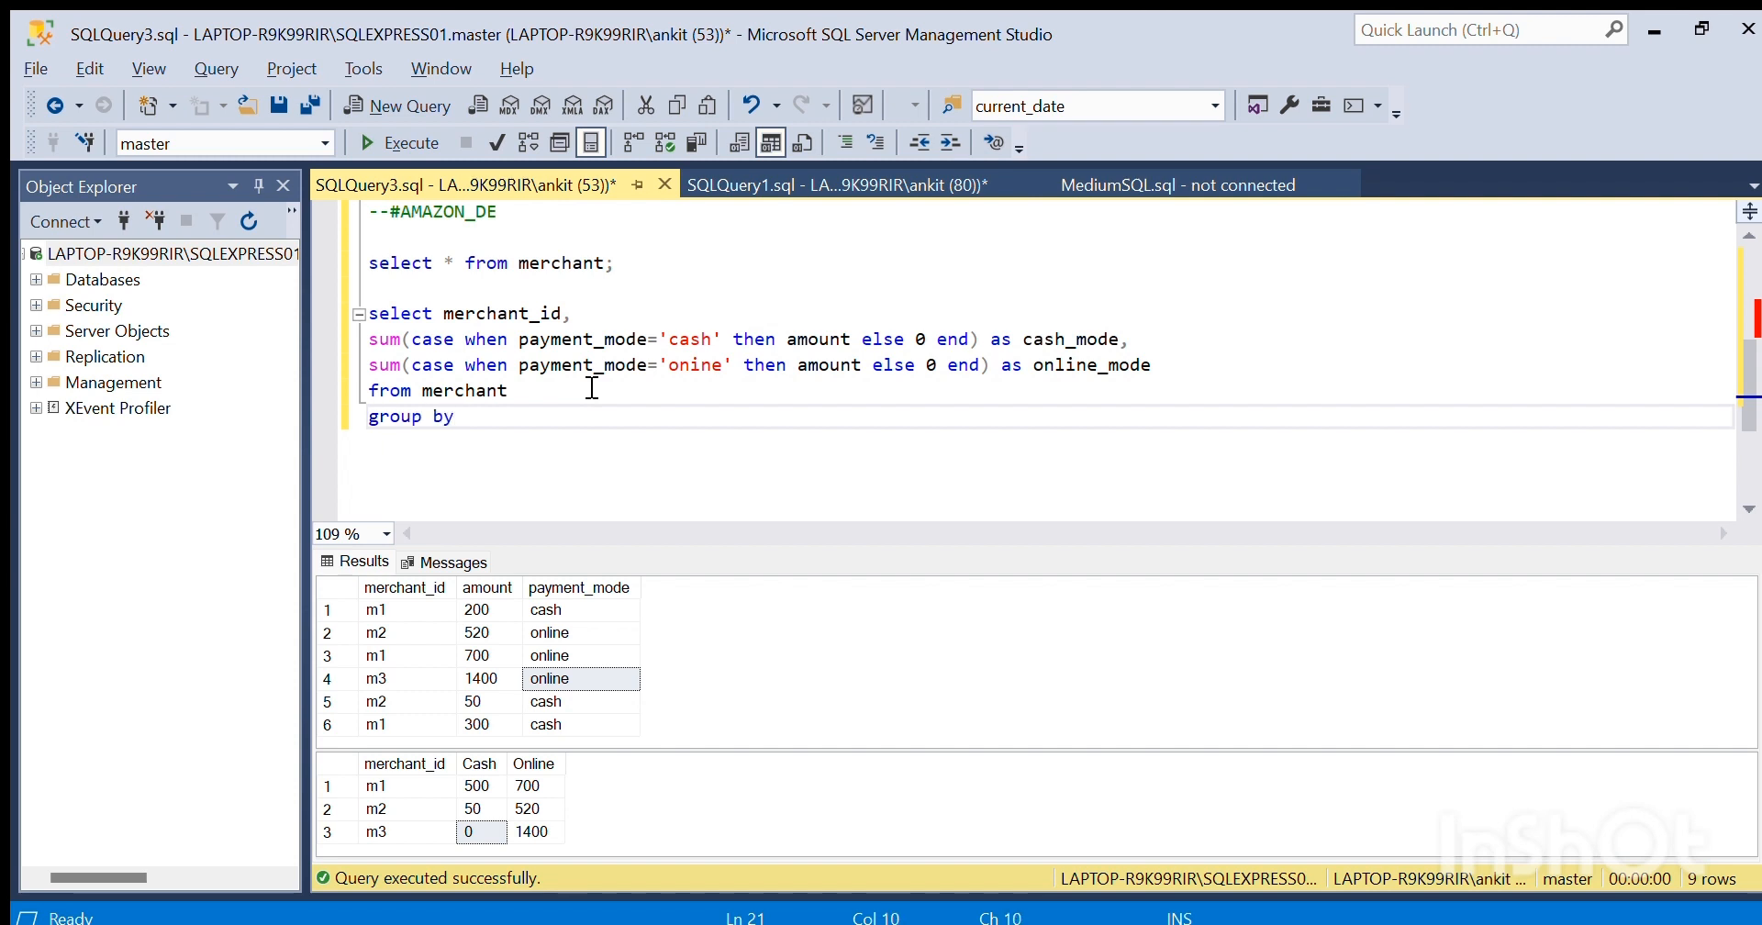
text(merch)
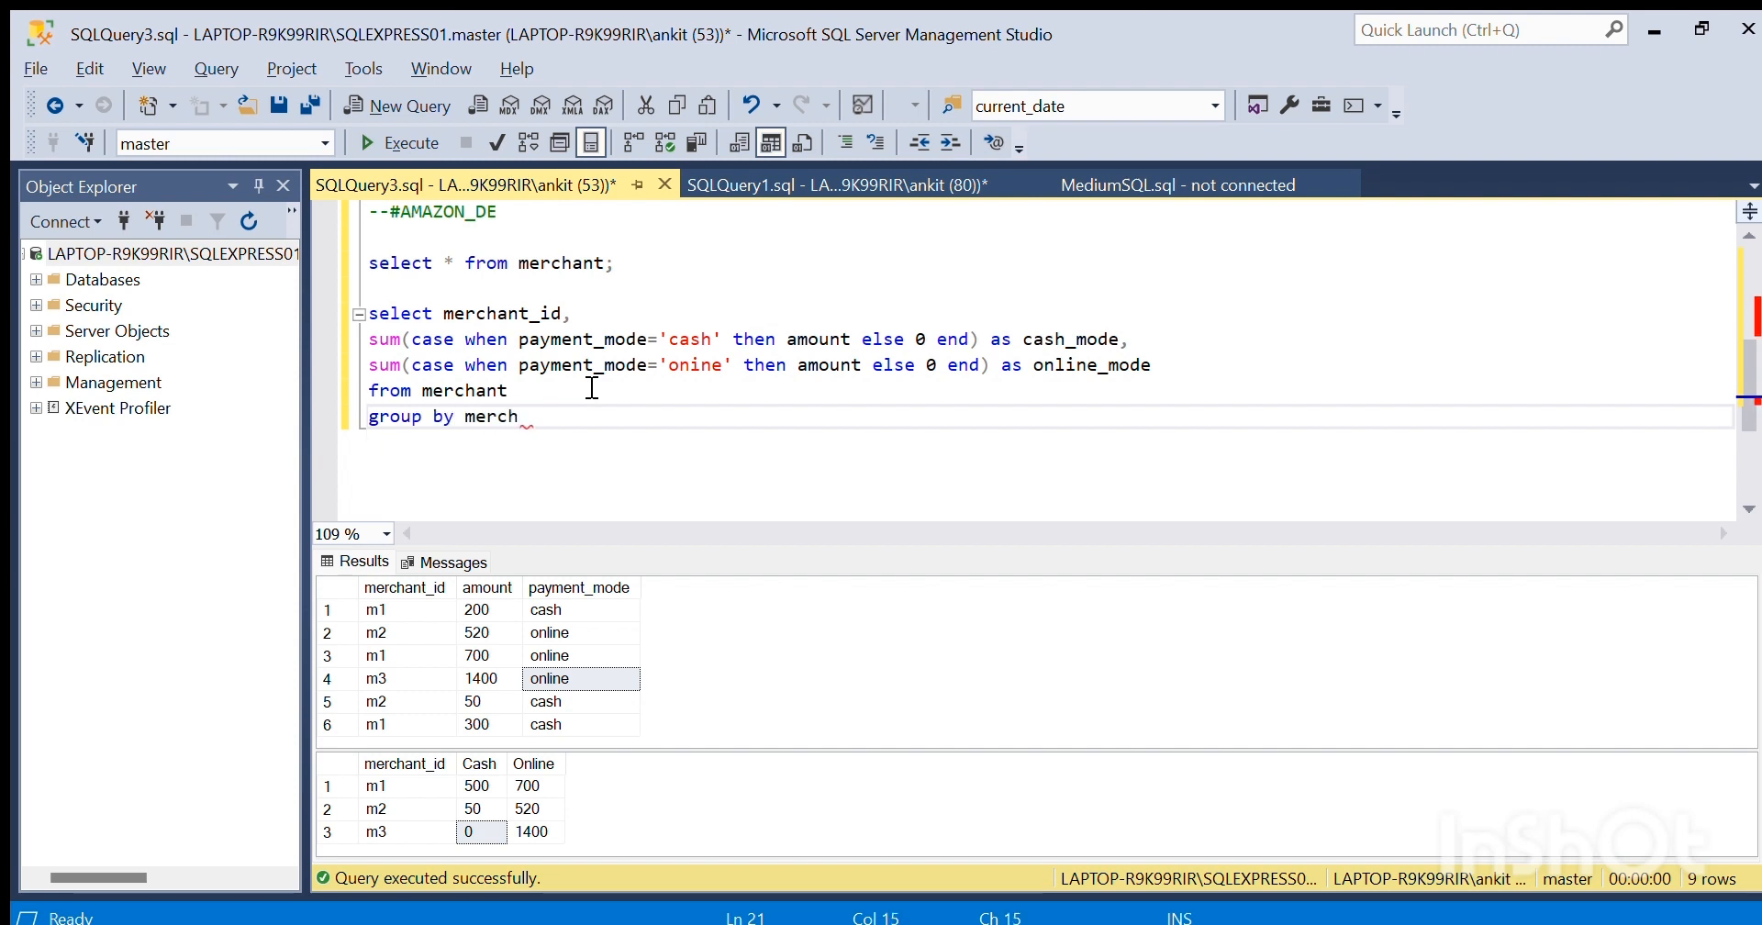
text(ant_id;)
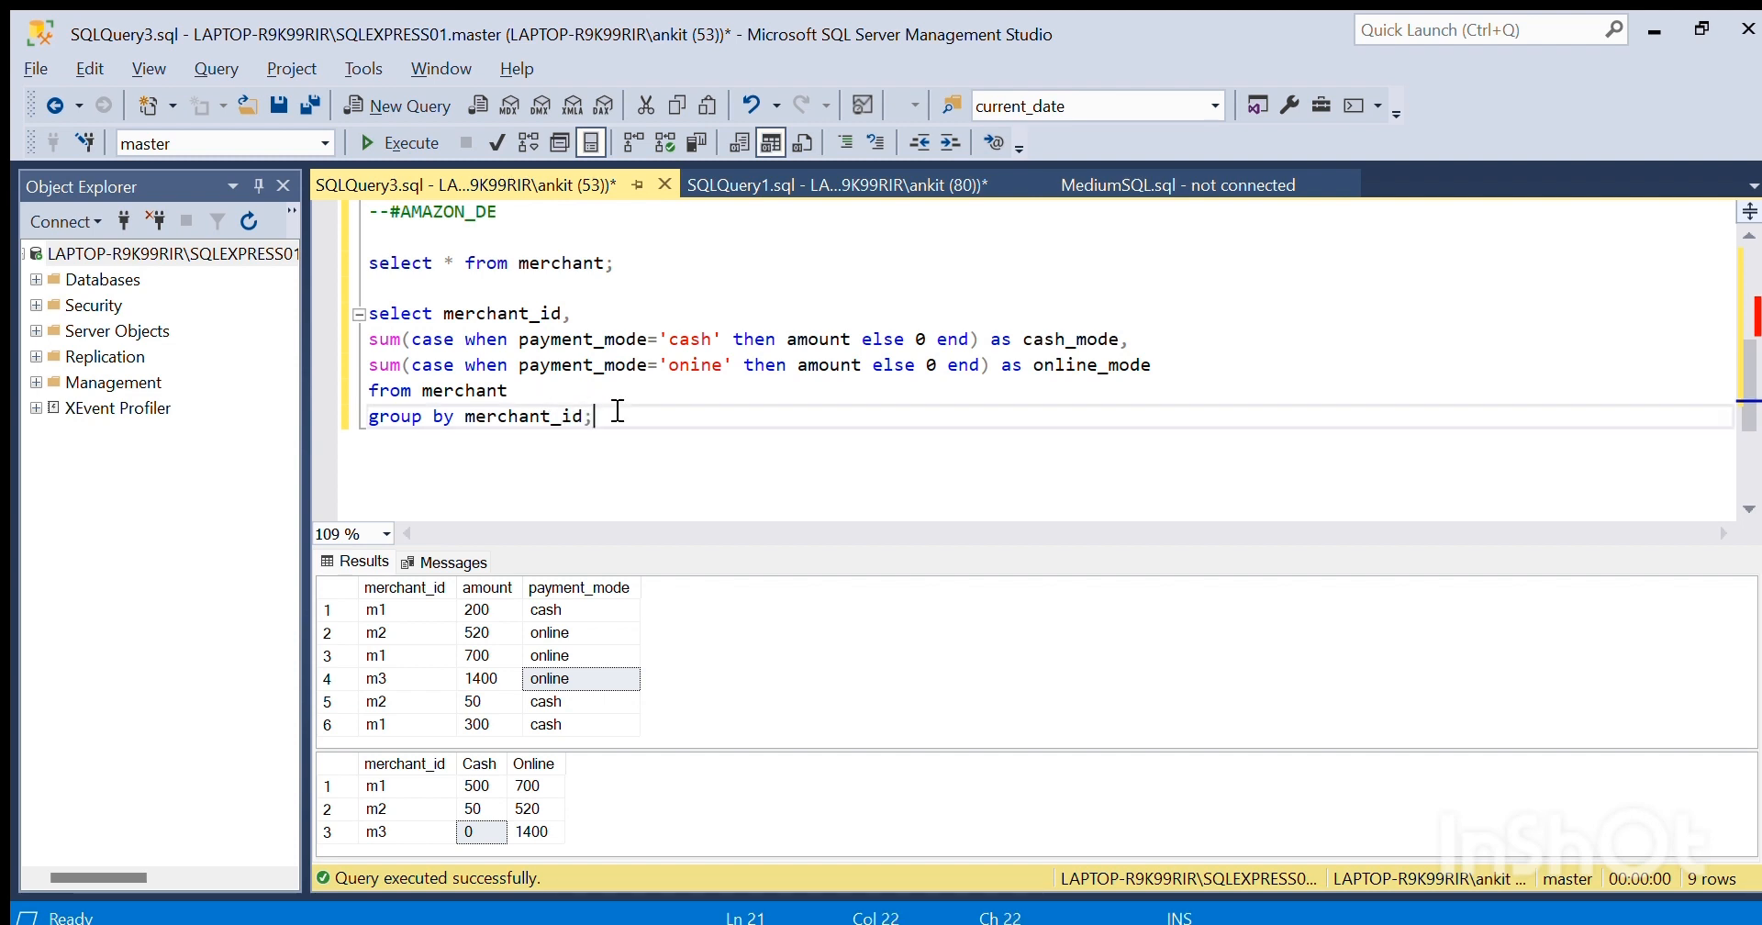
click(411, 143)
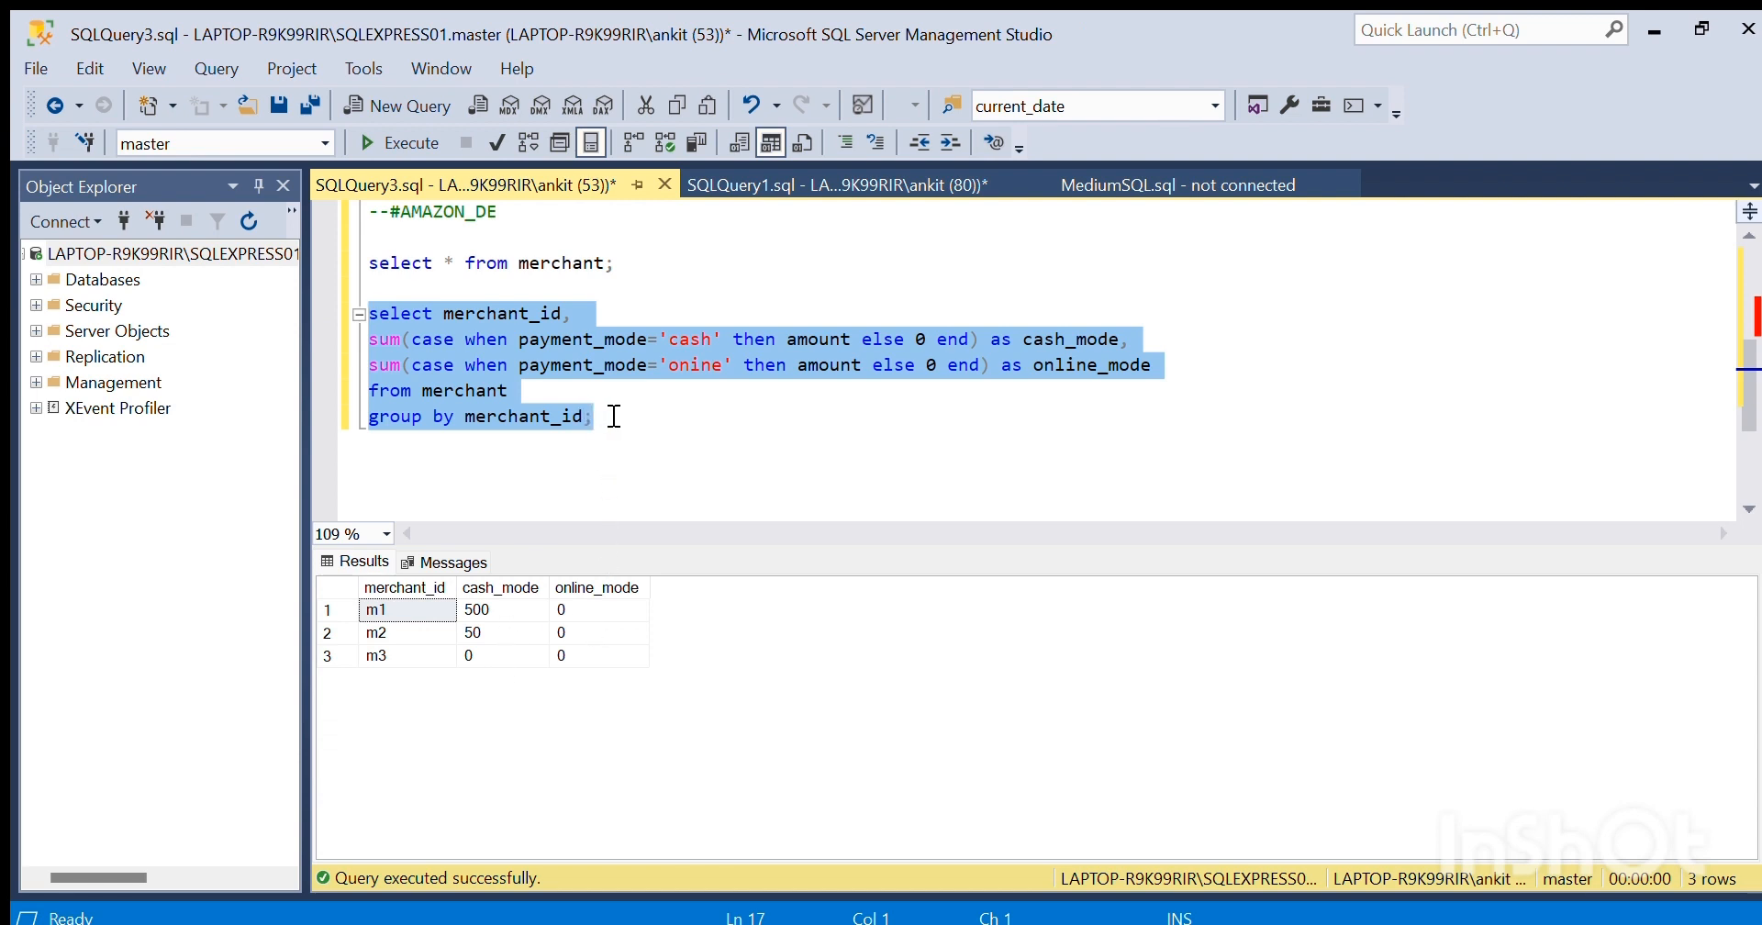
- Correct 'onine' to 'online' and rerun, giving online totals 700, 520, 1400
click(842, 363)
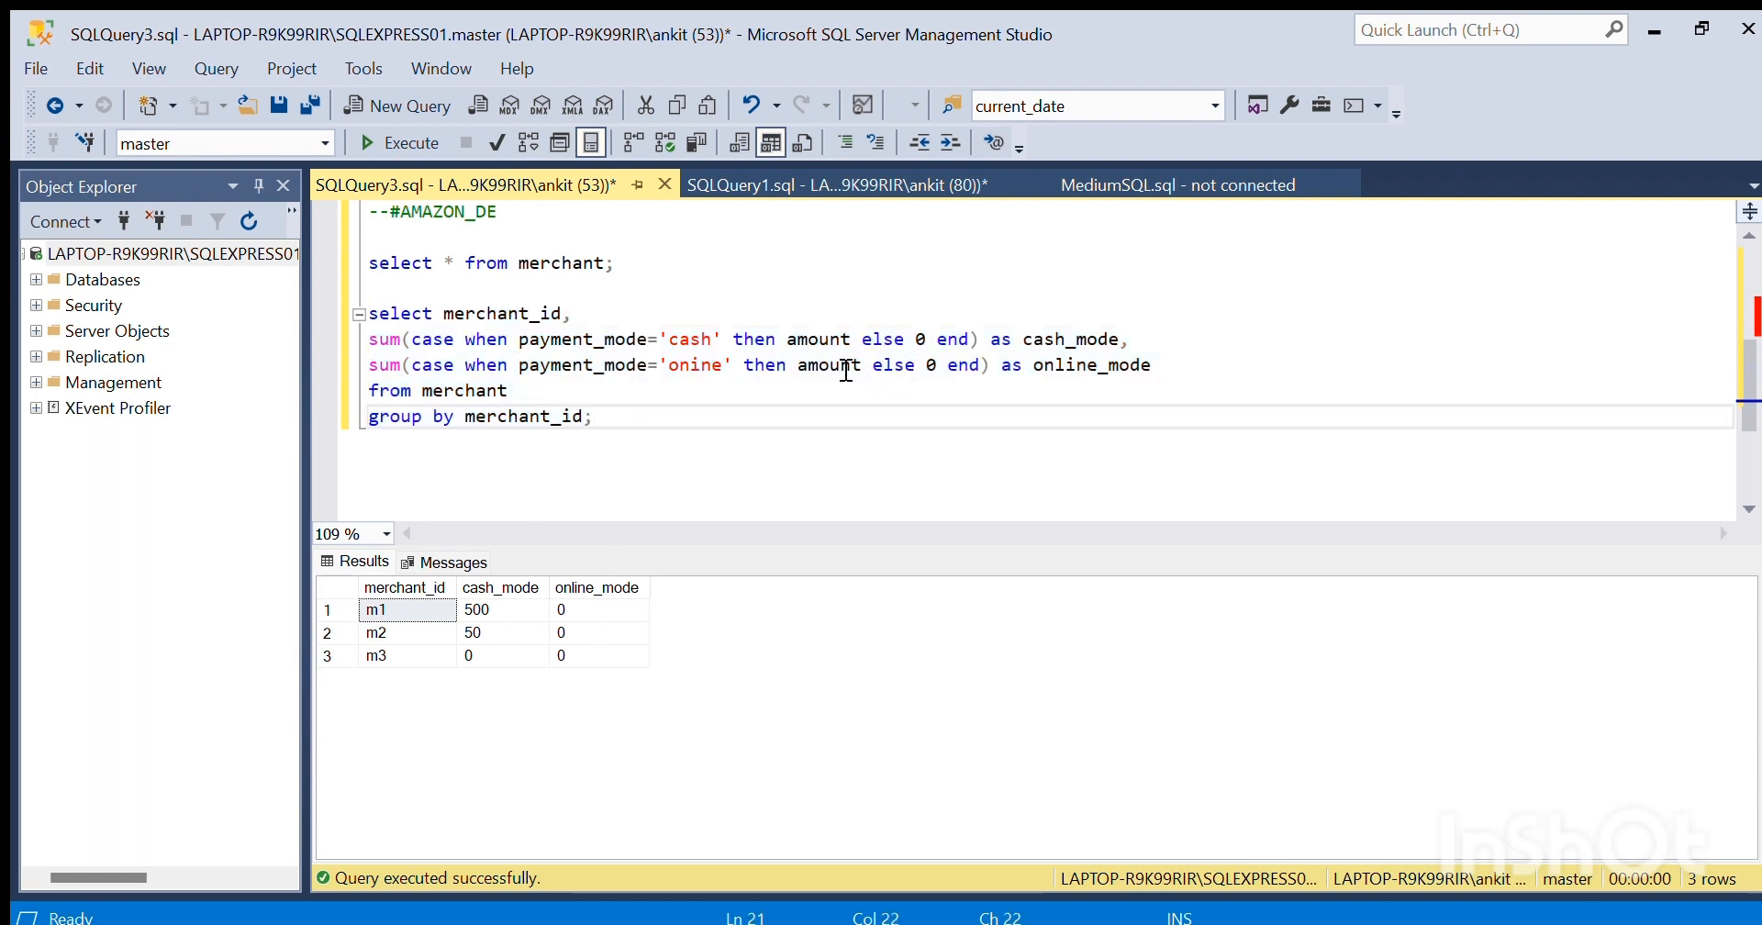
mouse_move(582, 377)
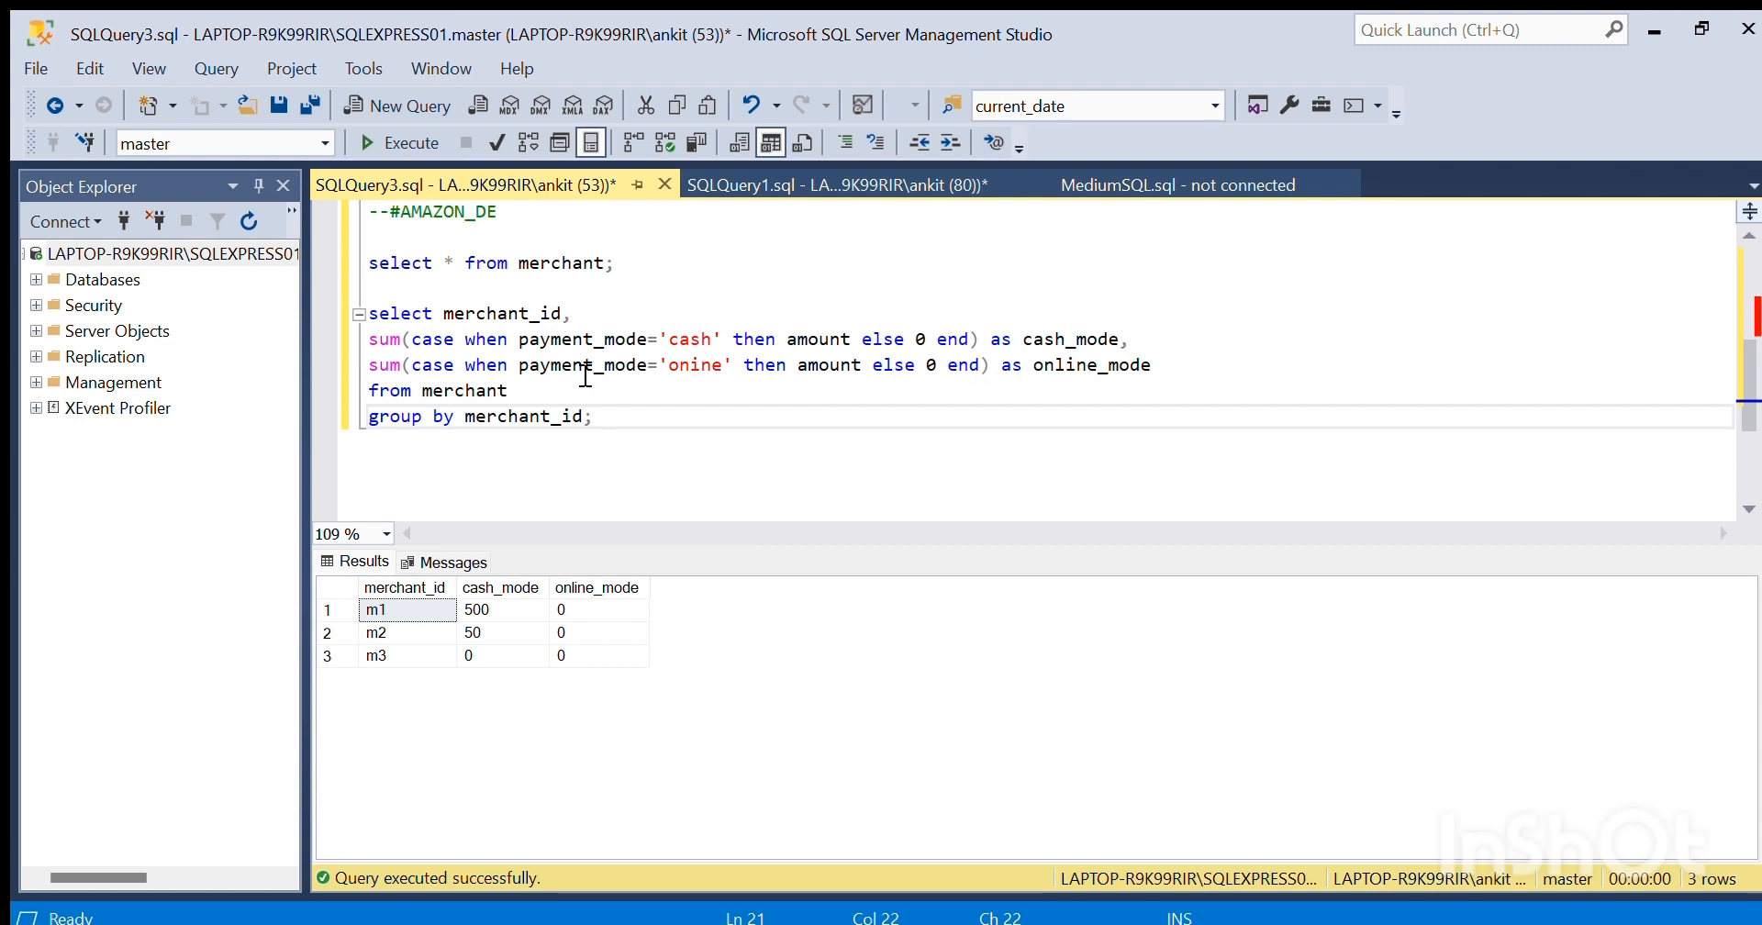
mouse_move(662, 383)
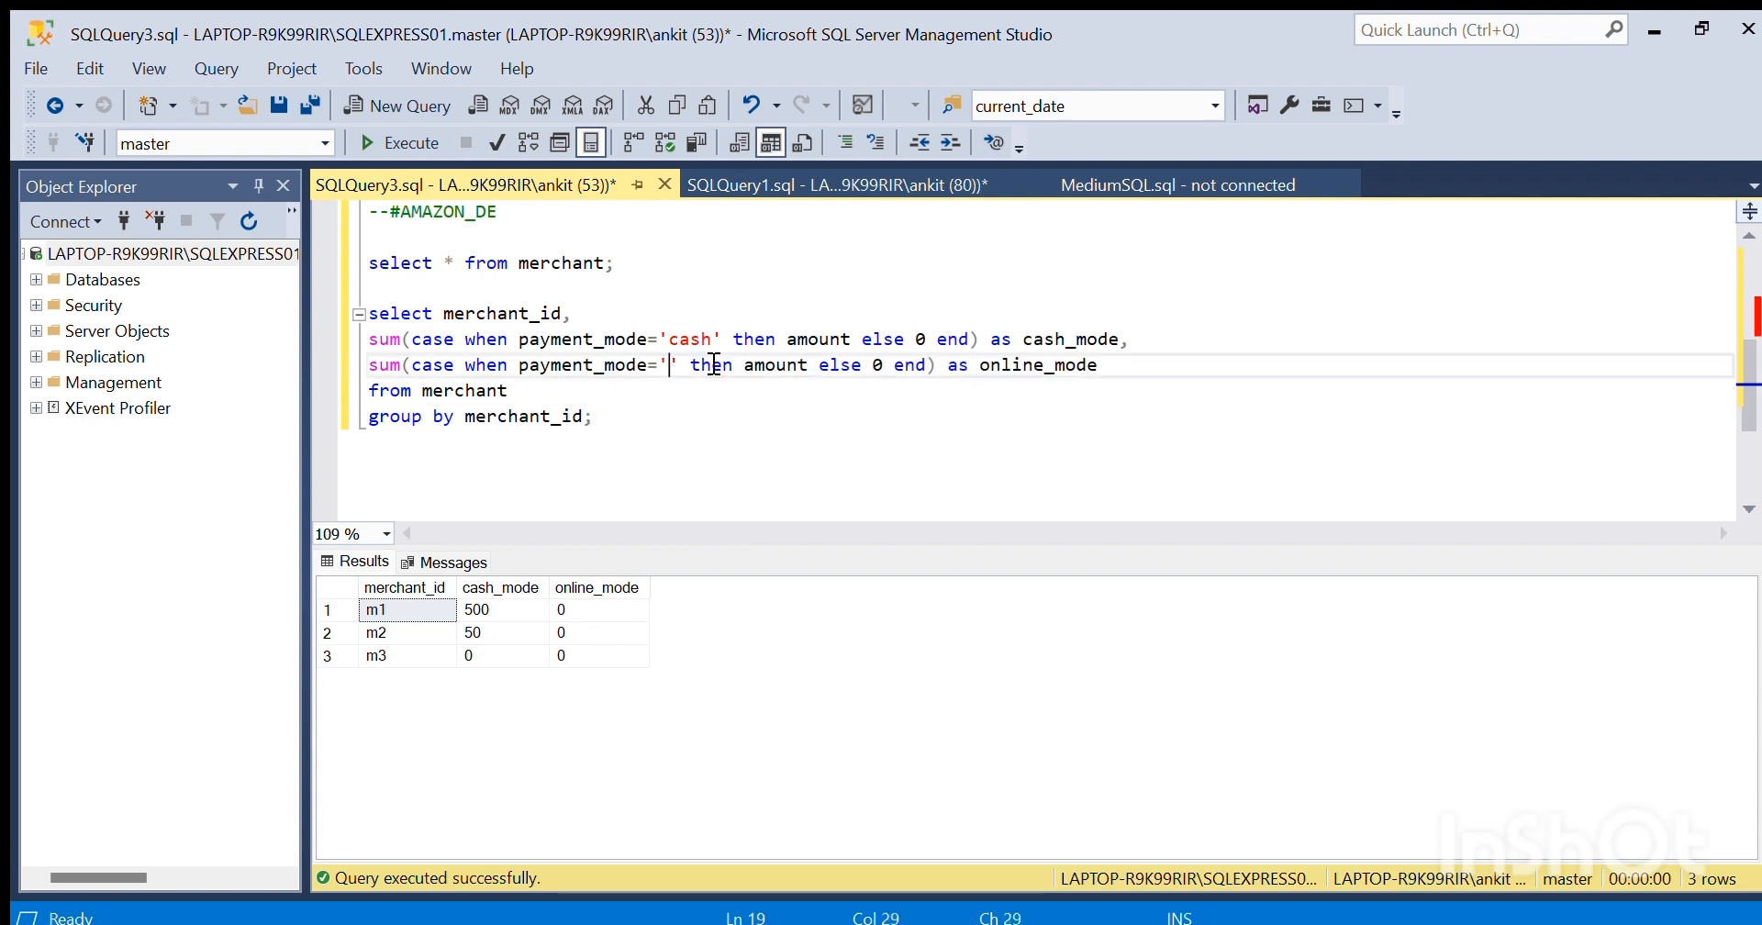
text(online)
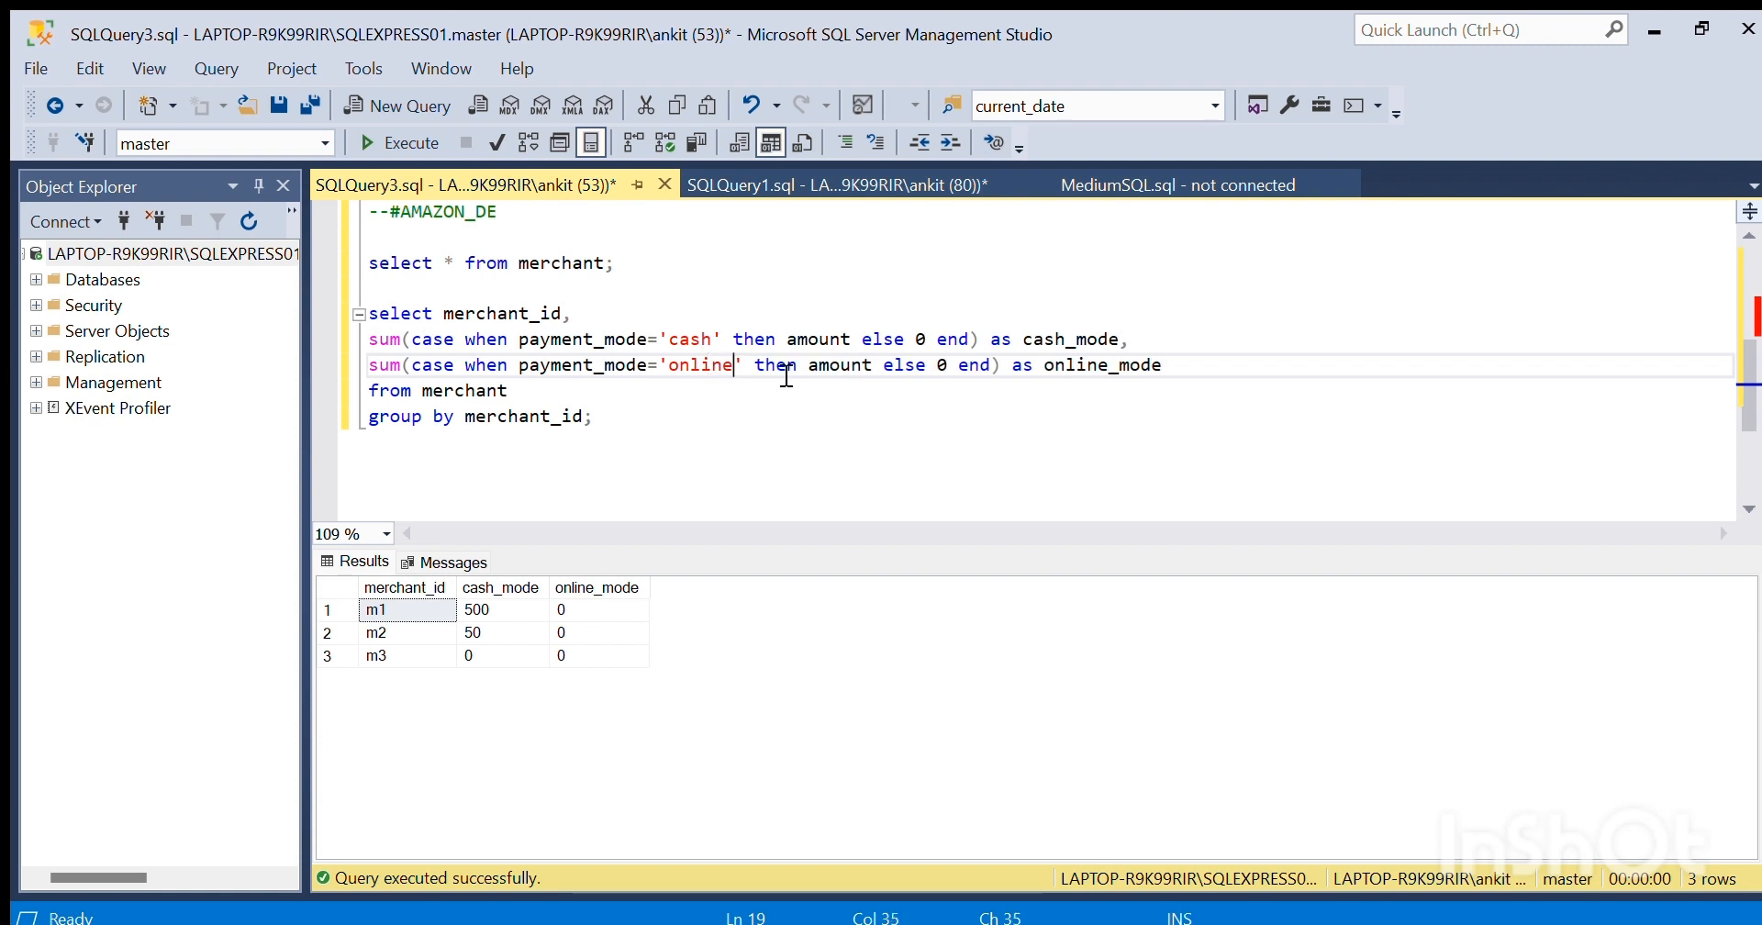
click(400, 143)
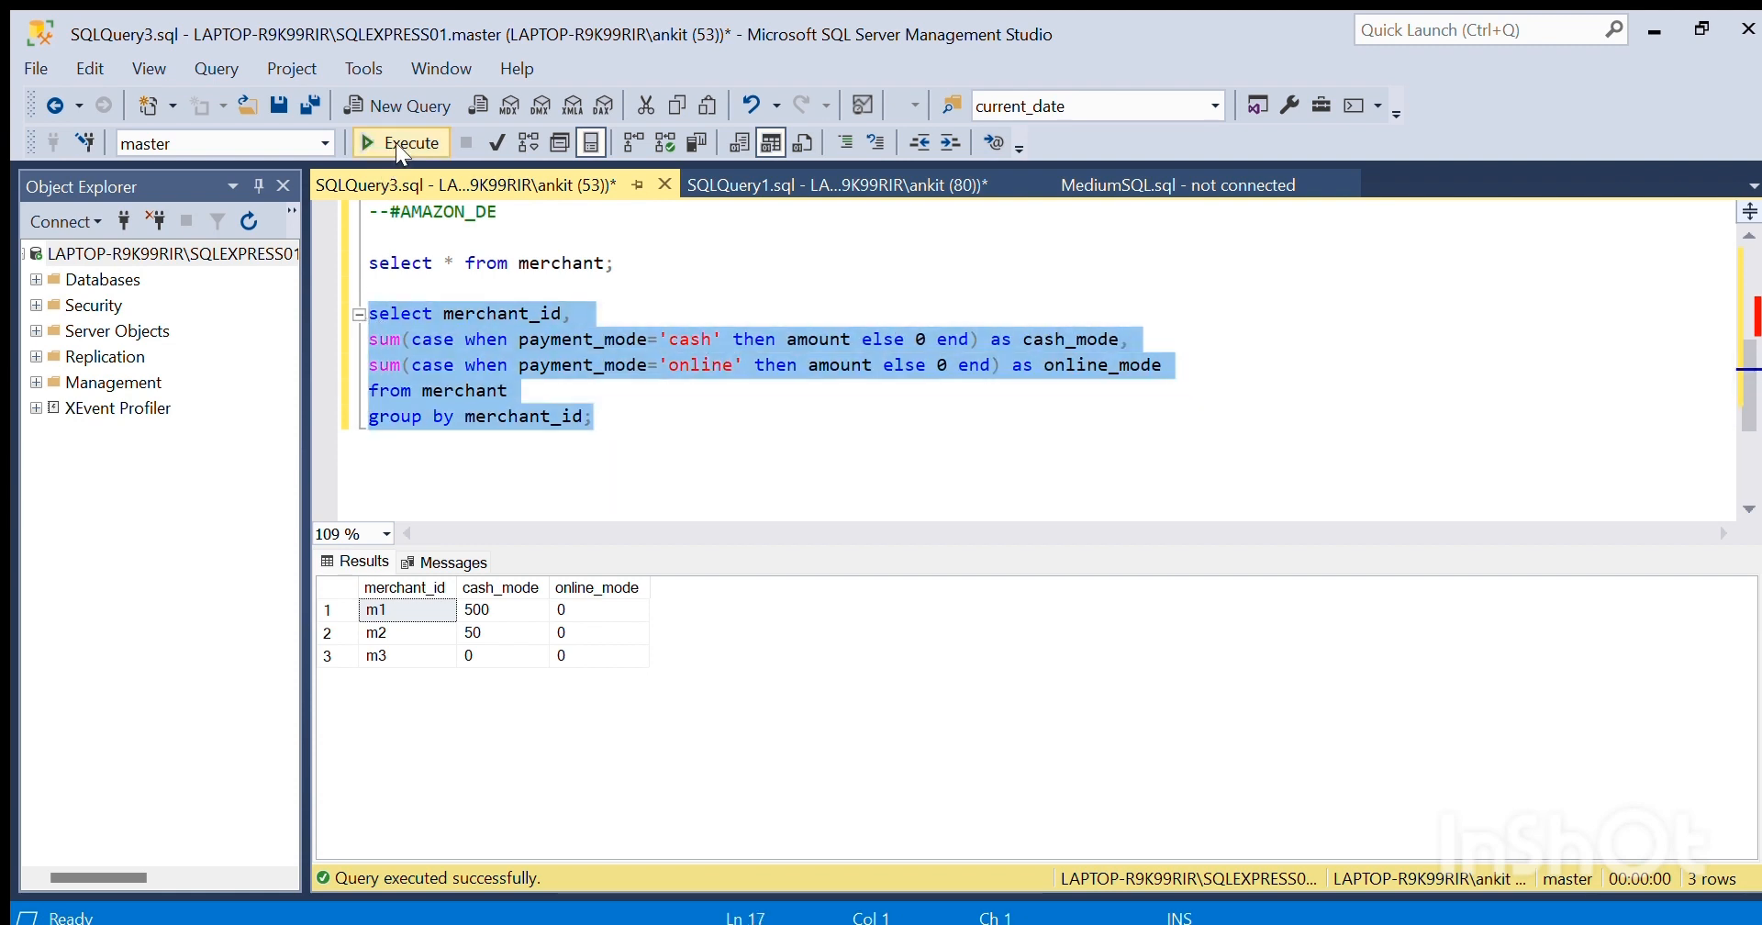
click(402, 143)
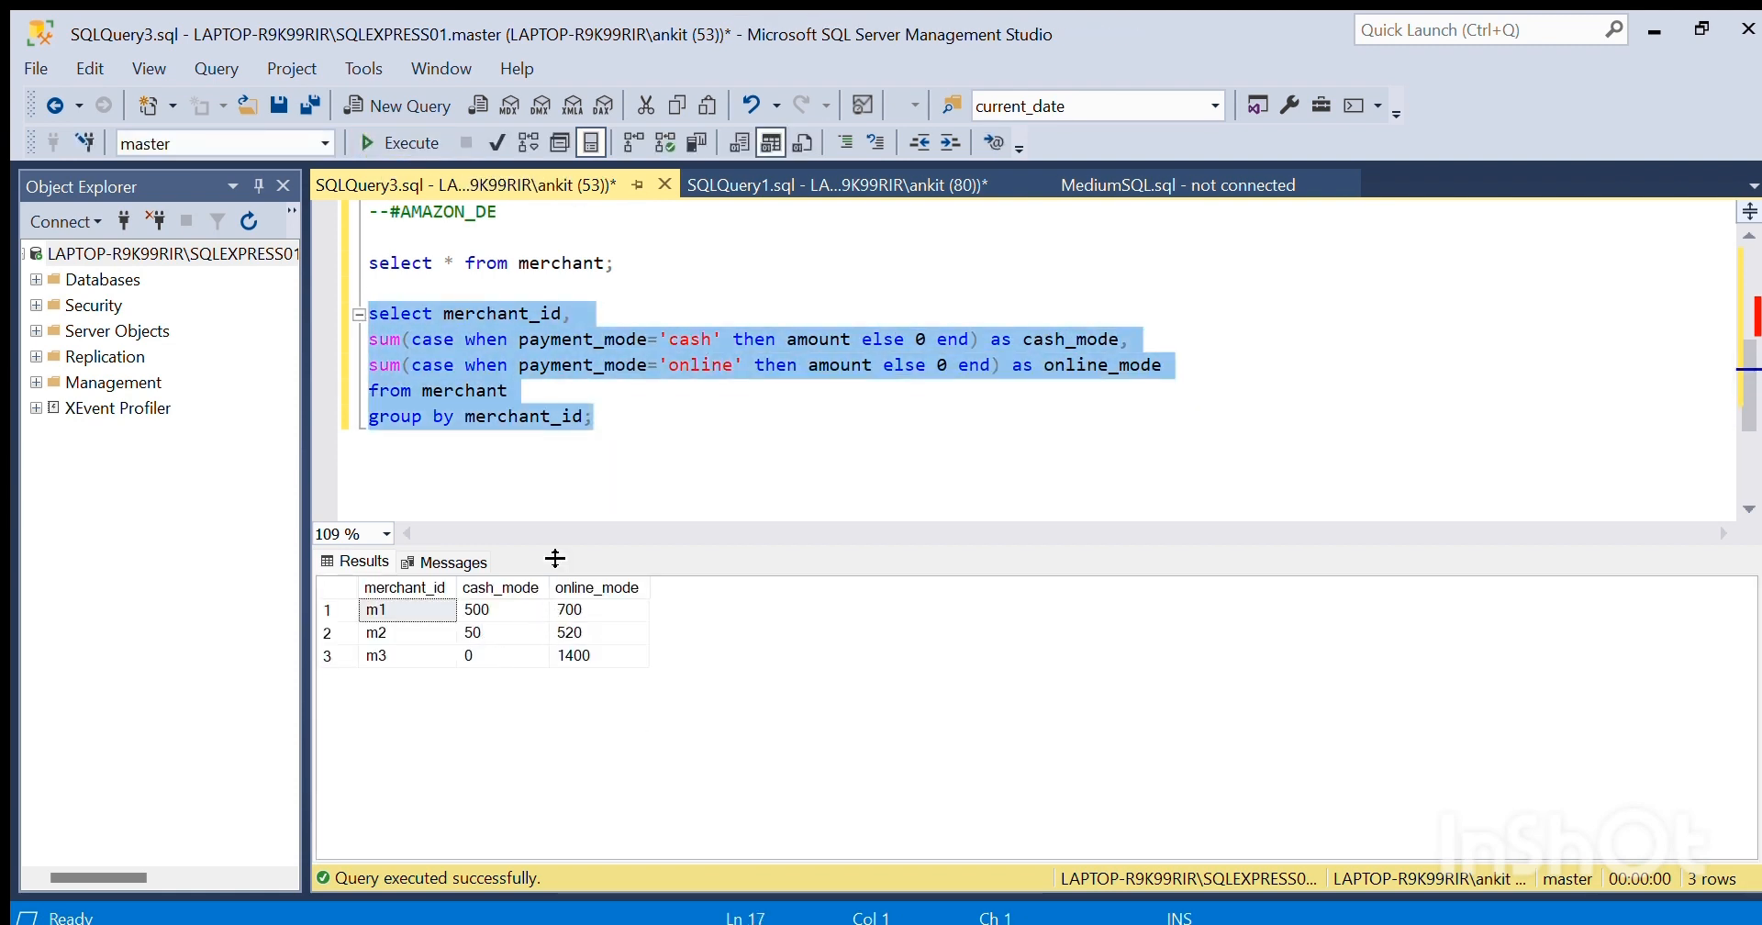
click(464, 417)
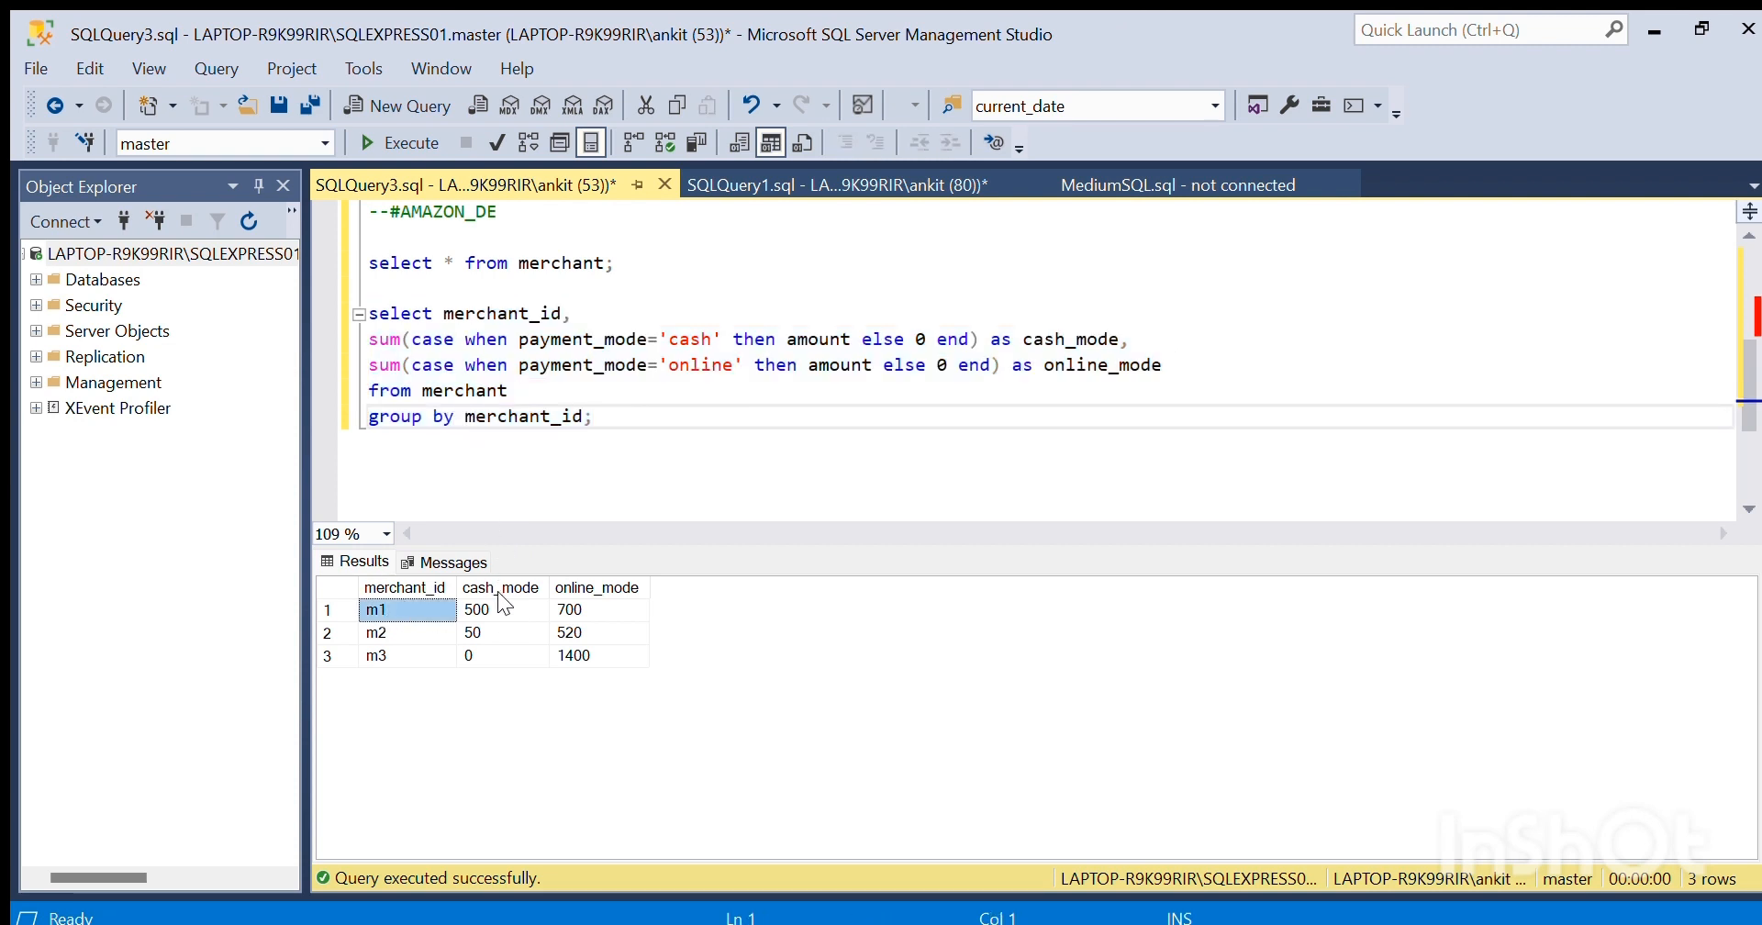
click(501, 609)
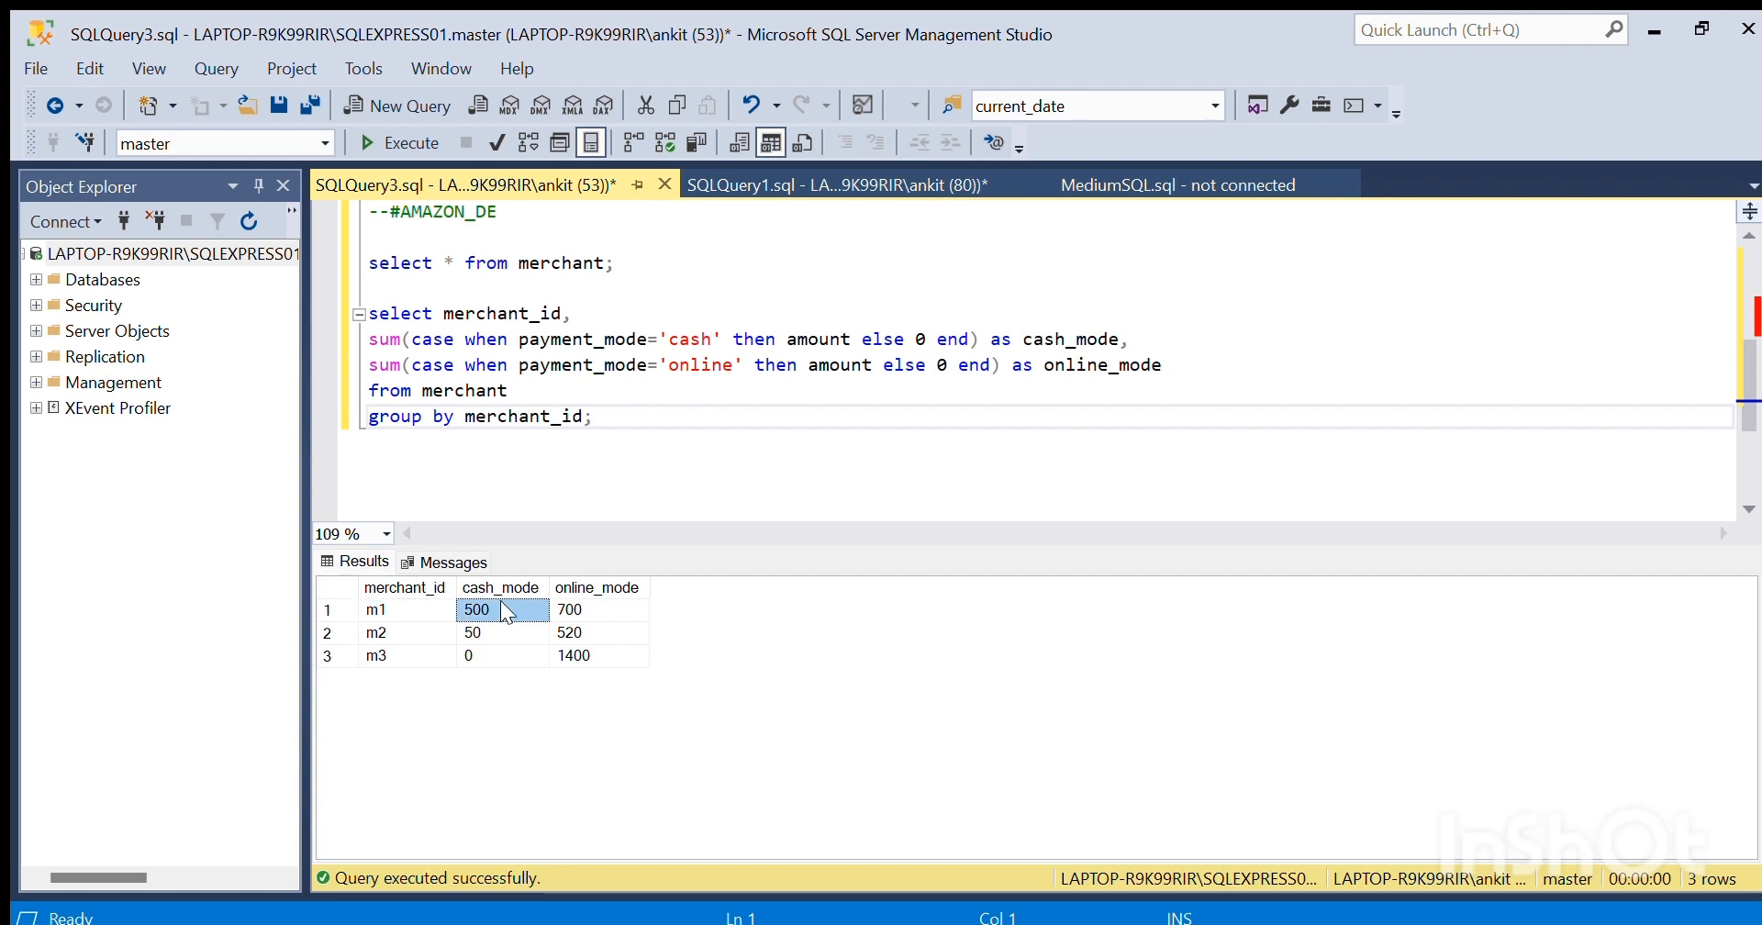
mouse_move(595, 611)
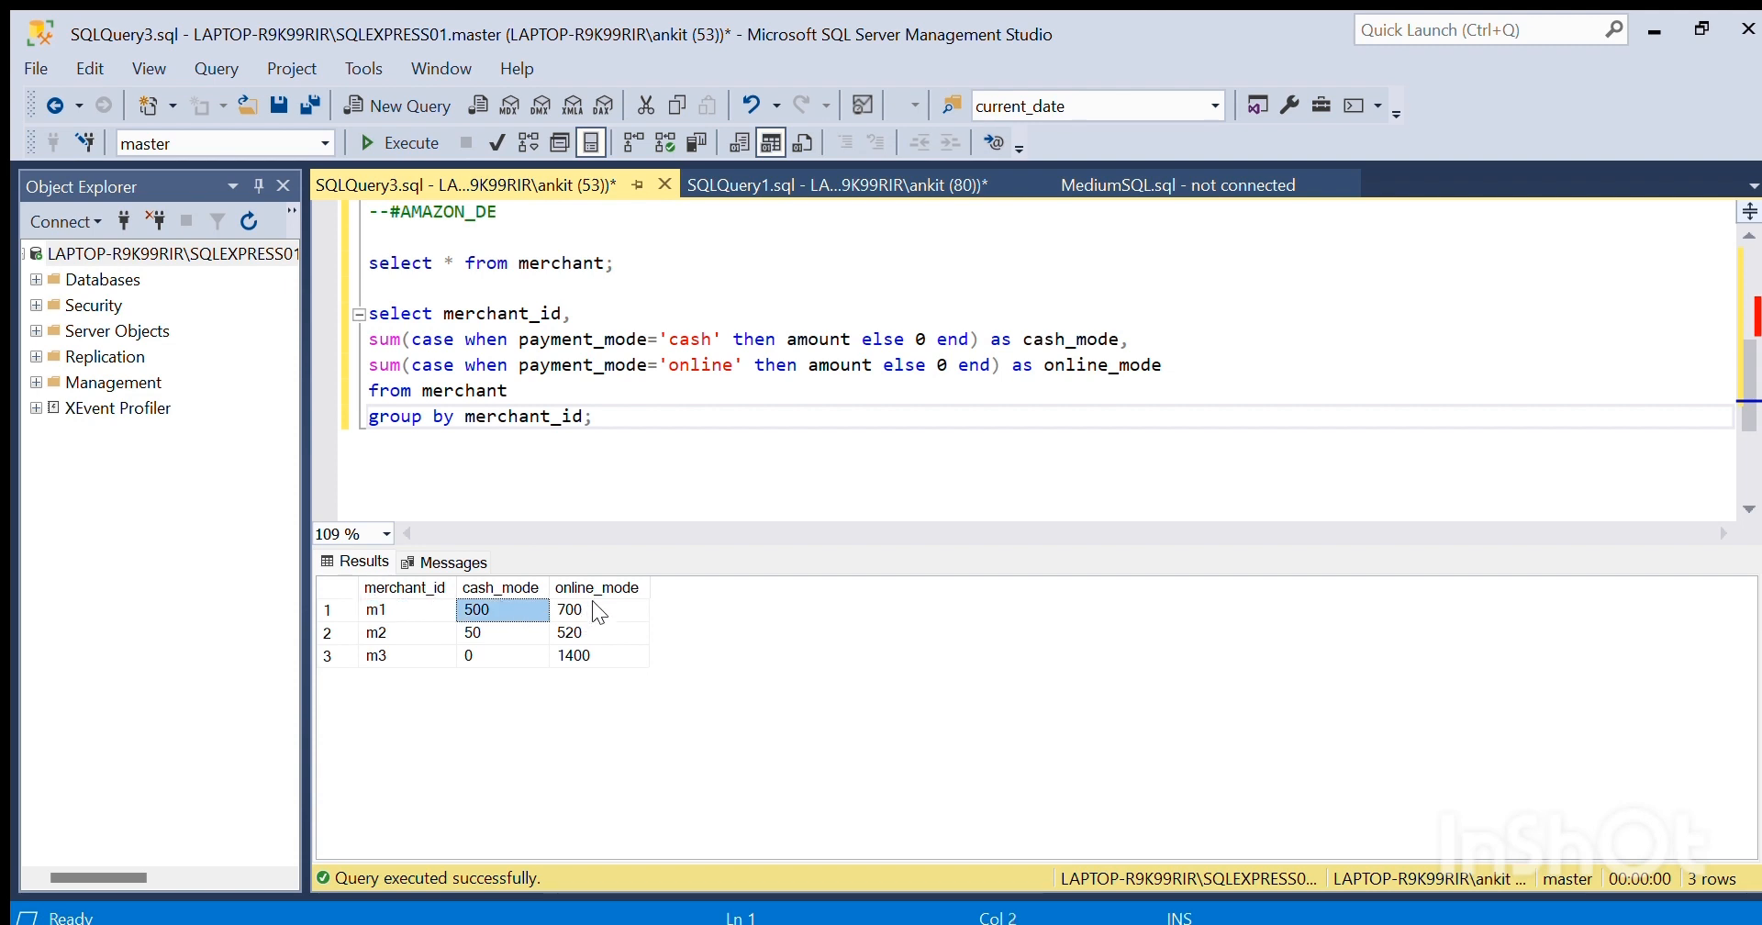
click(569, 610)
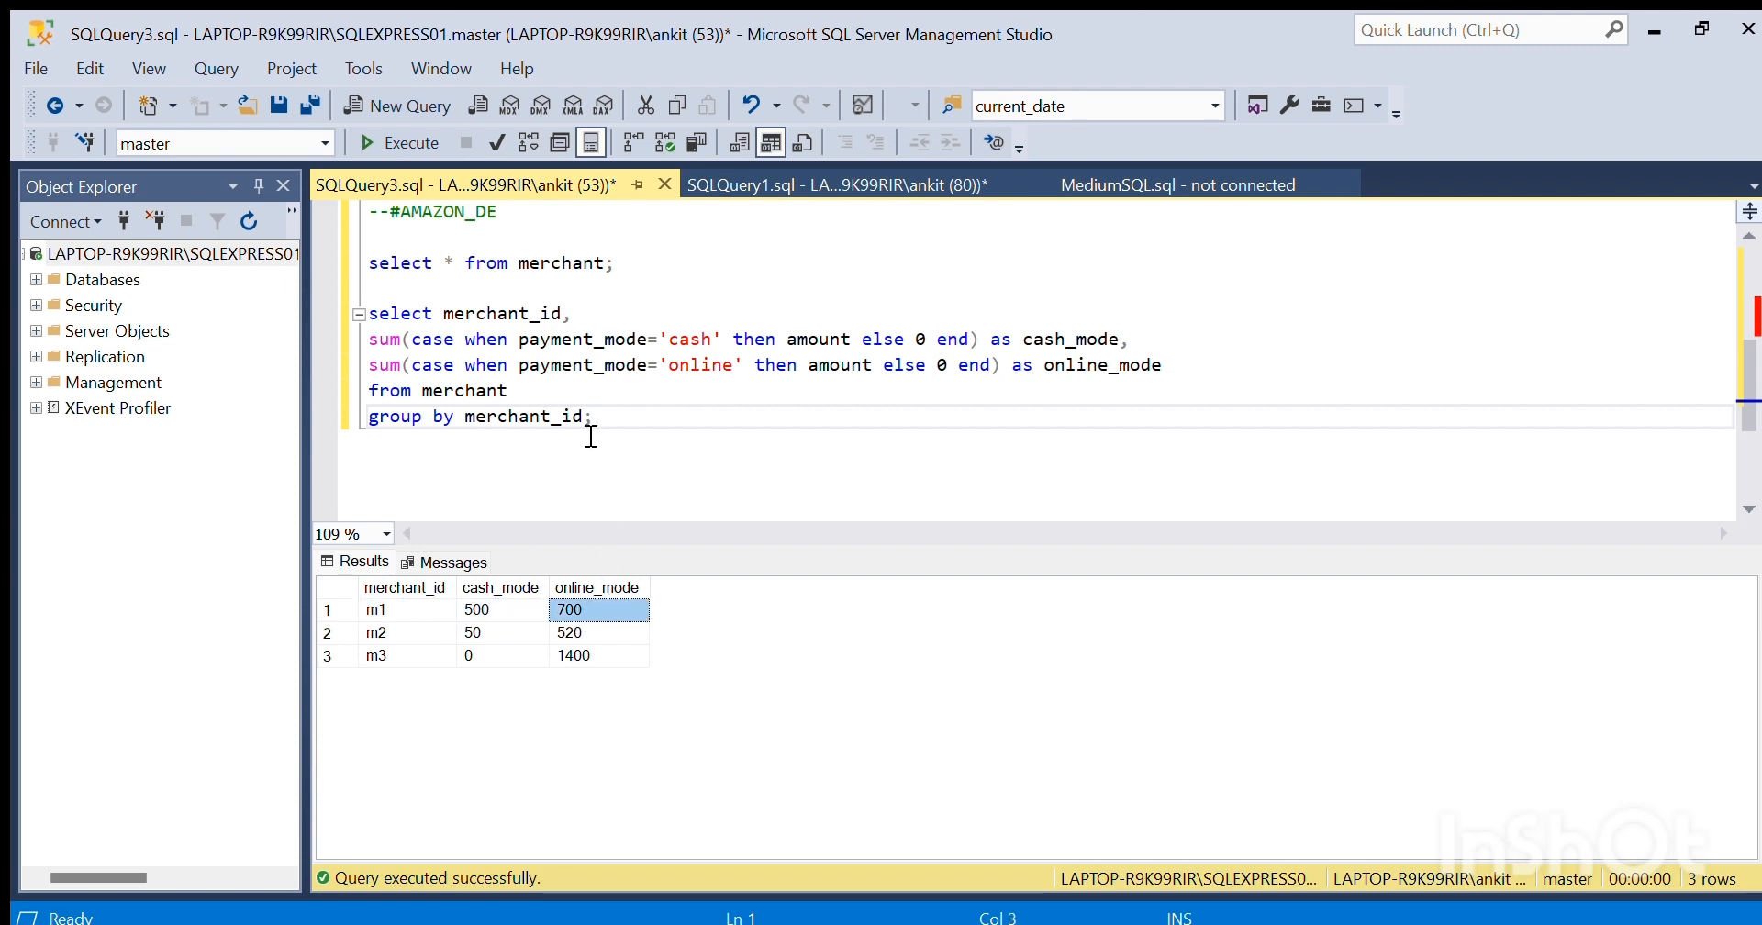
click(593, 416)
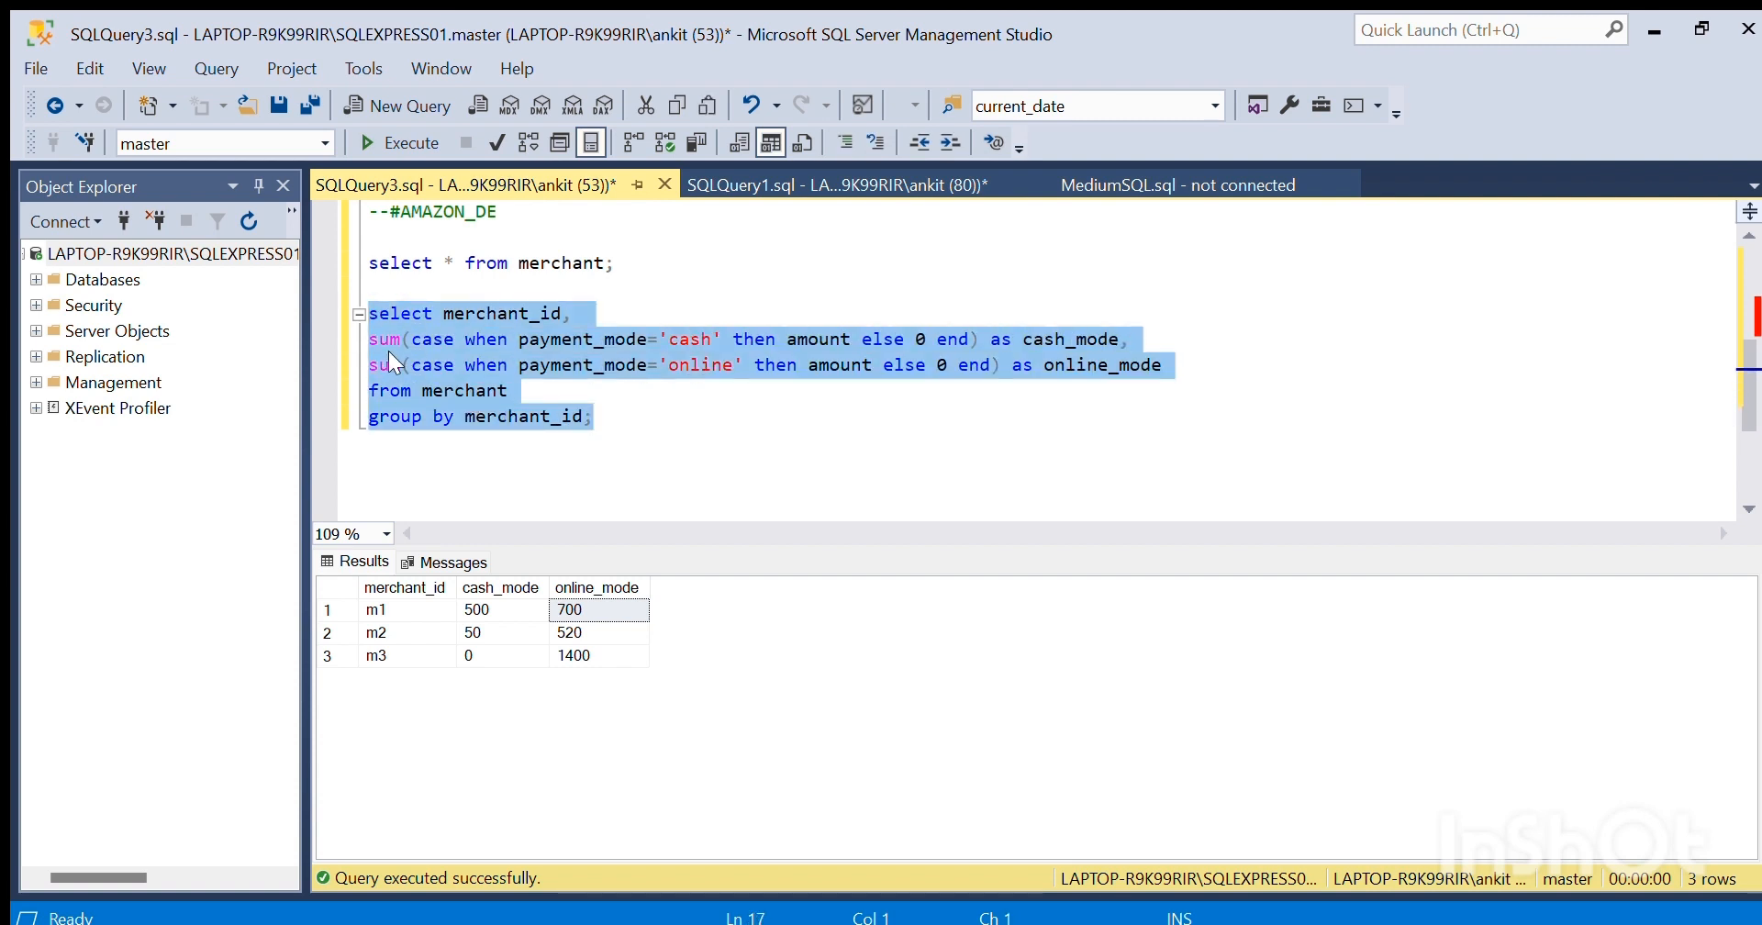
mouse_move(422, 347)
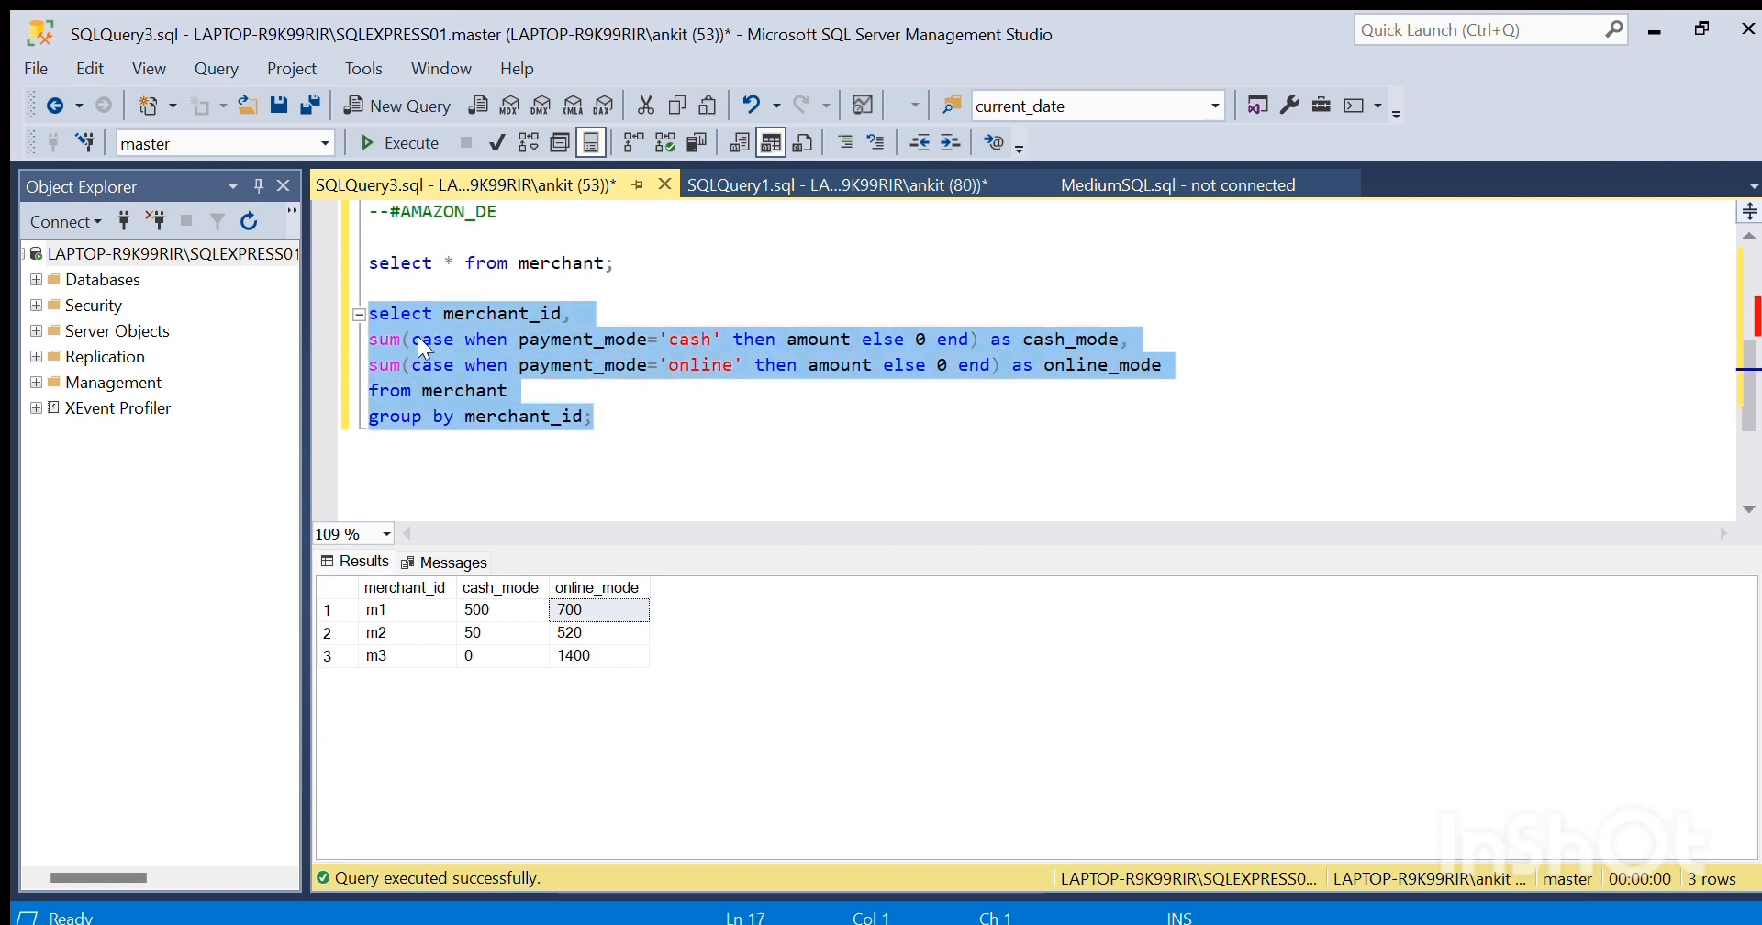
mouse_move(840, 347)
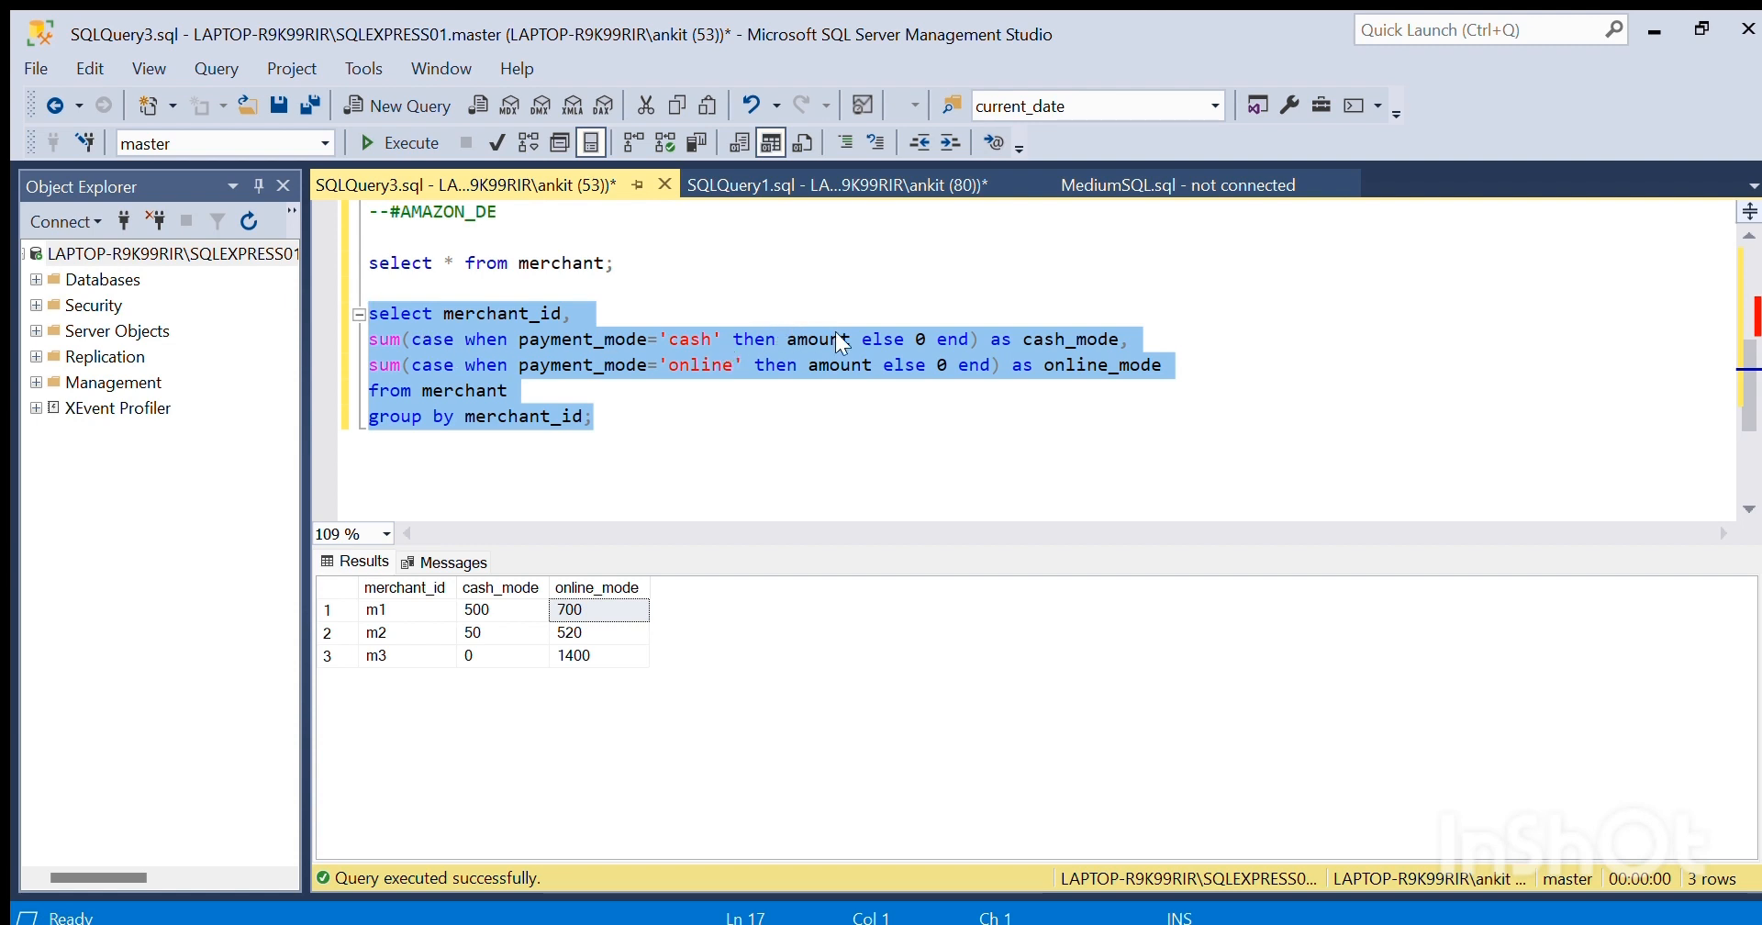
mouse_move(830, 332)
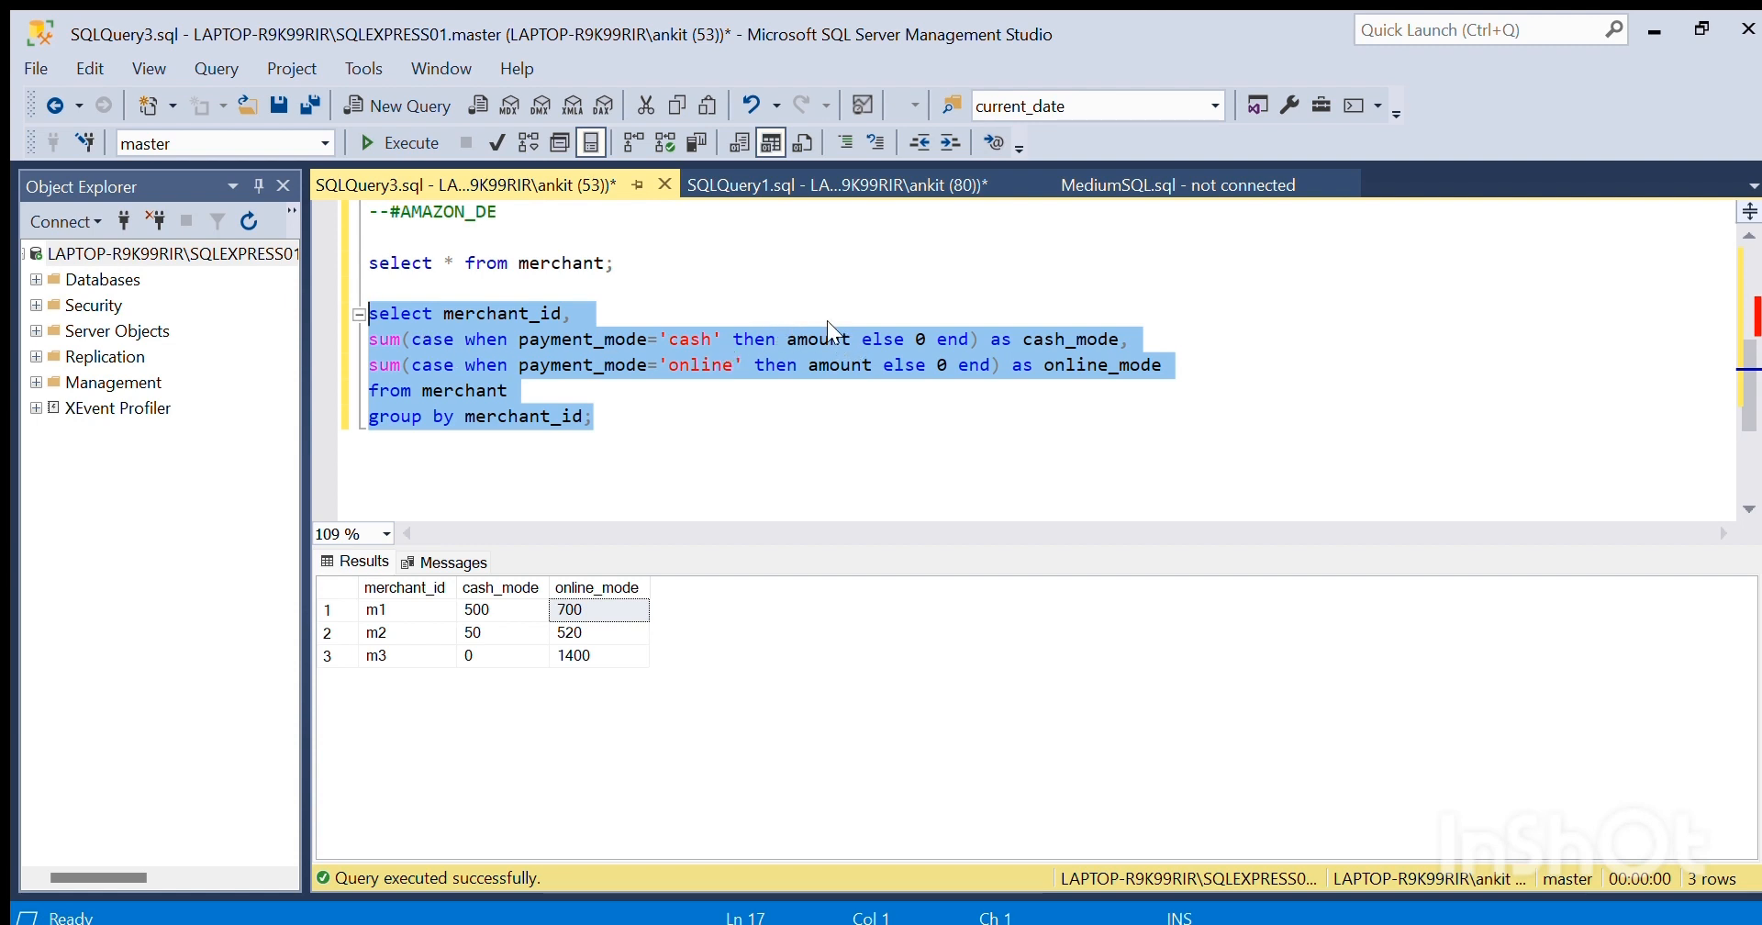
mouse_move(455, 345)
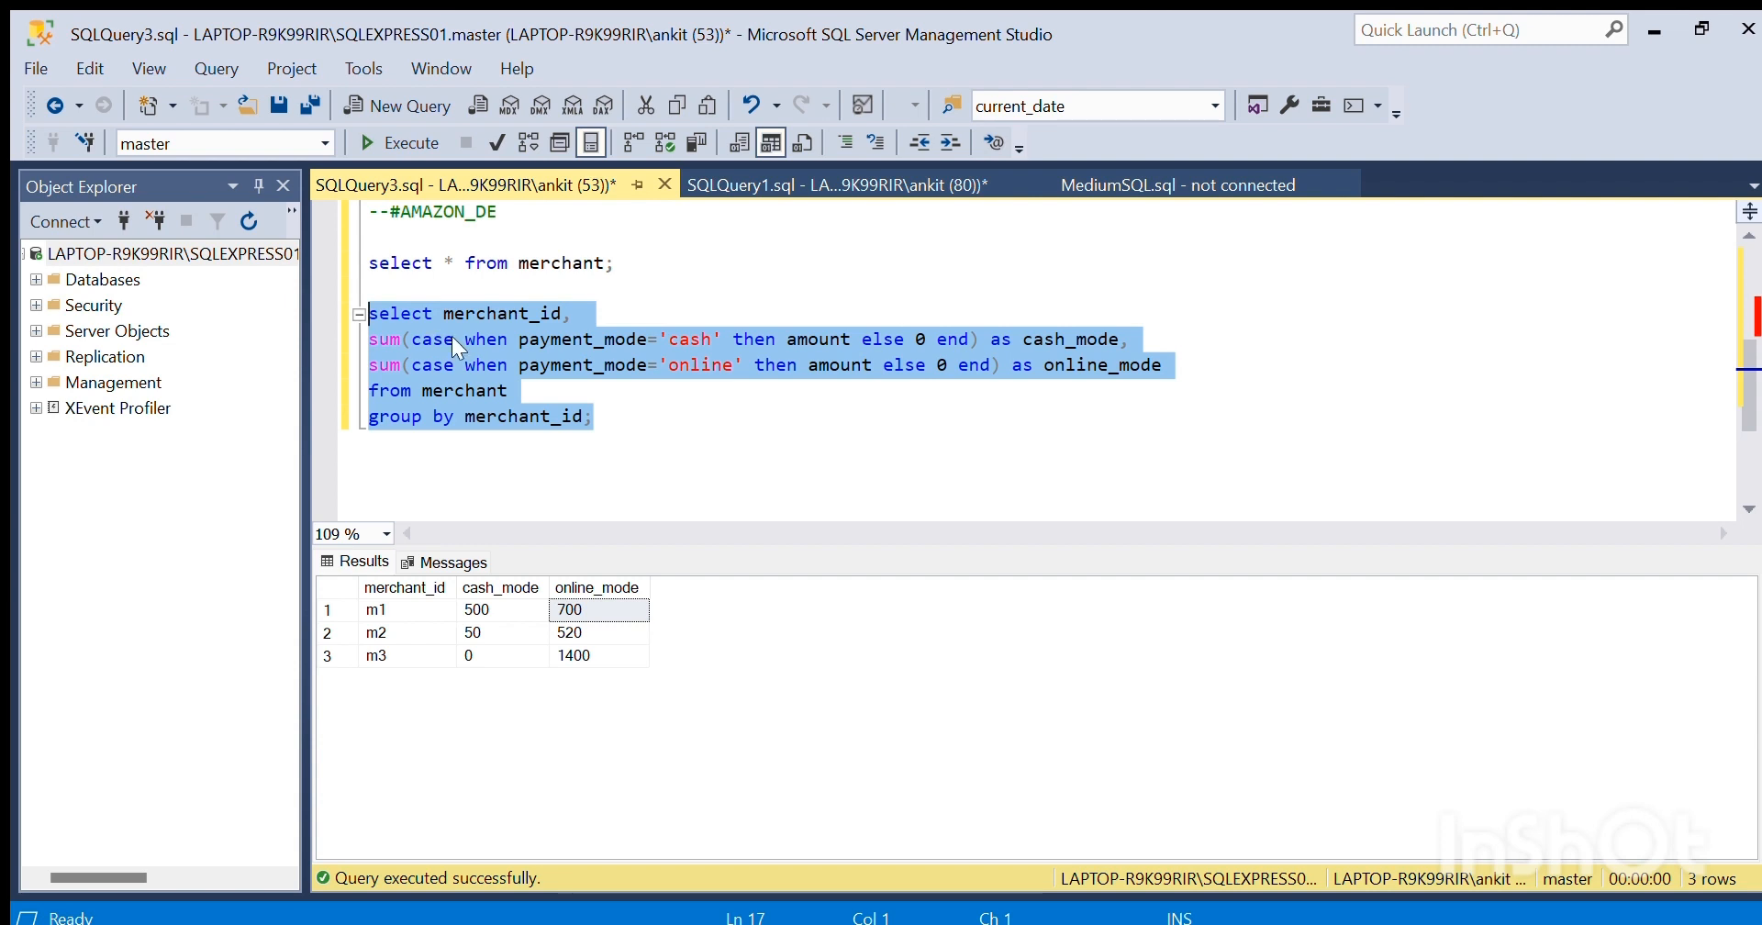
mouse_move(682, 353)
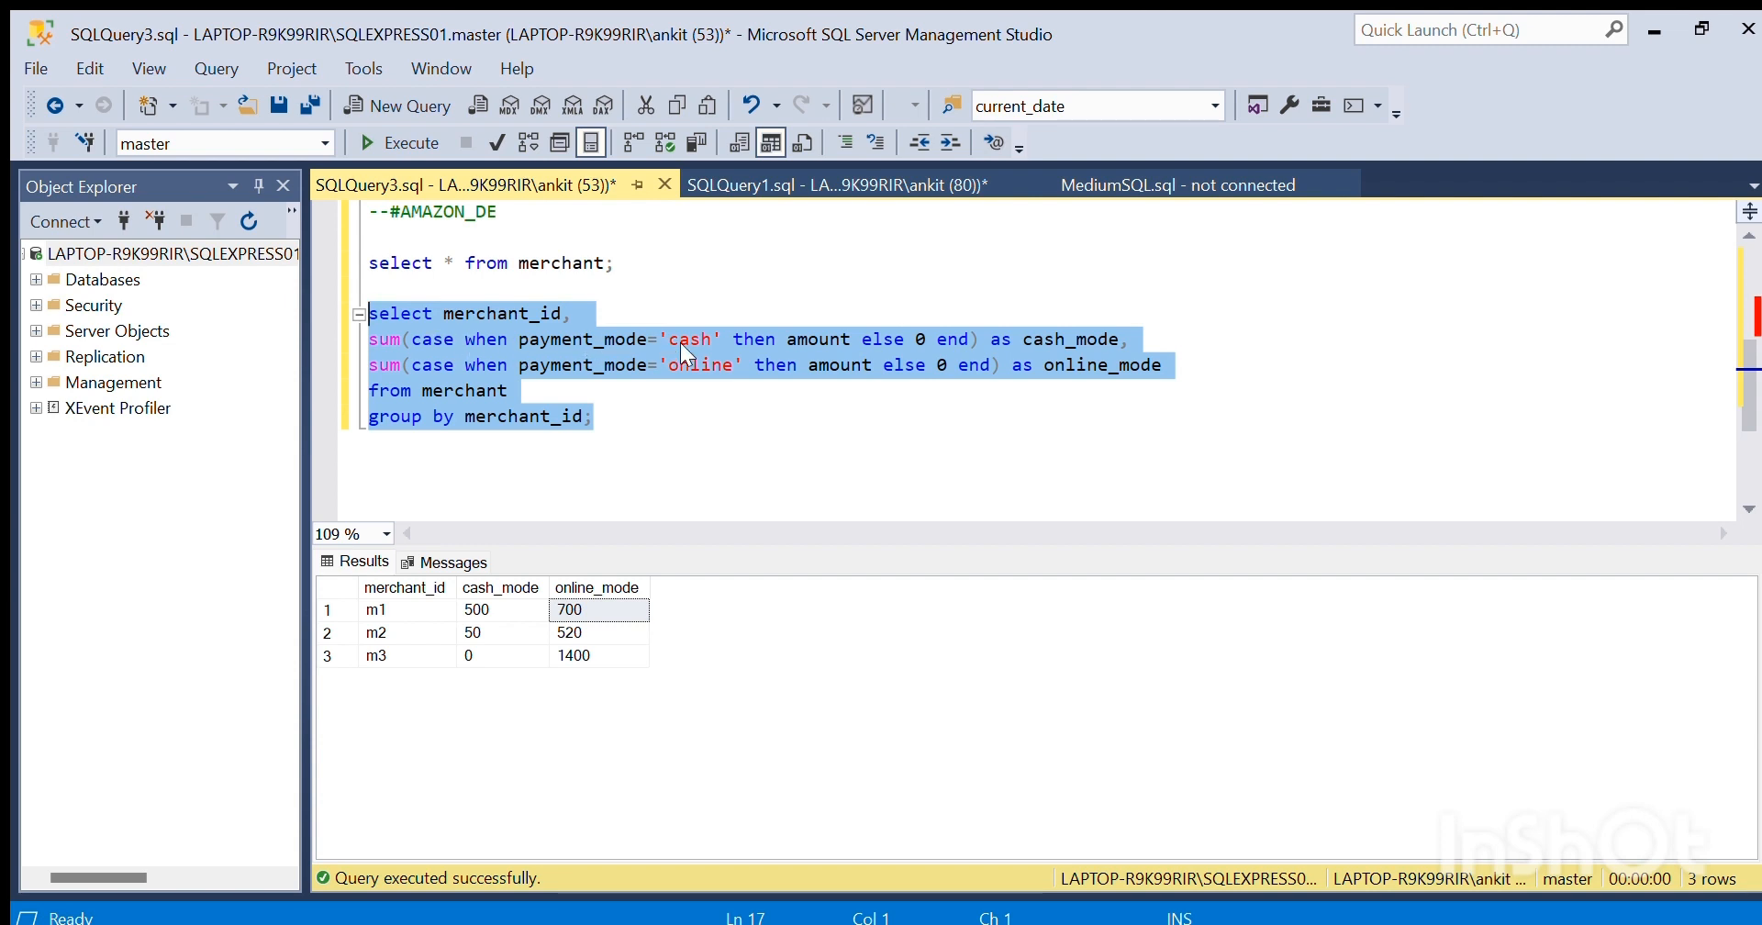
click(824, 338)
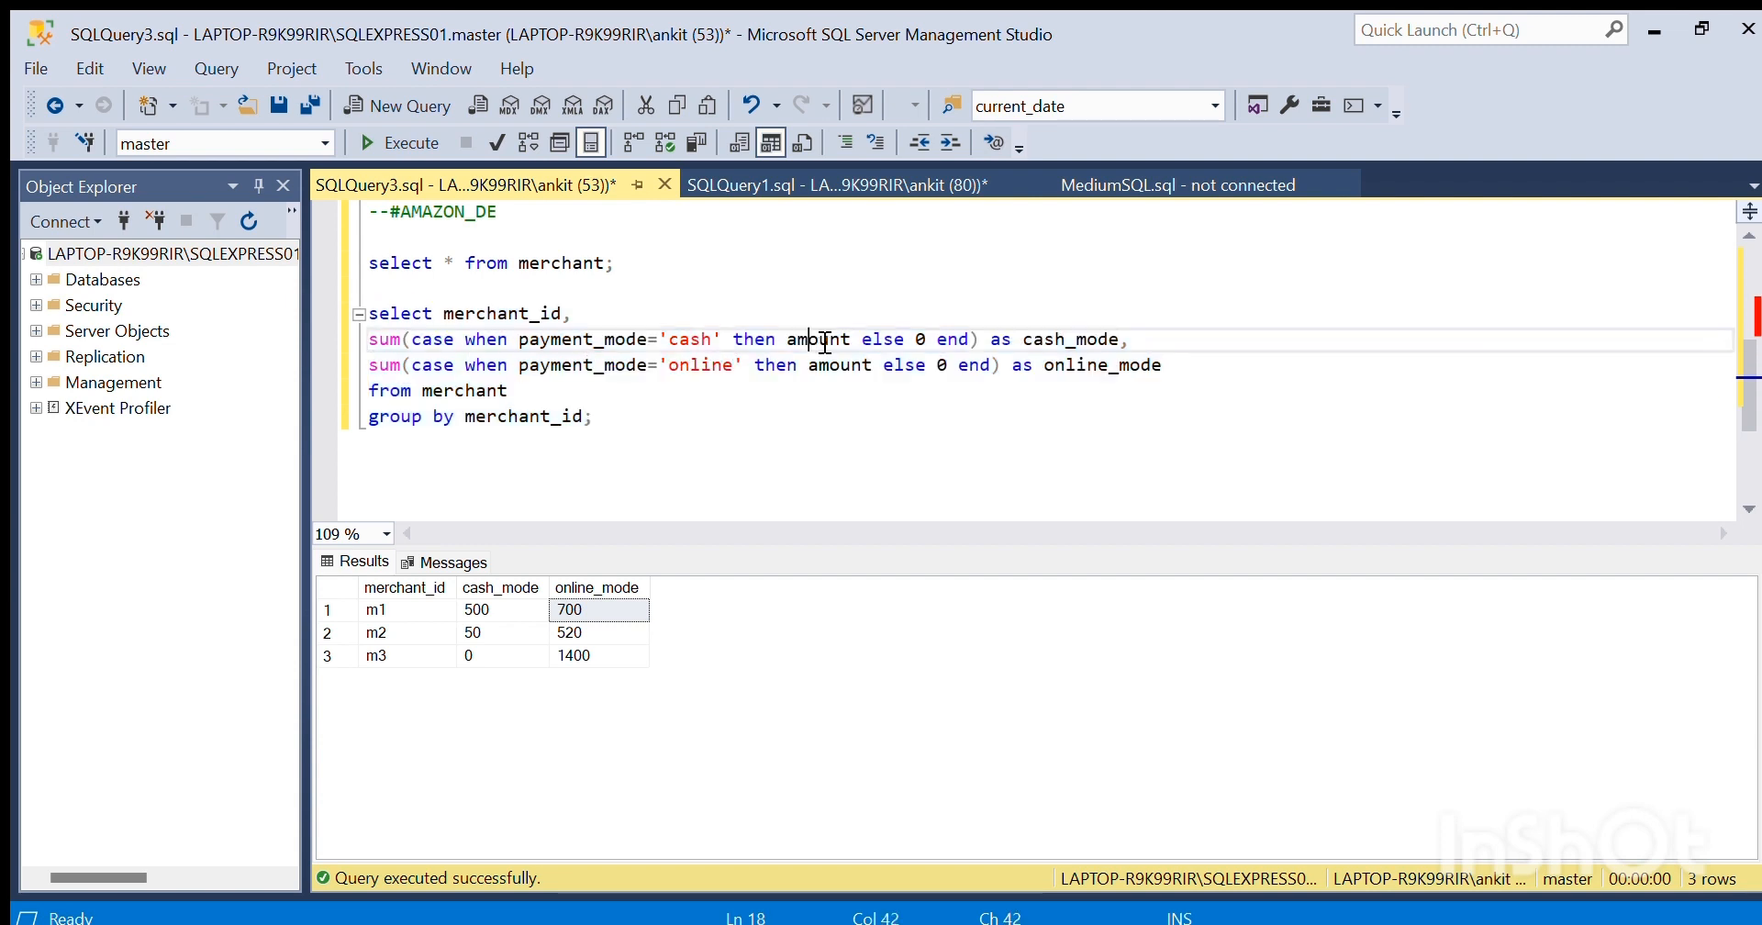
double_click(819, 338)
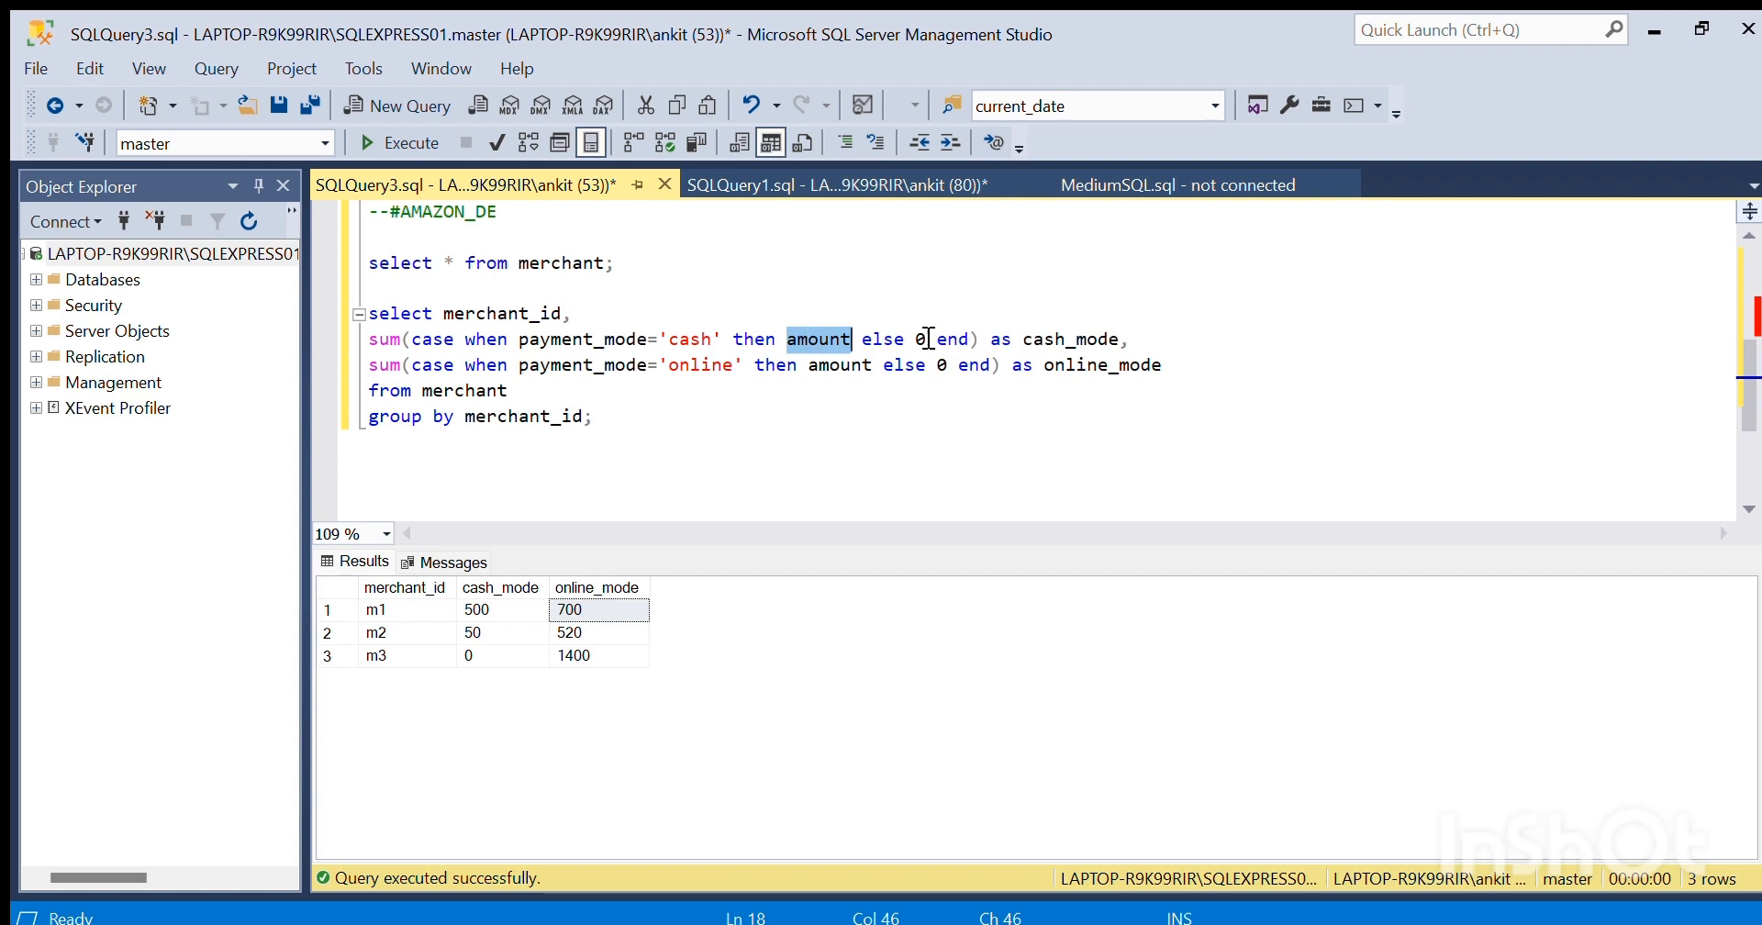
click(439, 343)
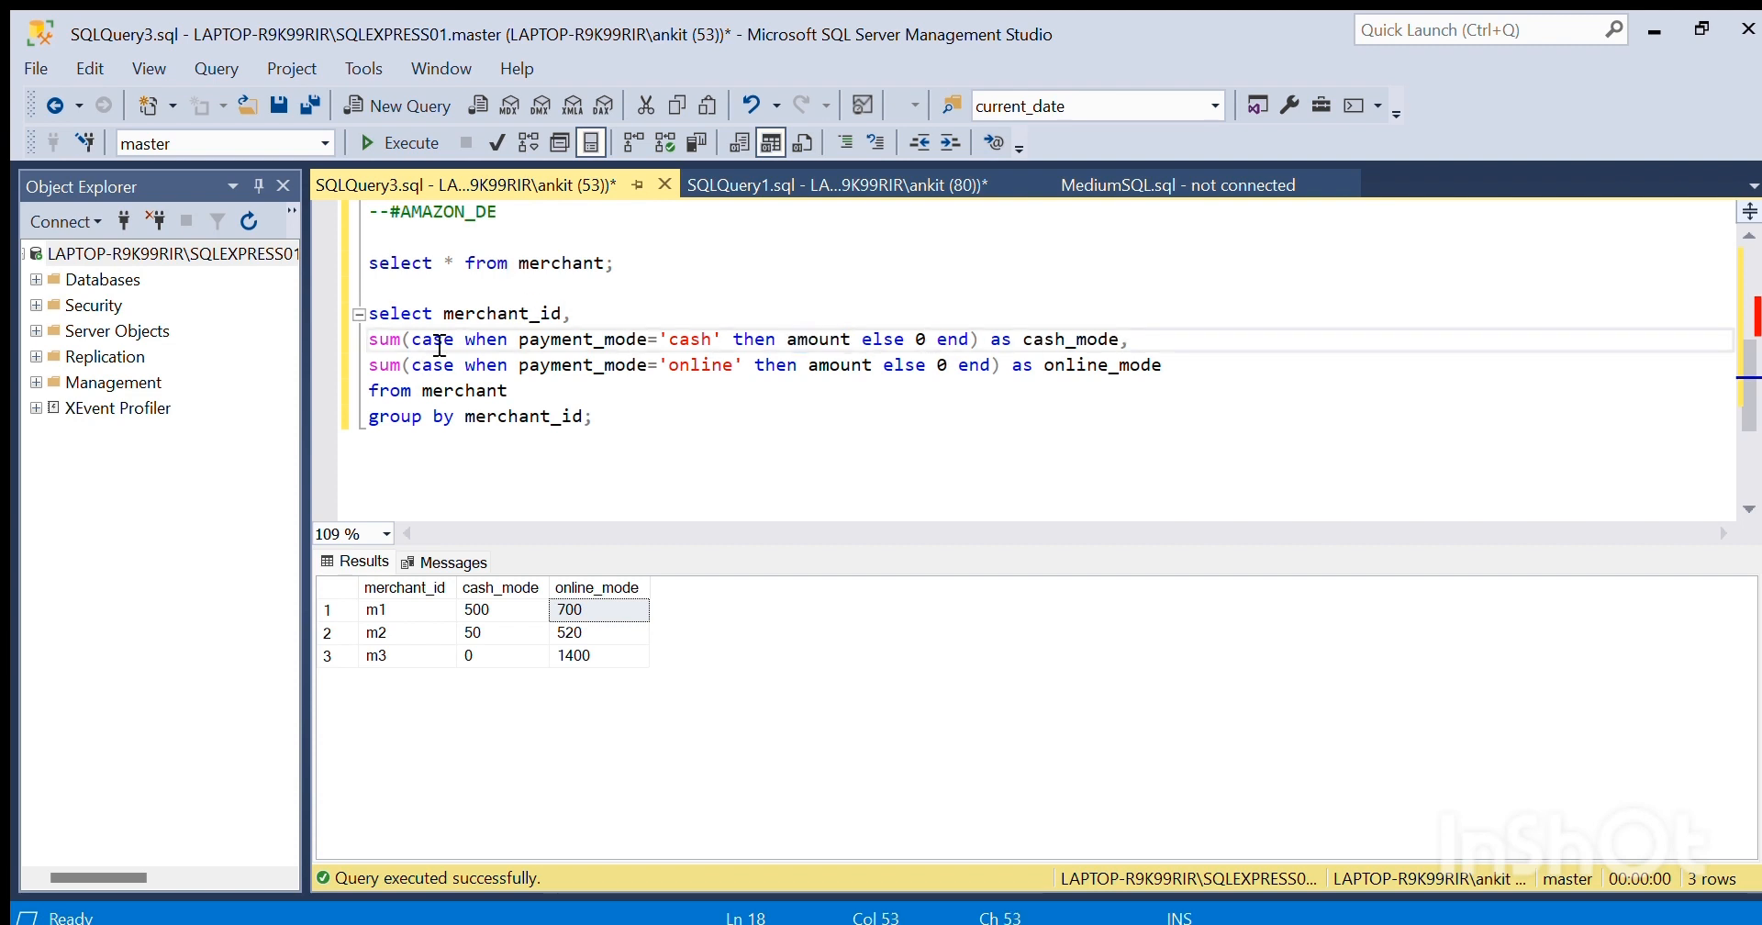
mouse_move(741, 337)
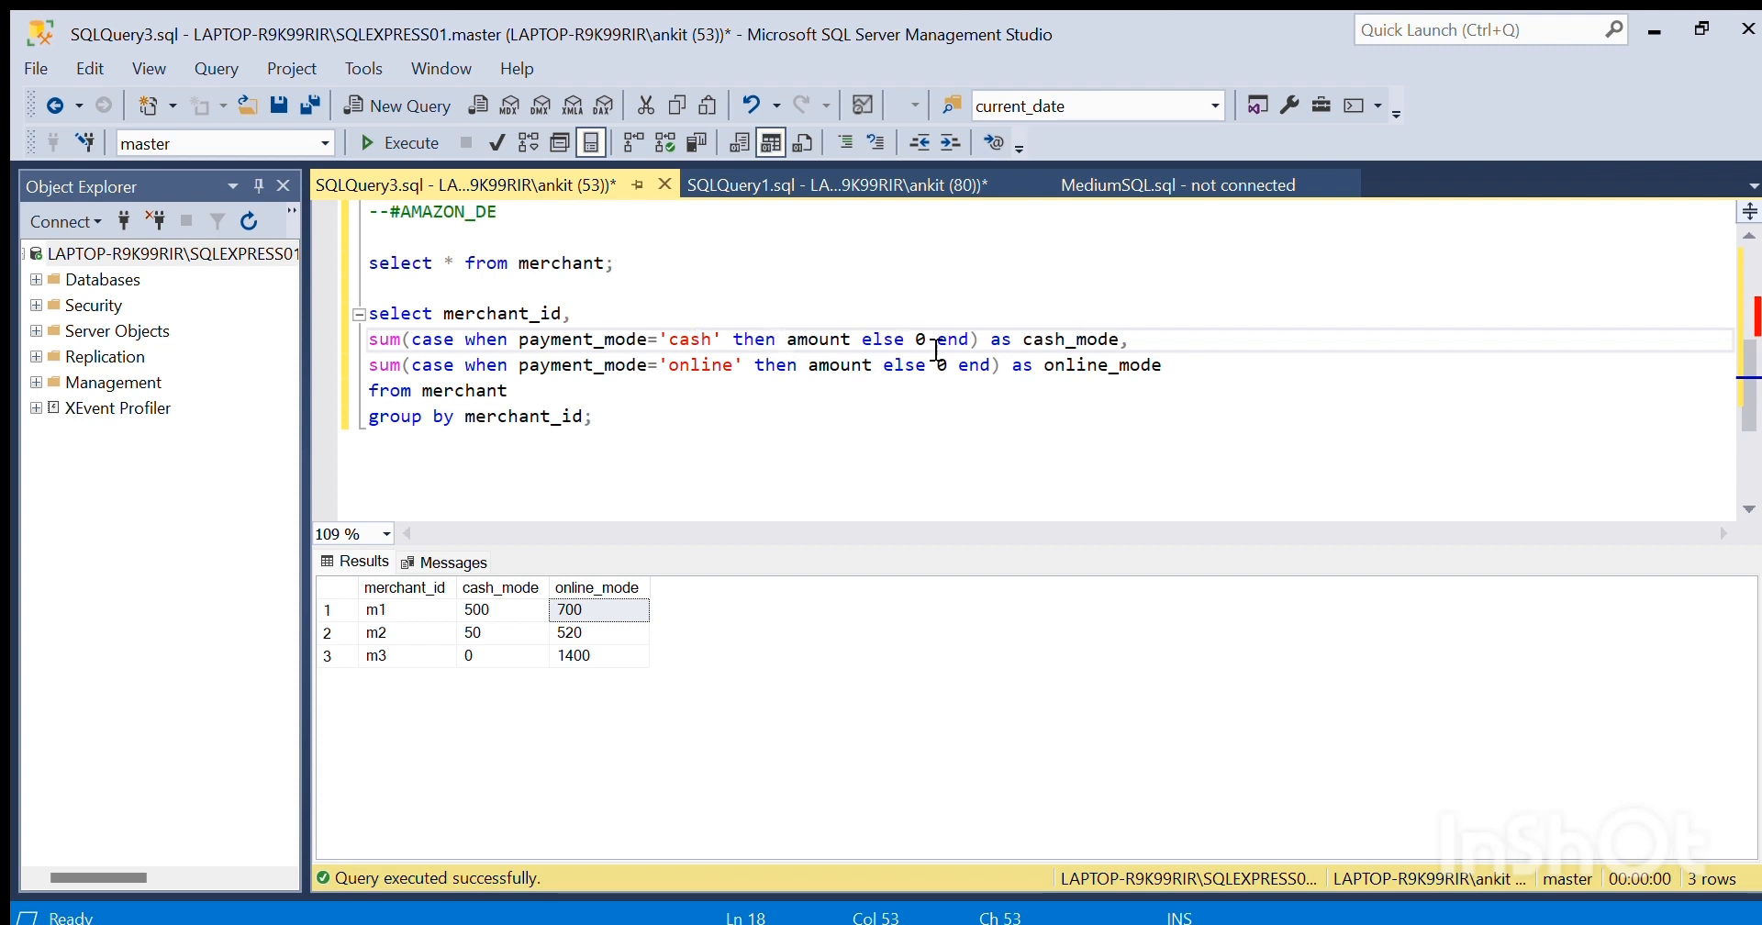
double_click(1068, 338)
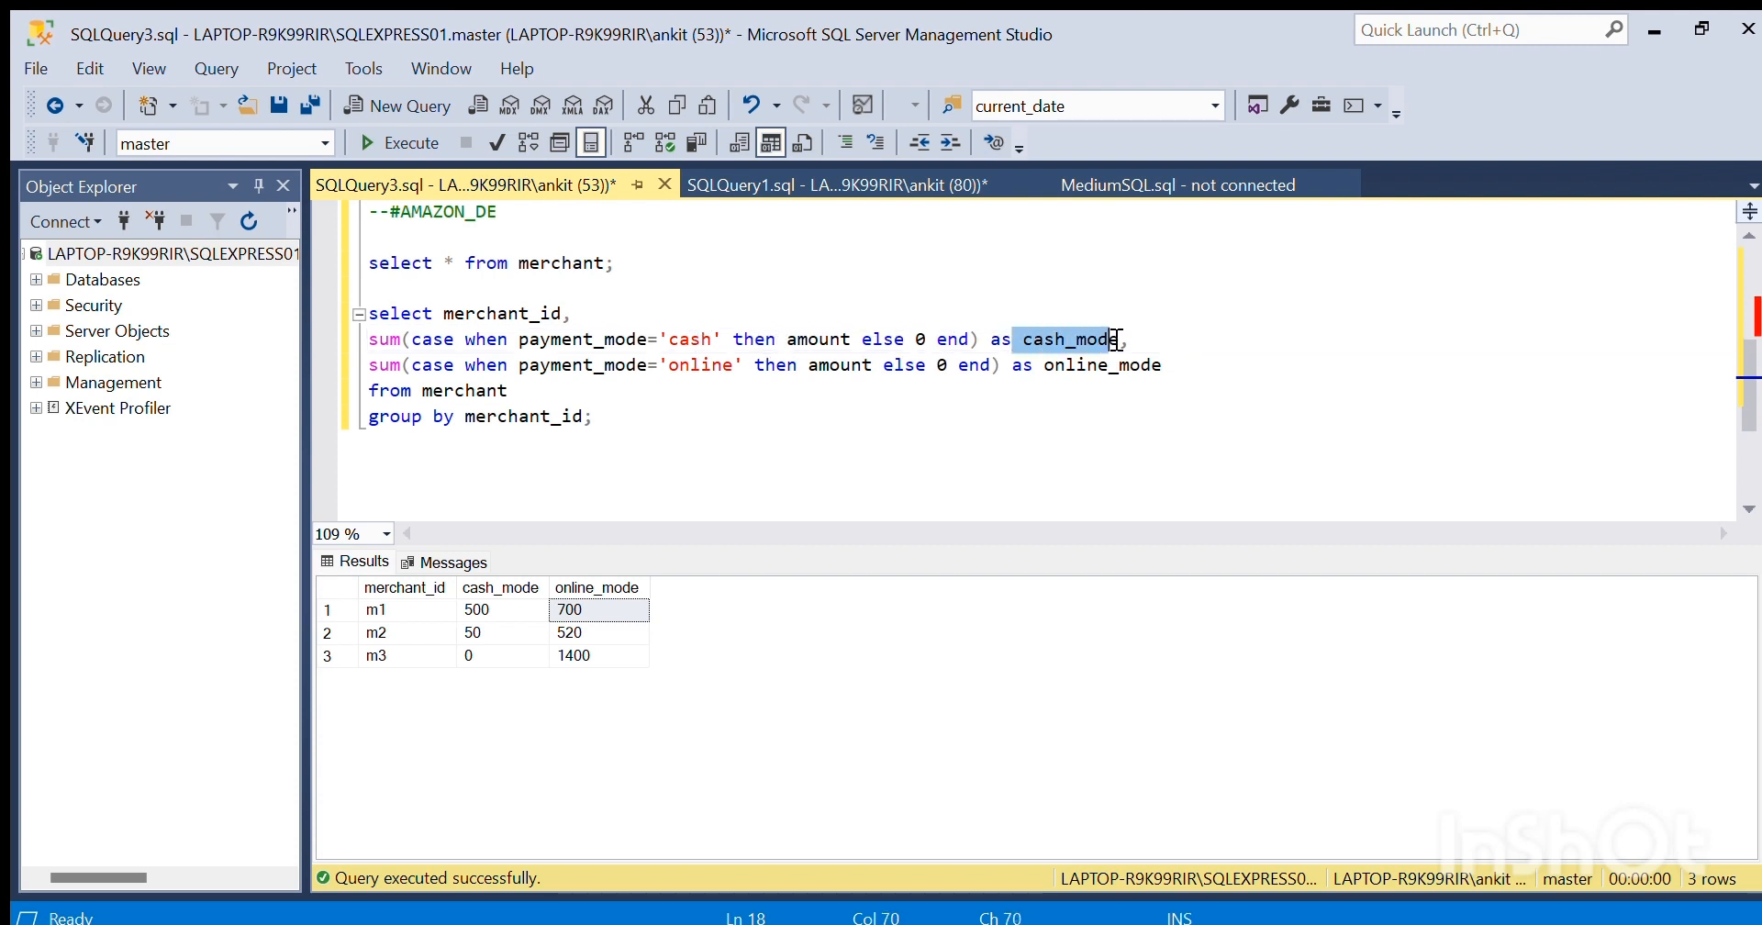
click(532, 364)
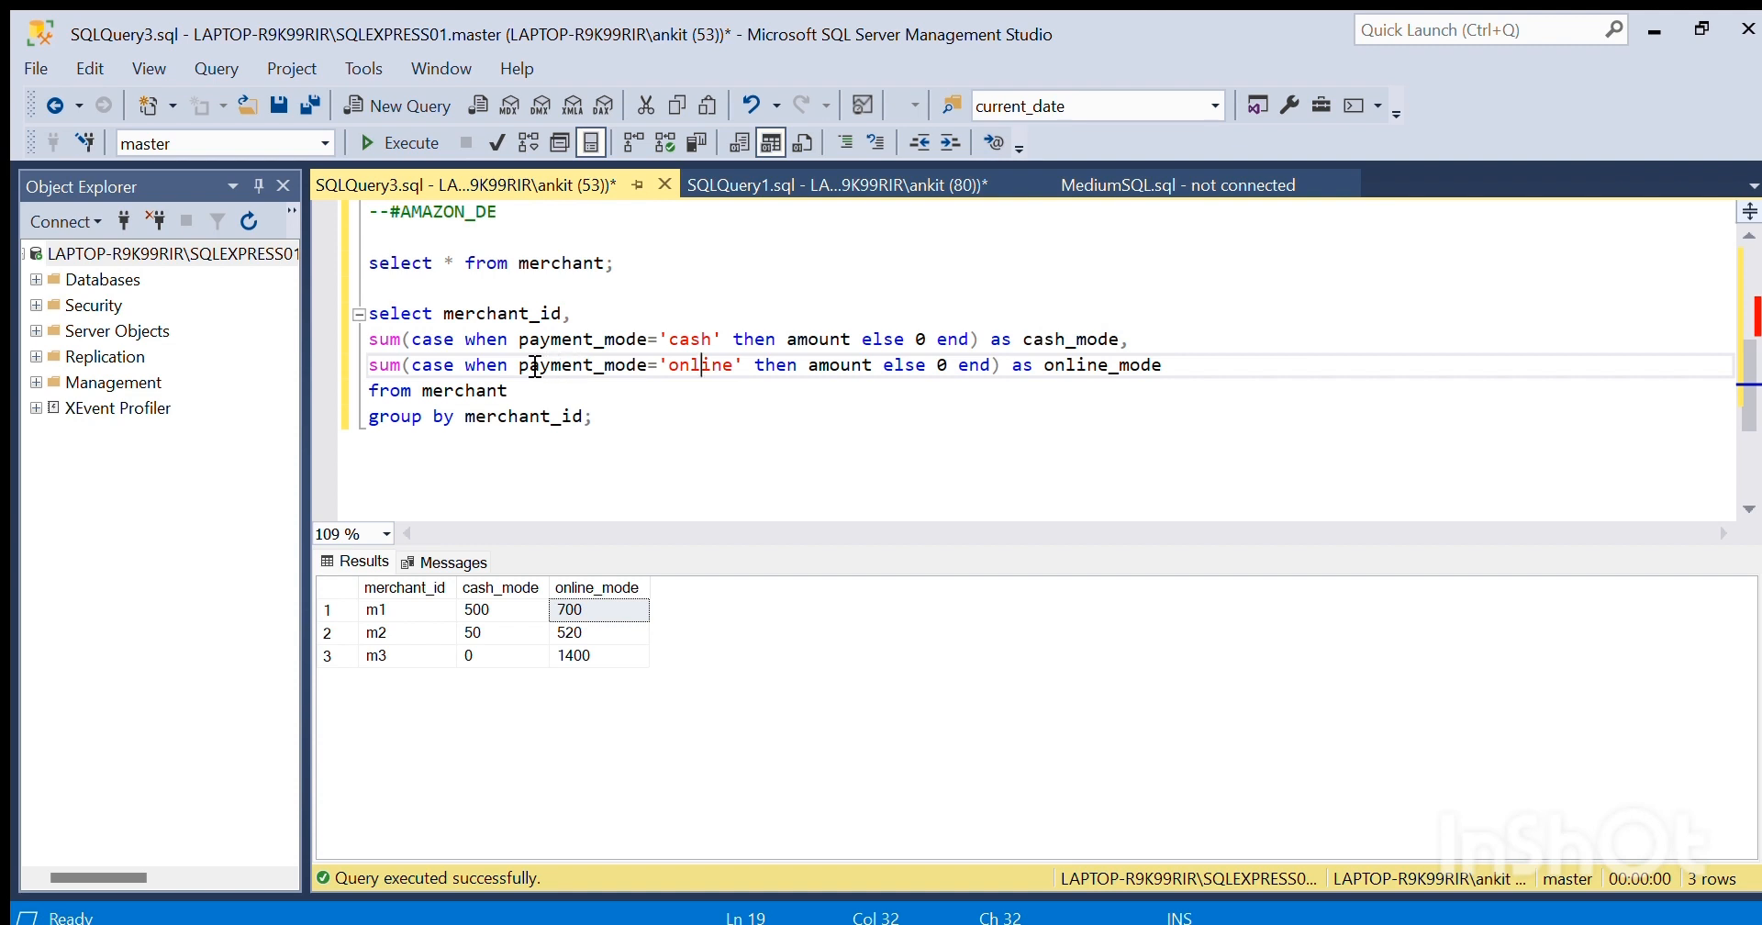
double_click(837, 363)
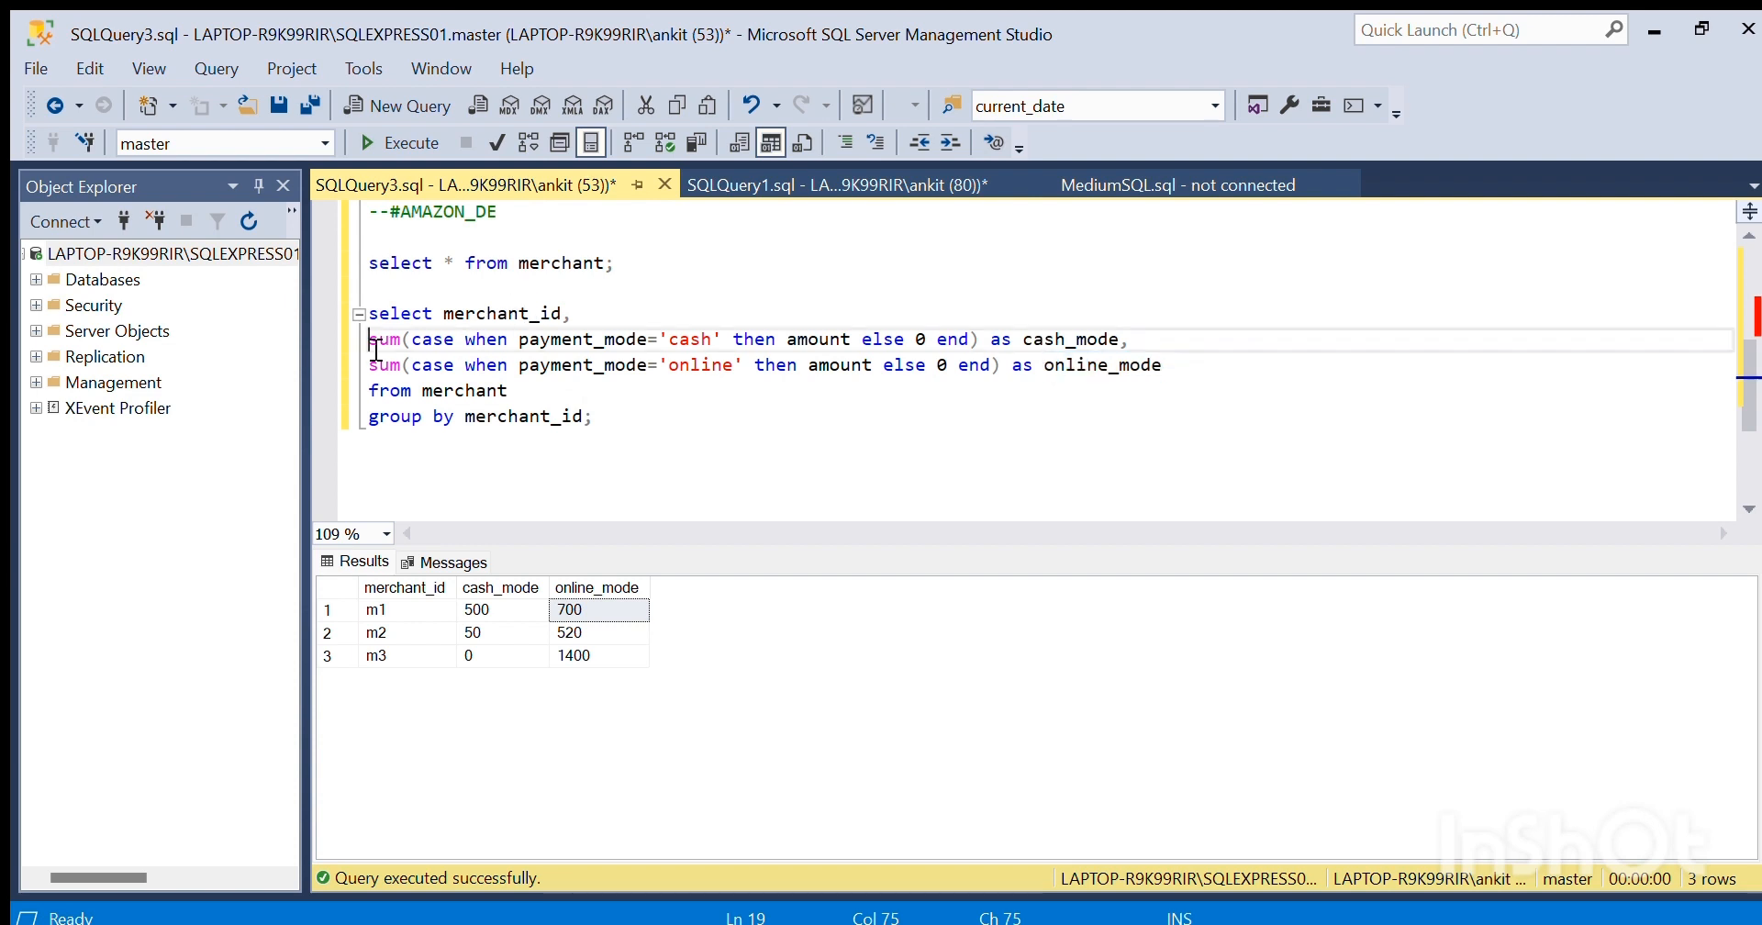
drag(368, 338, 1164, 363)
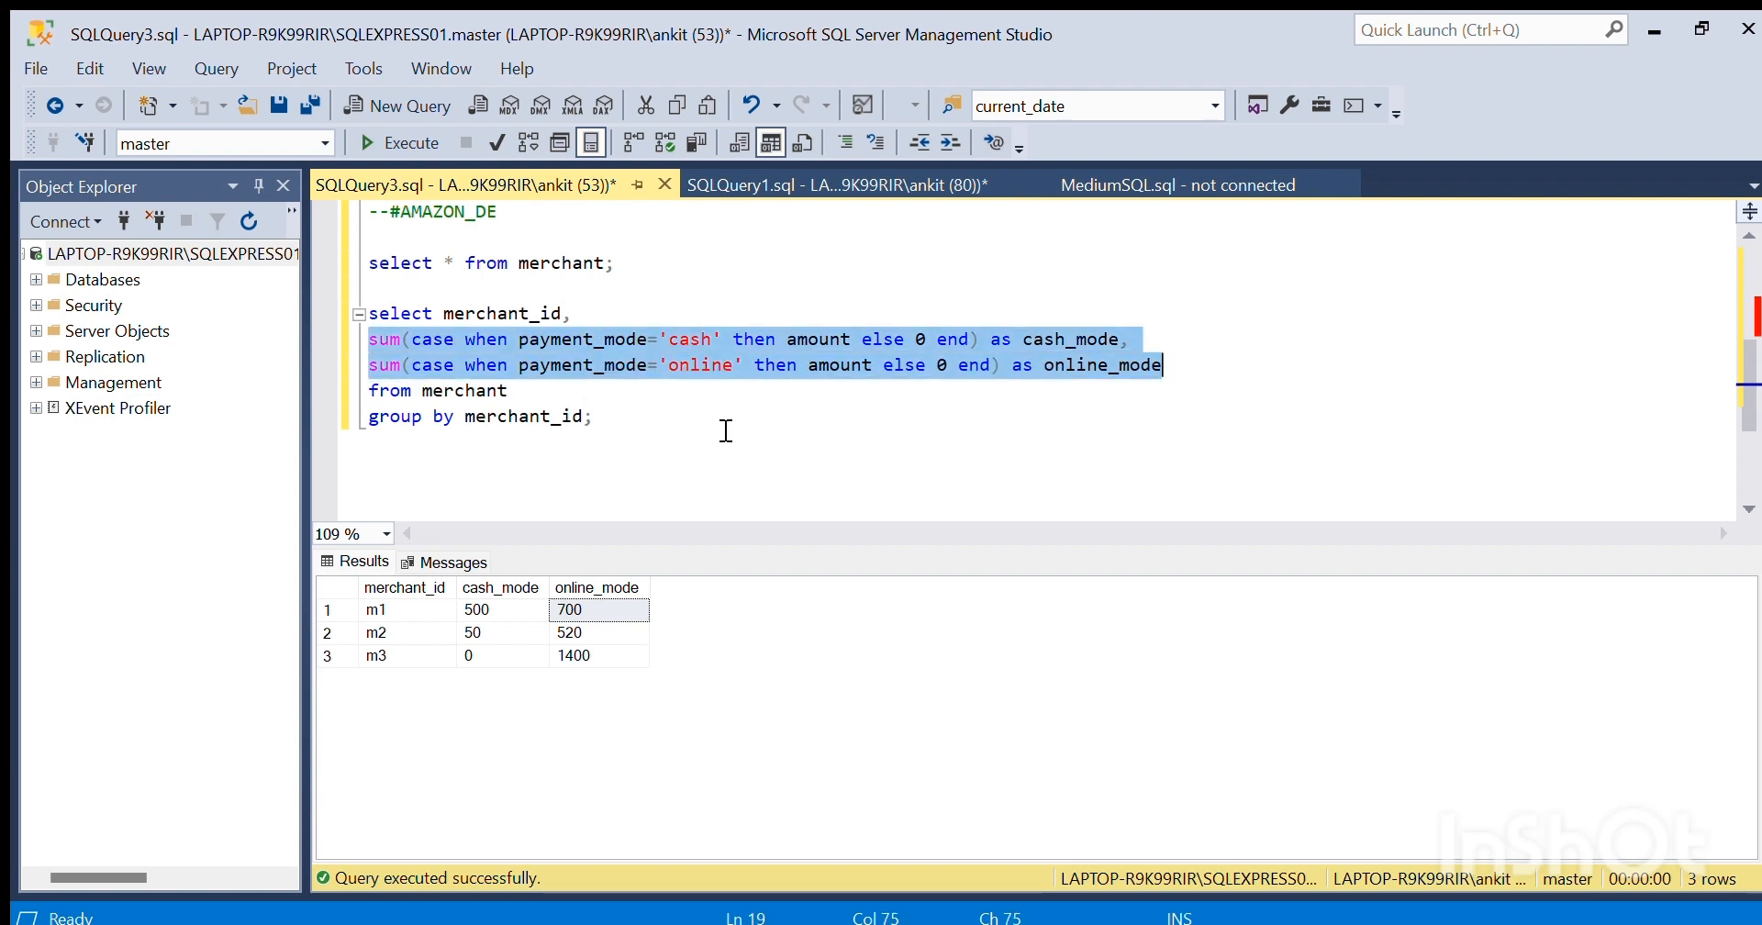
click(506, 417)
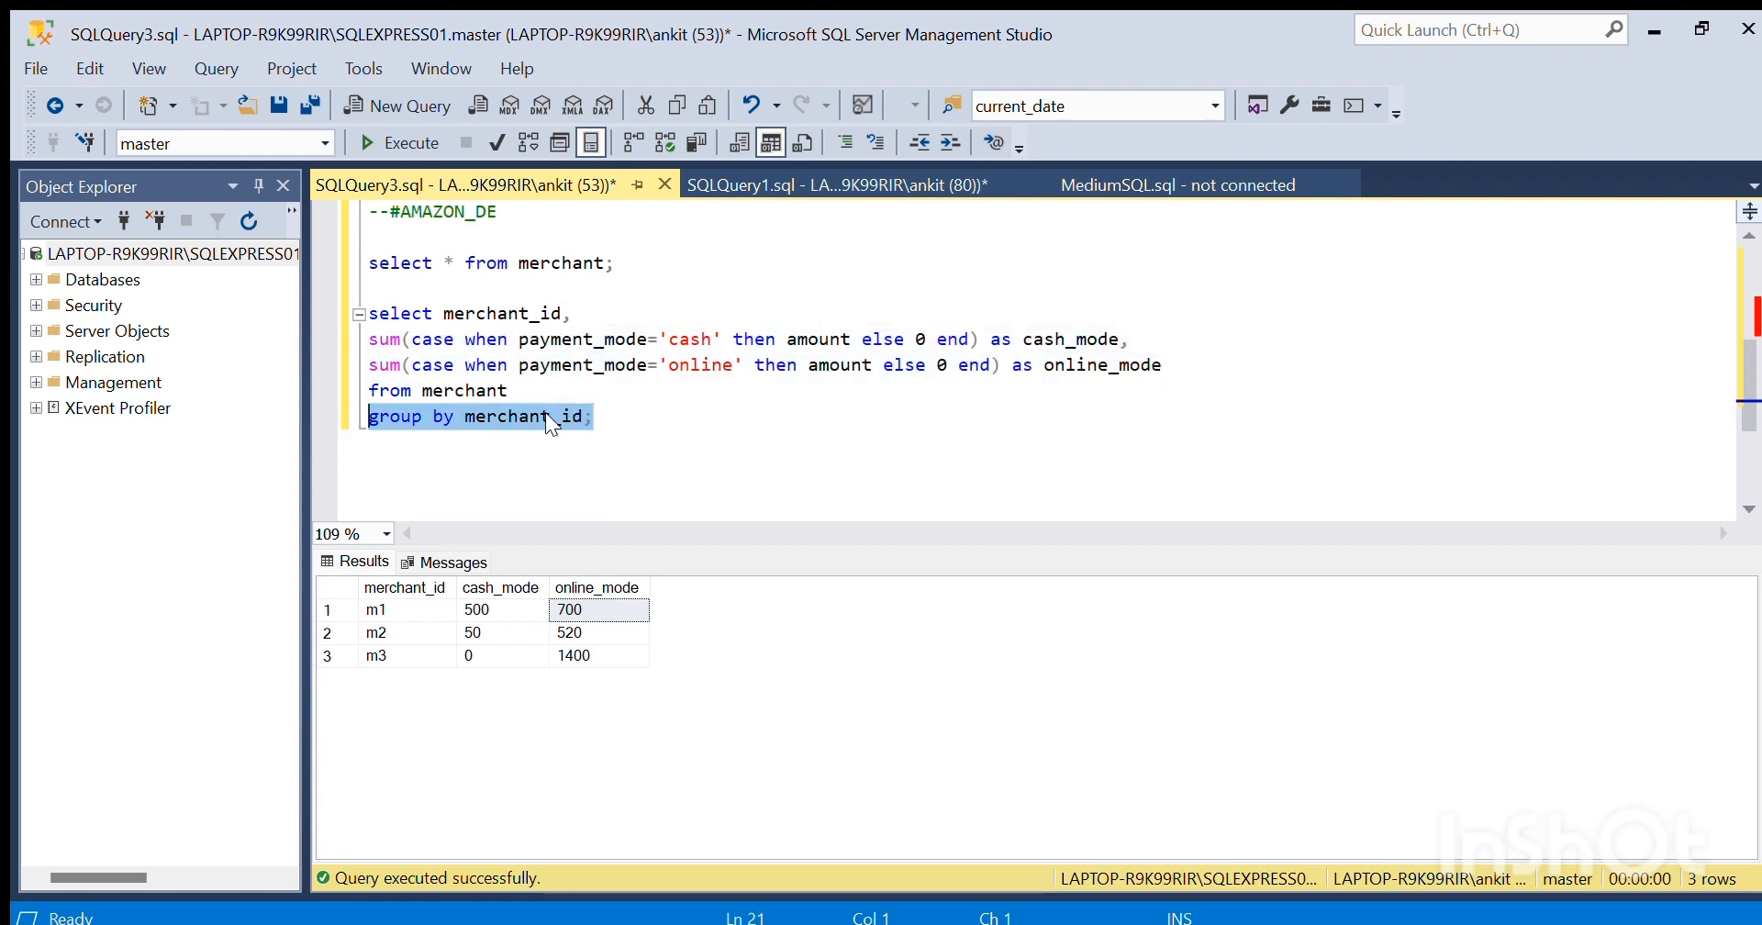
click(477, 417)
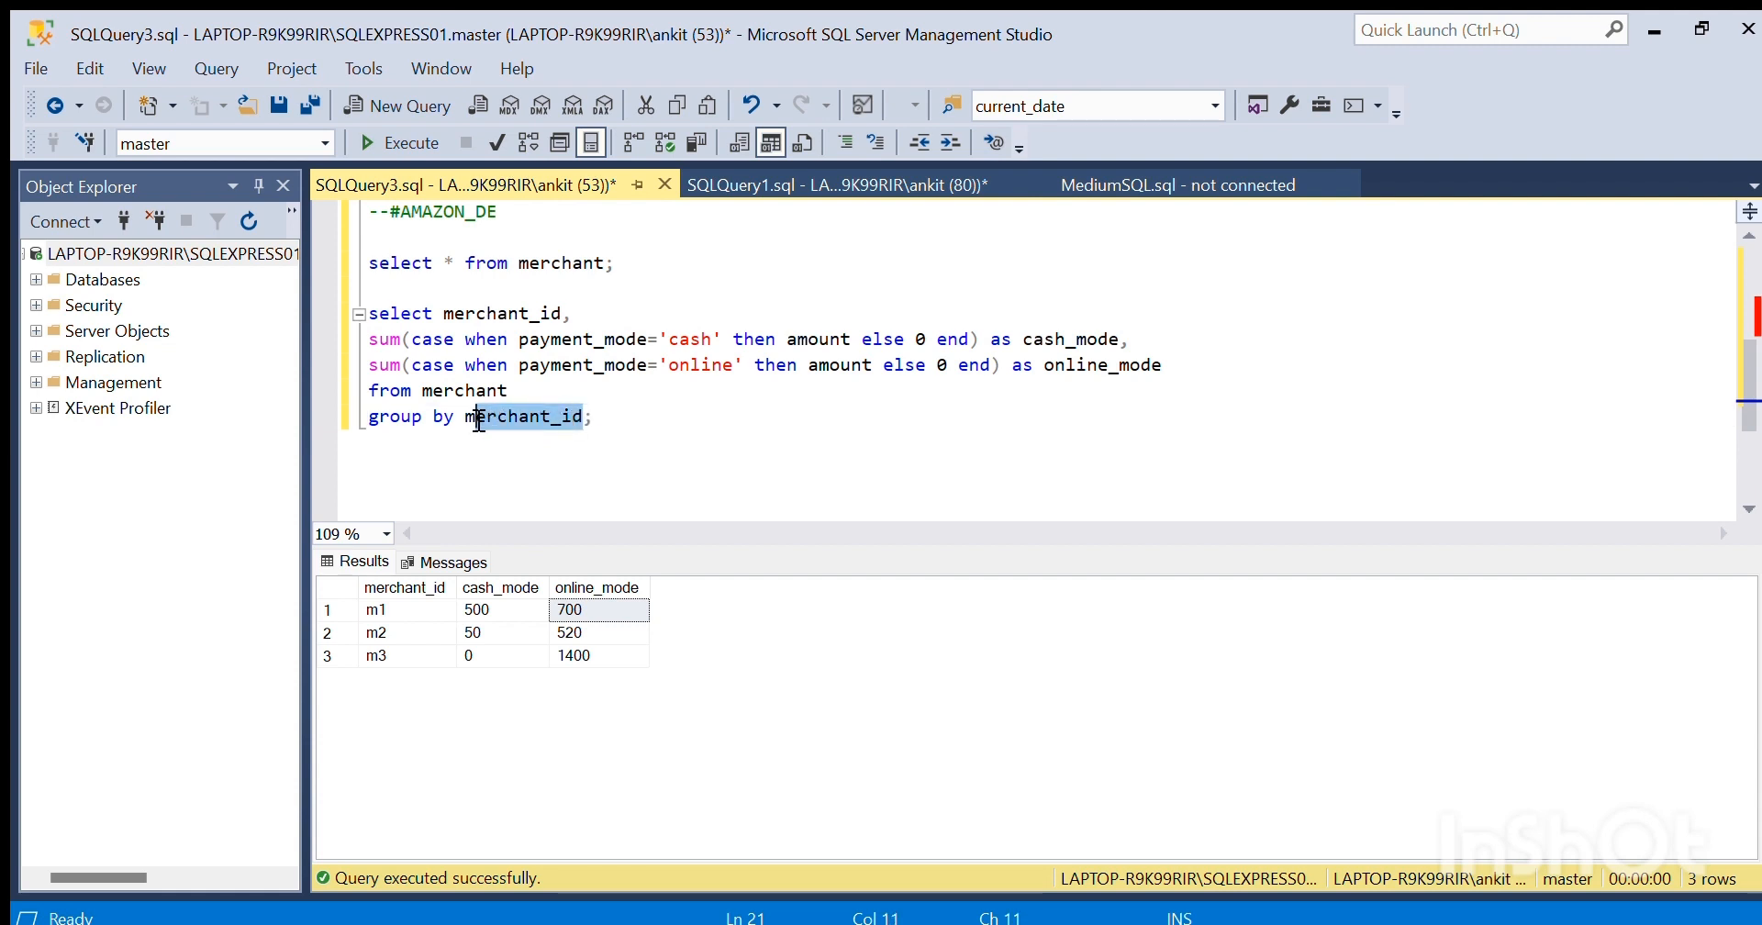
click(596, 588)
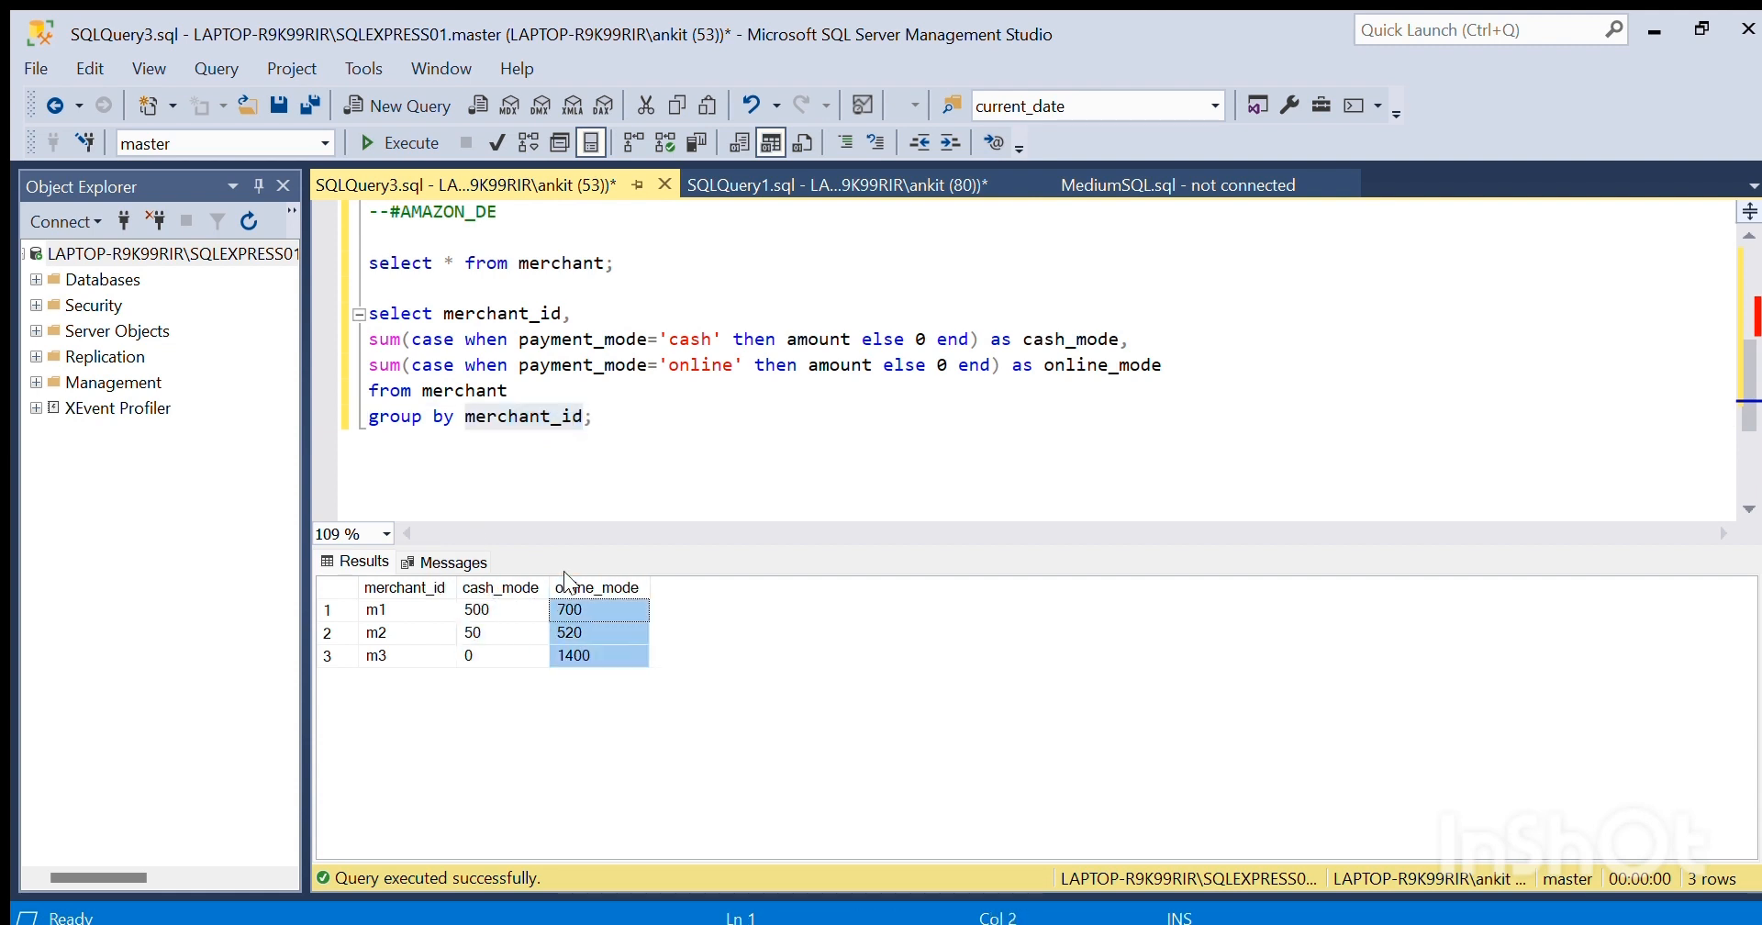
click(375, 655)
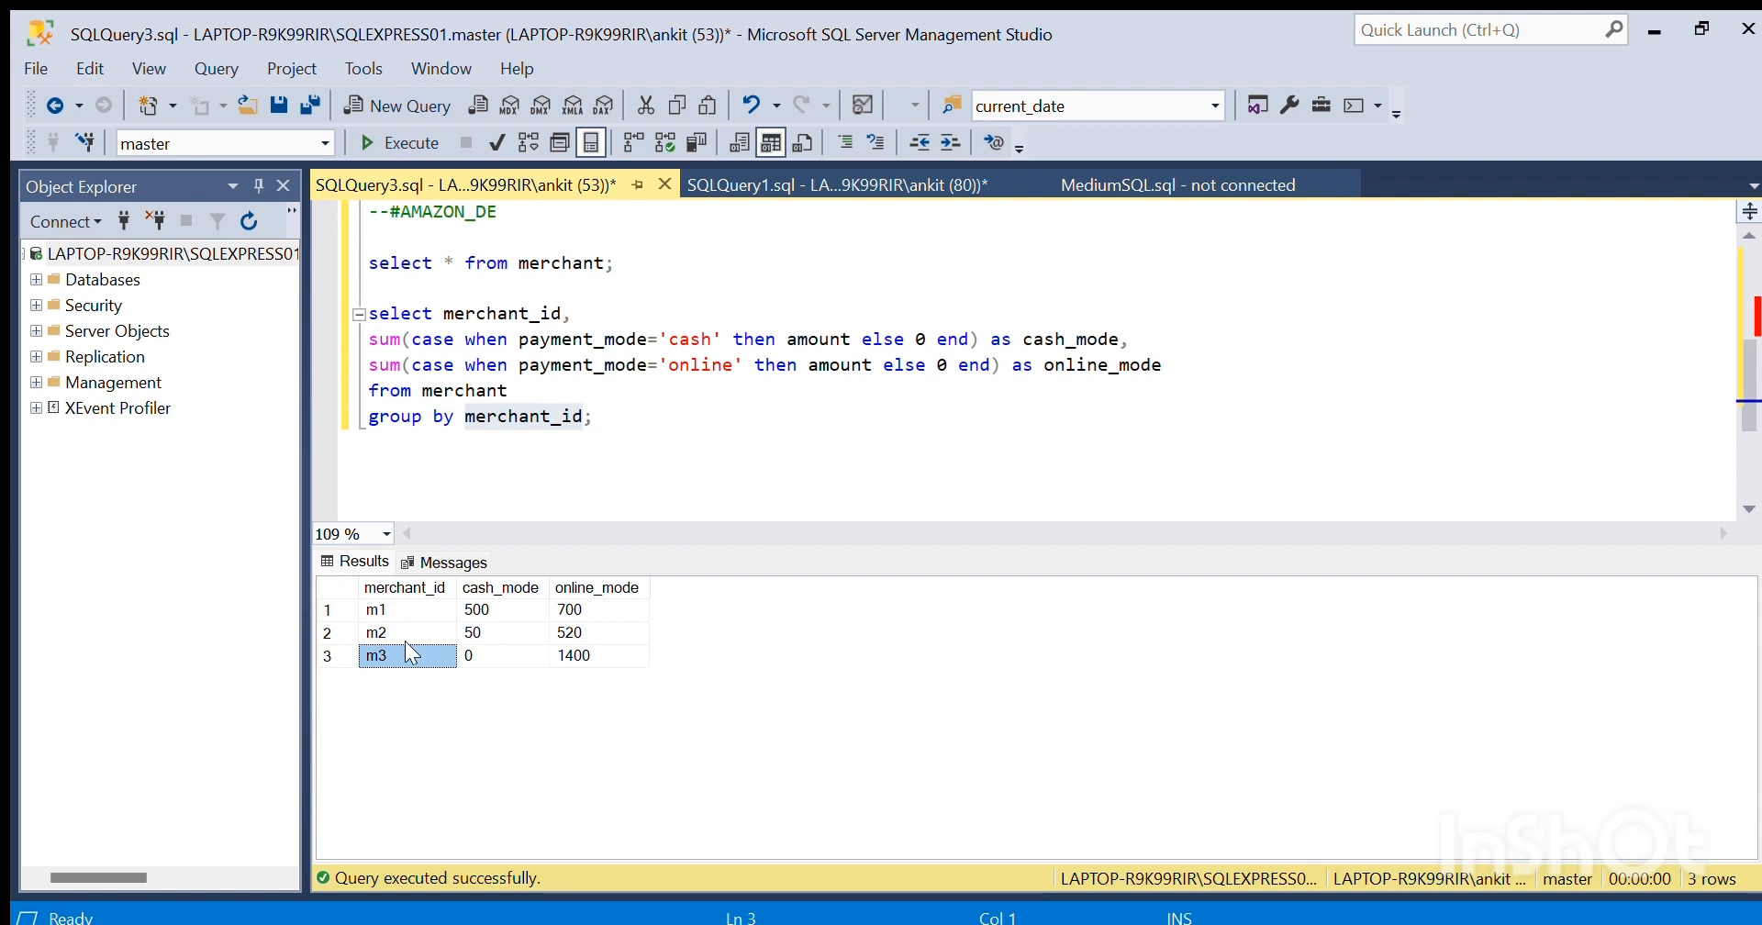
click(378, 631)
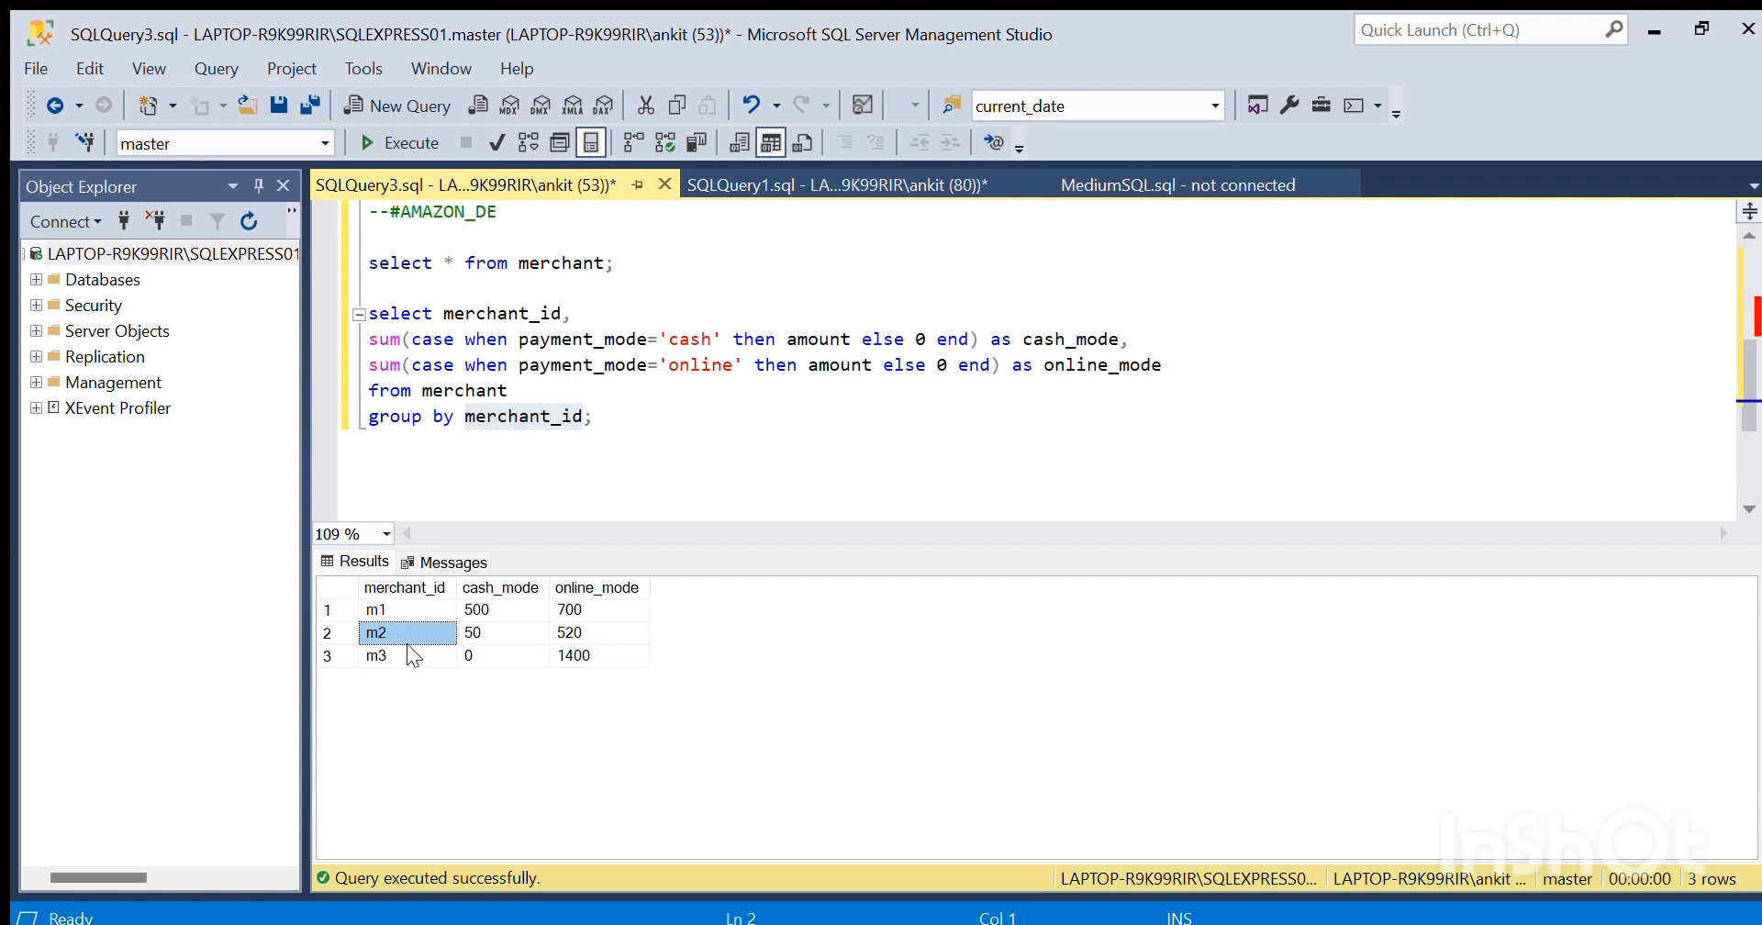
click(503, 609)
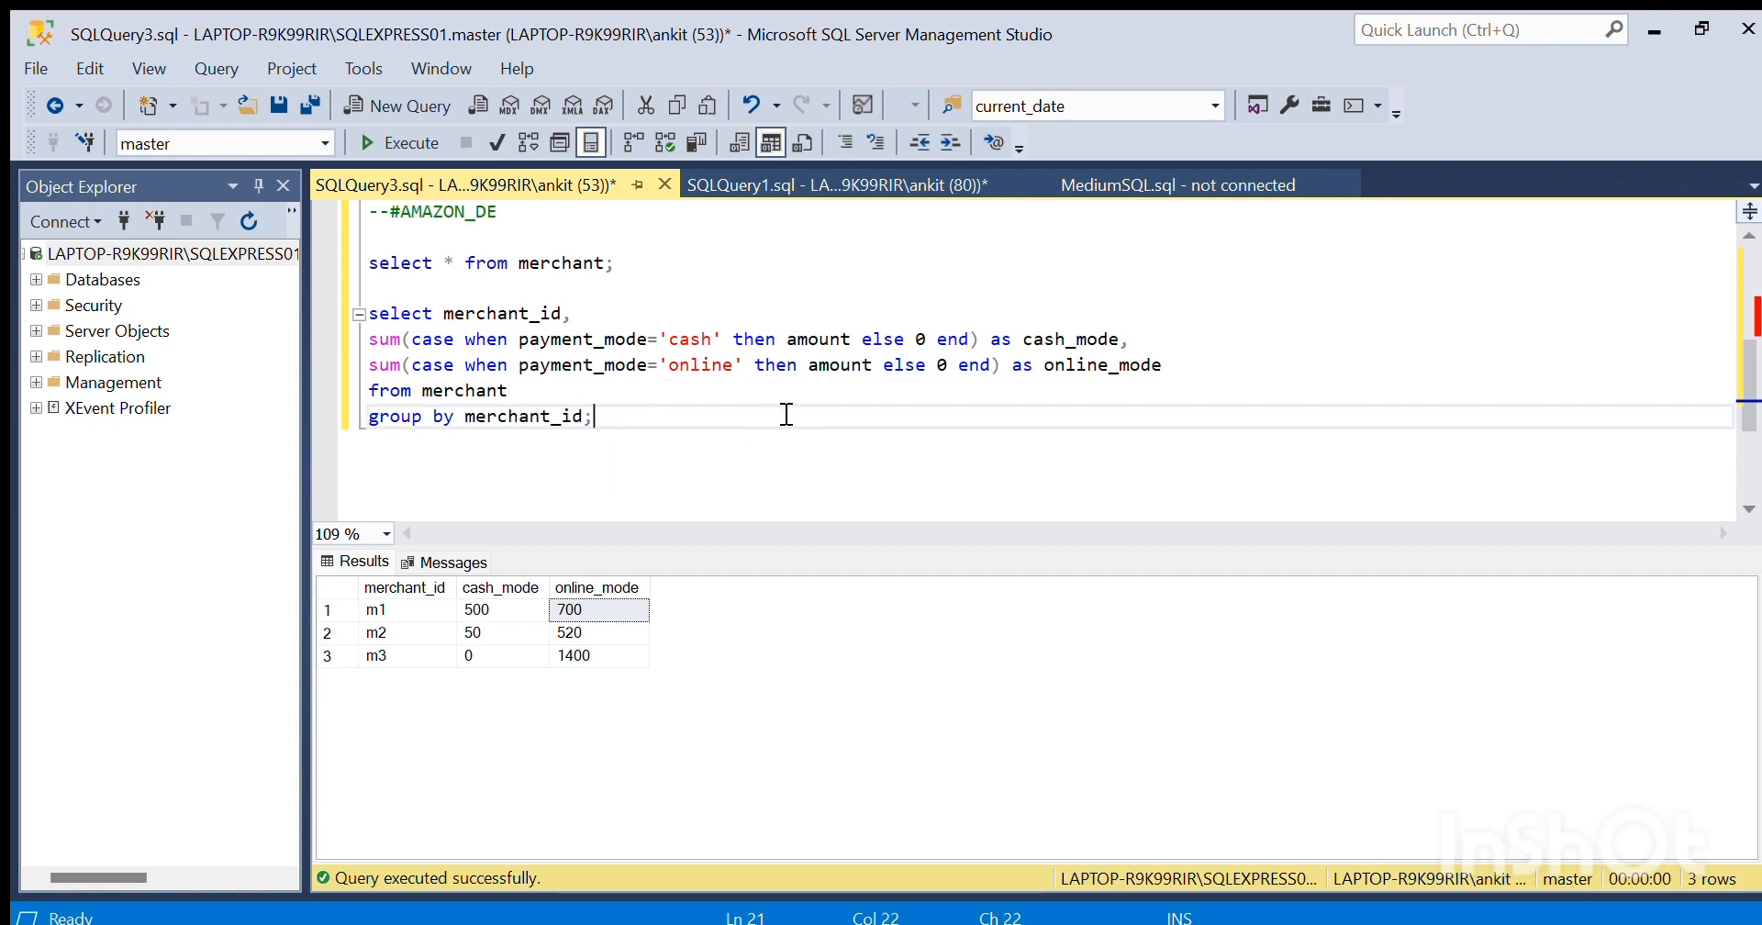
mouse_move(1263, 314)
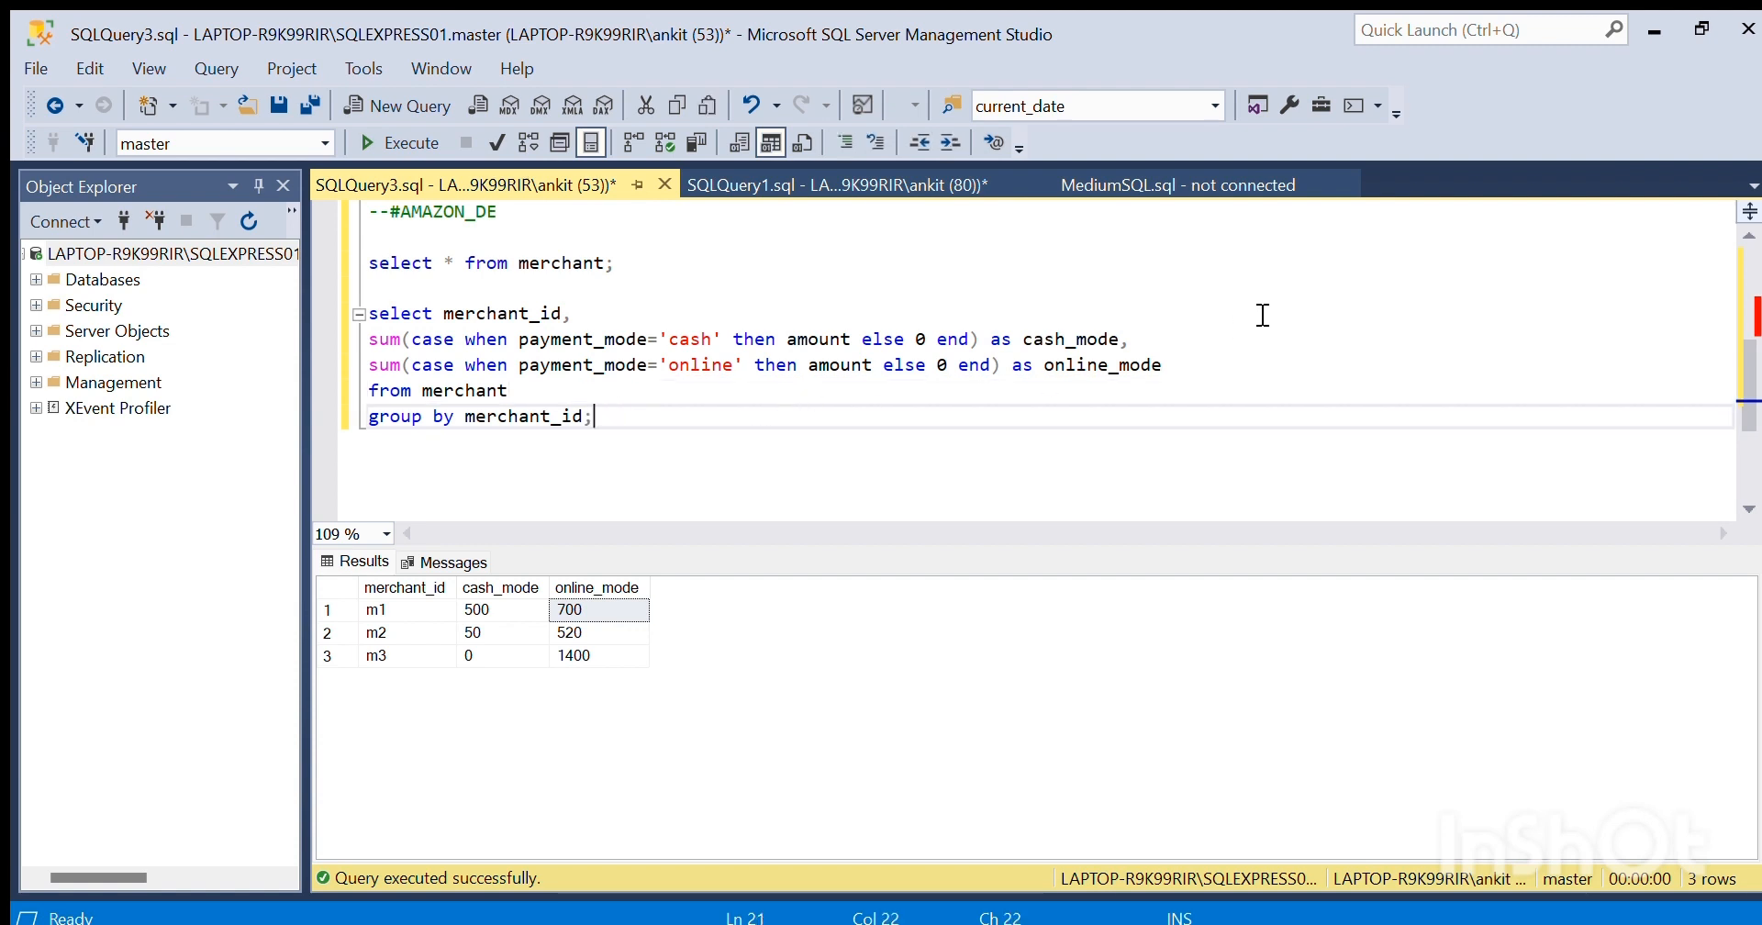